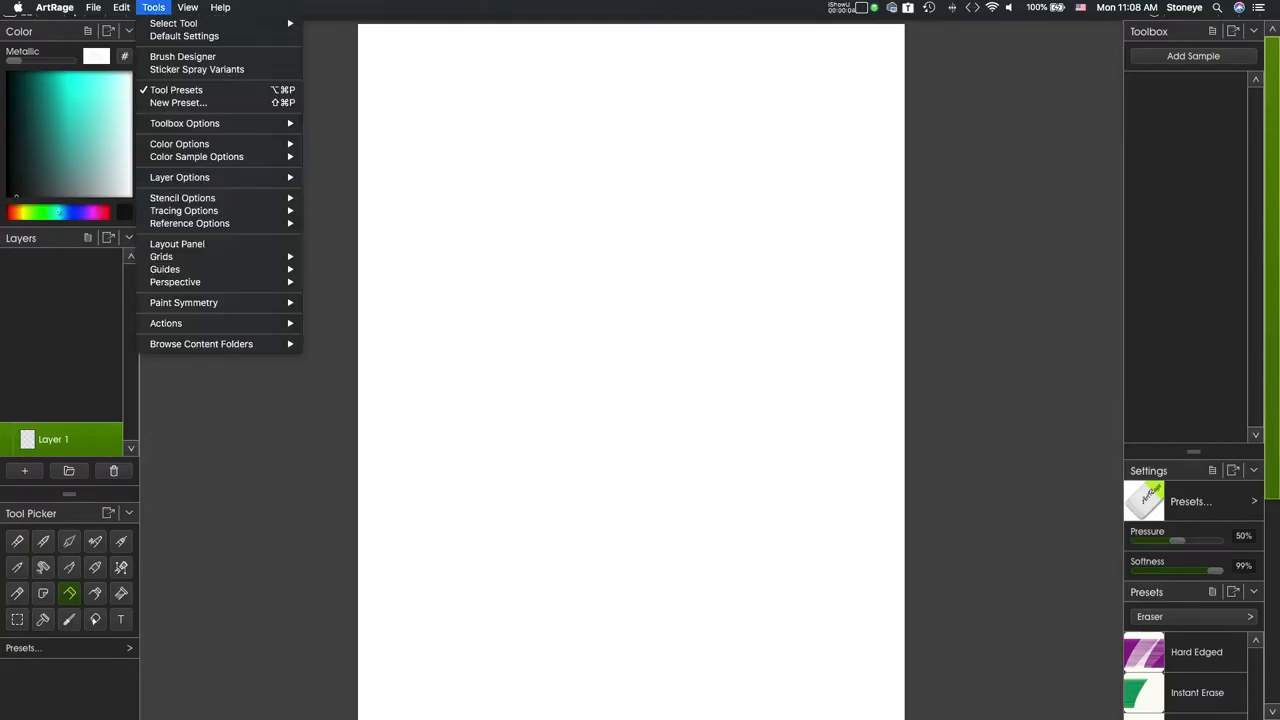
Bring up the Brush Designer and its Presets list to browse custom brushes.
left_click(182, 56)
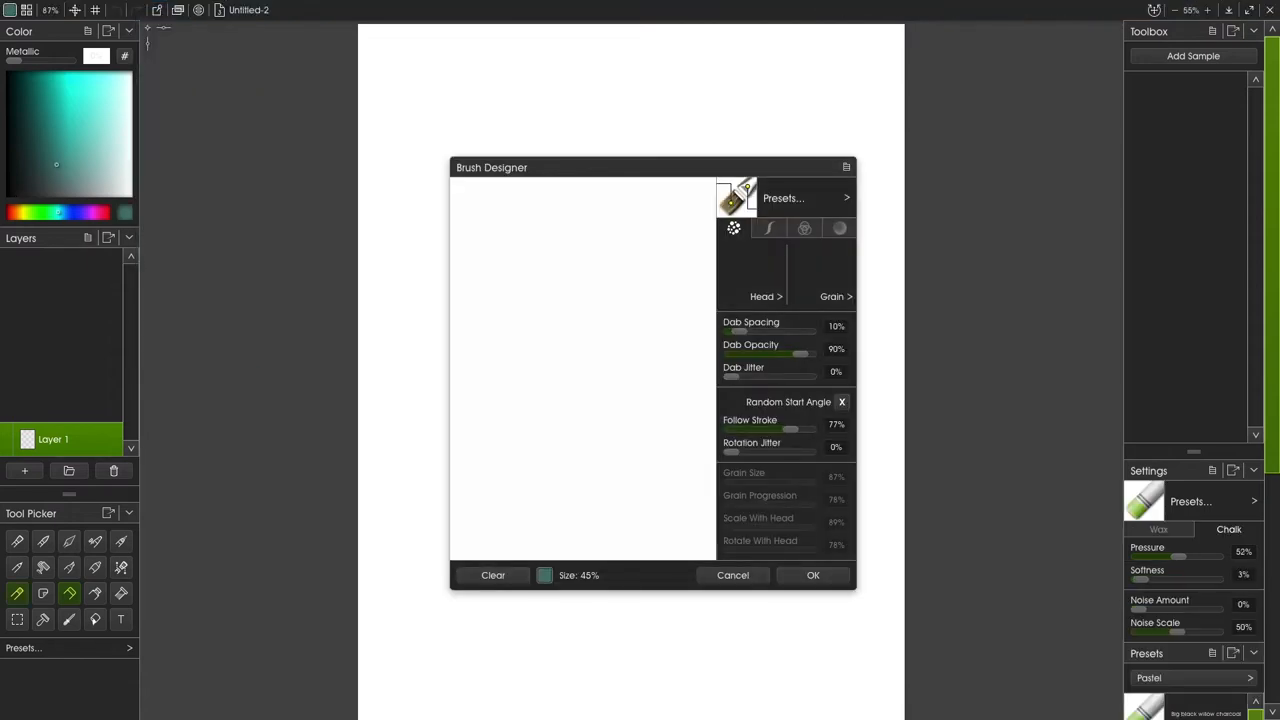
left_click(784, 198)
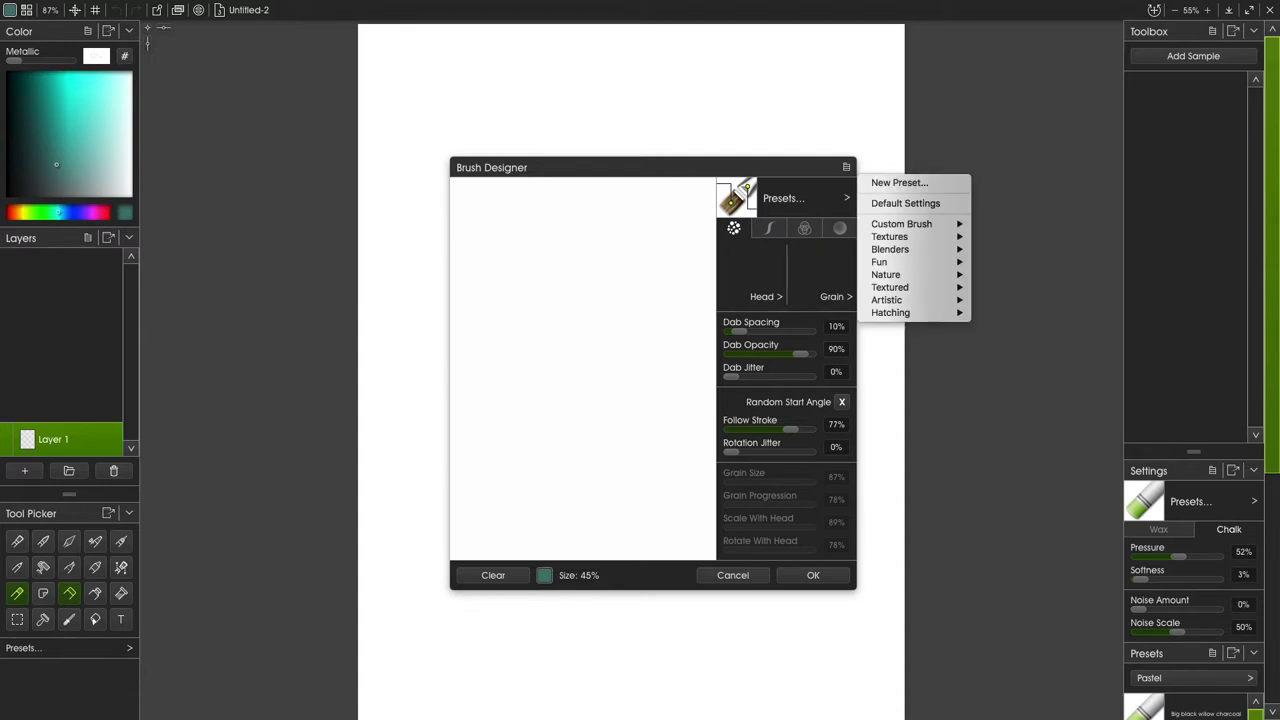
mouse_move(904, 224)
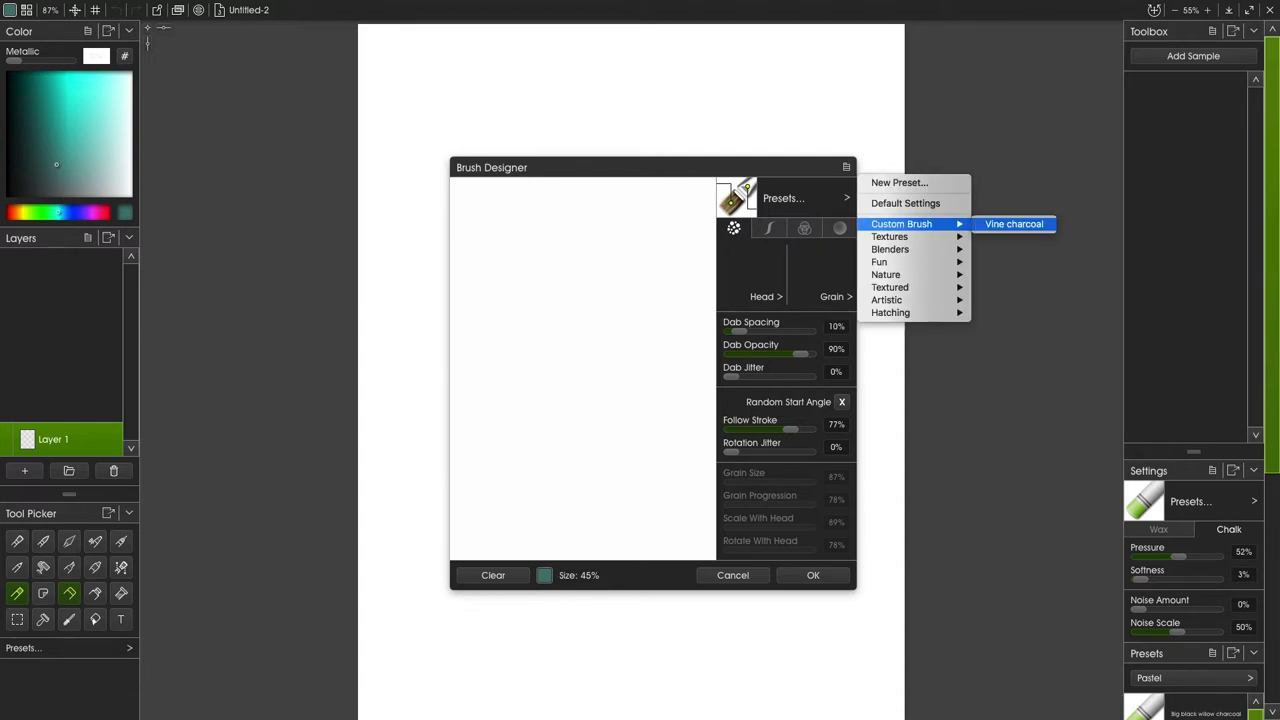
Load the Vine charcoal custom brush and set its stroke opacity to about 16% with zero smoothing.
left_click(1012, 224)
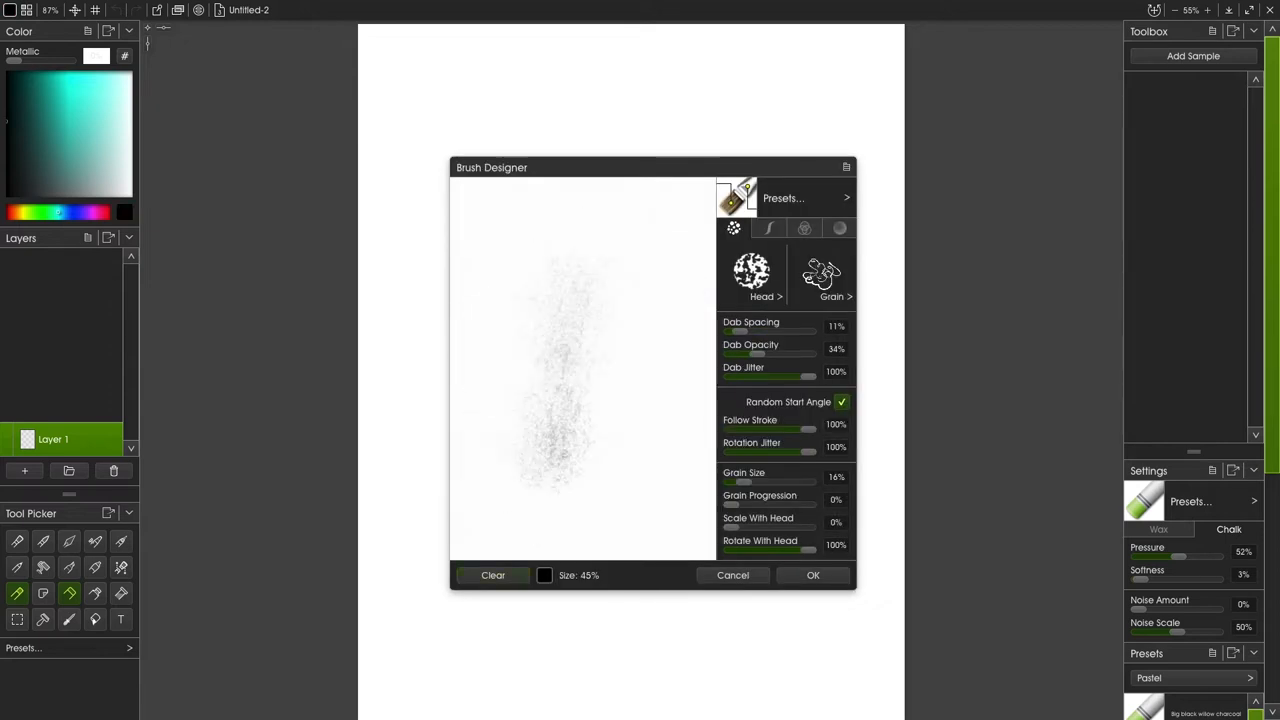
left_click(828, 296)
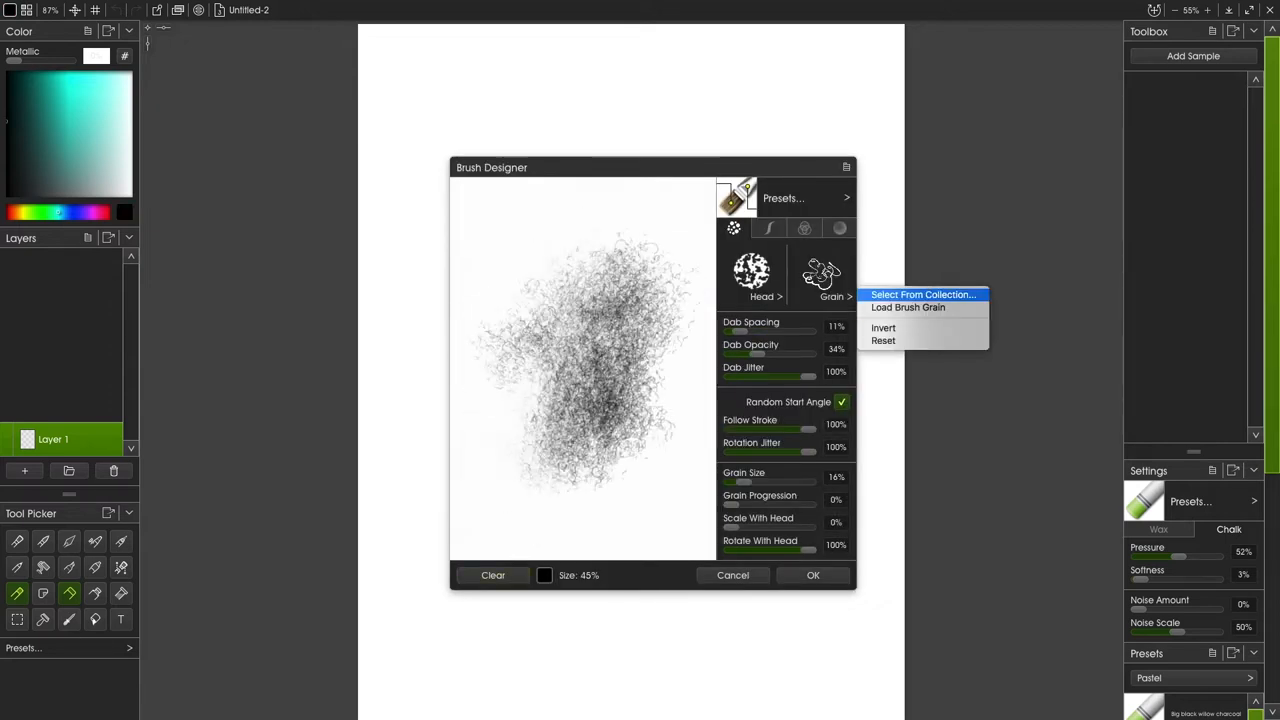
left_click(768, 228)
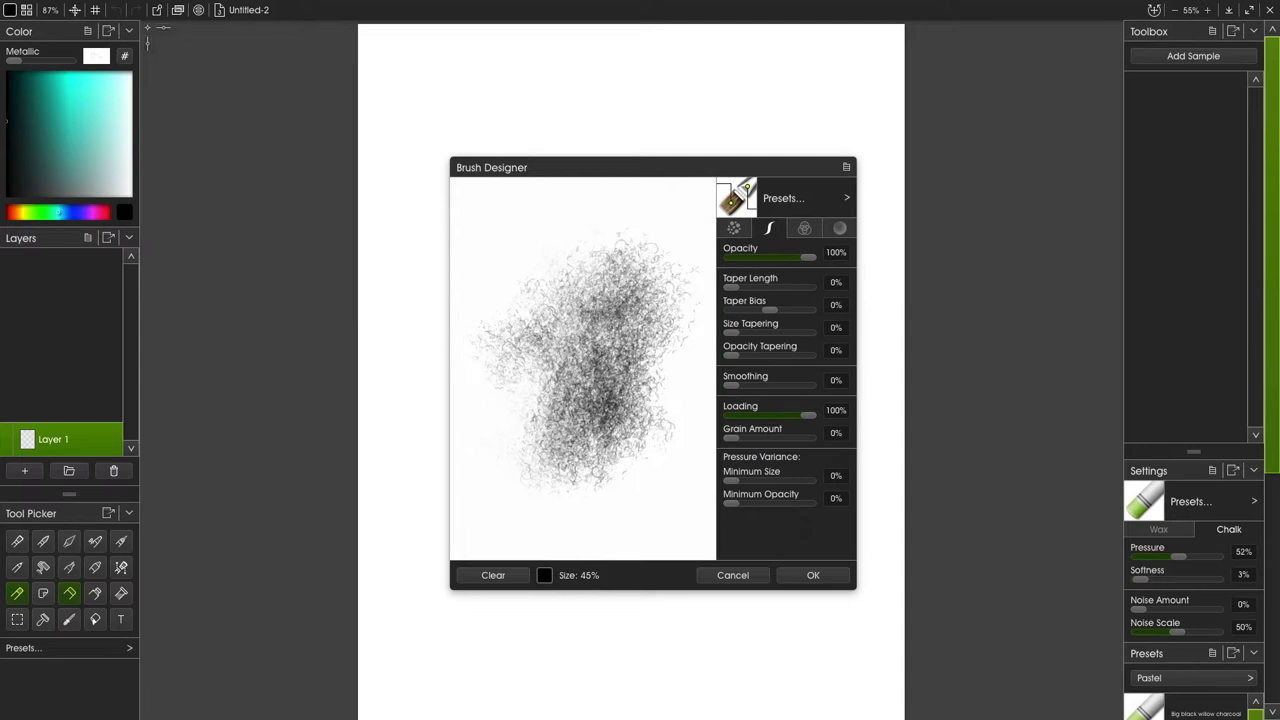
left_click_drag(808, 258, 764, 258)
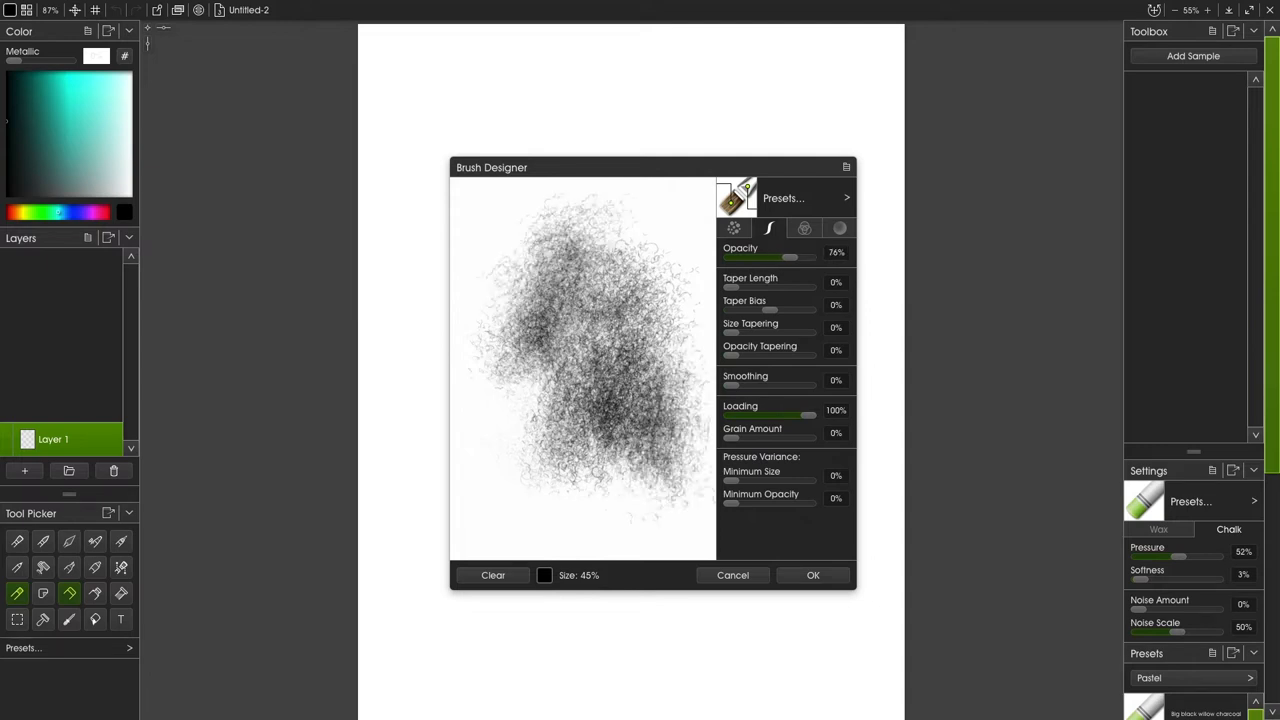
left_click_drag(730, 384, 744, 384)
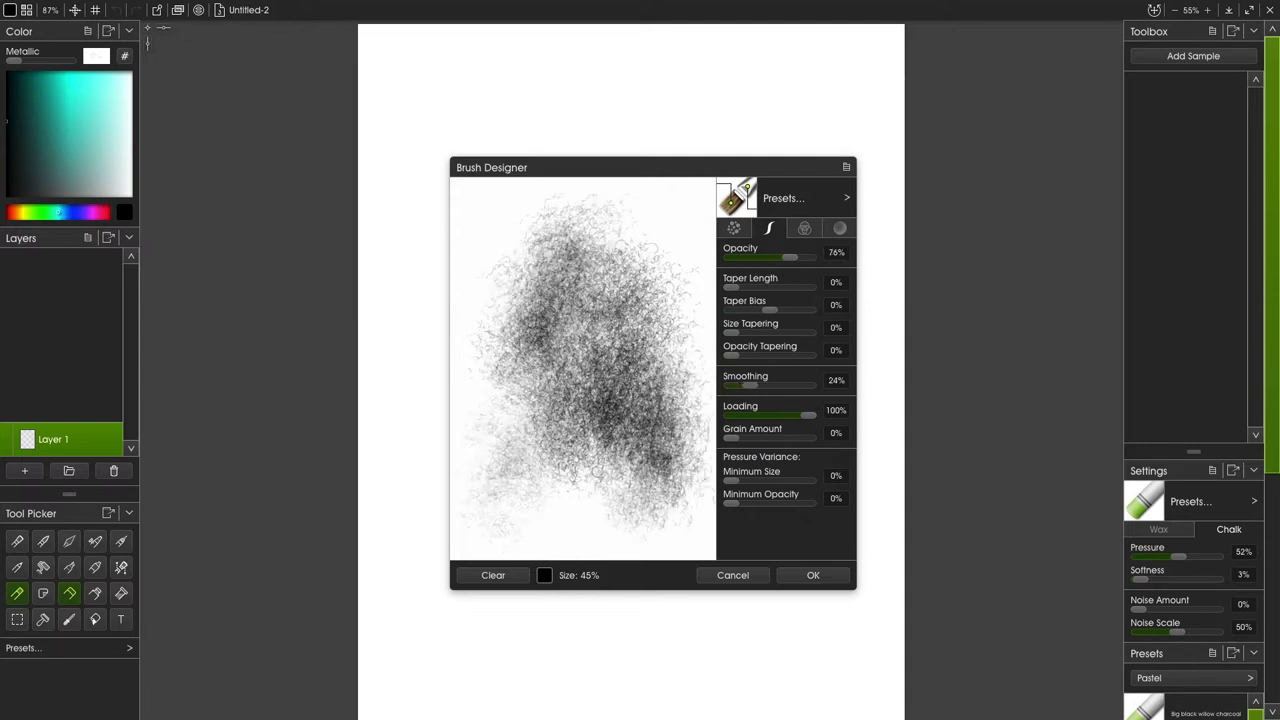
left_click_drag(744, 388, 704, 388)
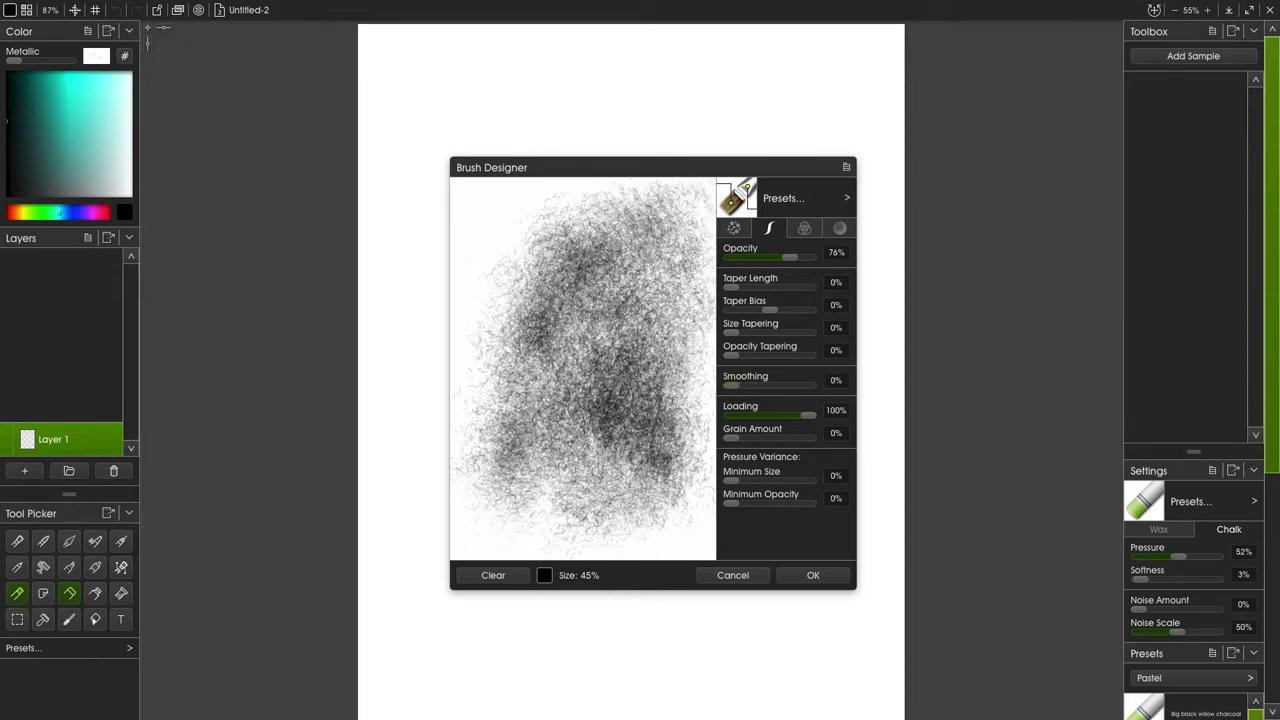
Add about 33% rotation jitter to the dabs and adjust the taper length, testing strokes on the preview pad.
left_click(732, 228)
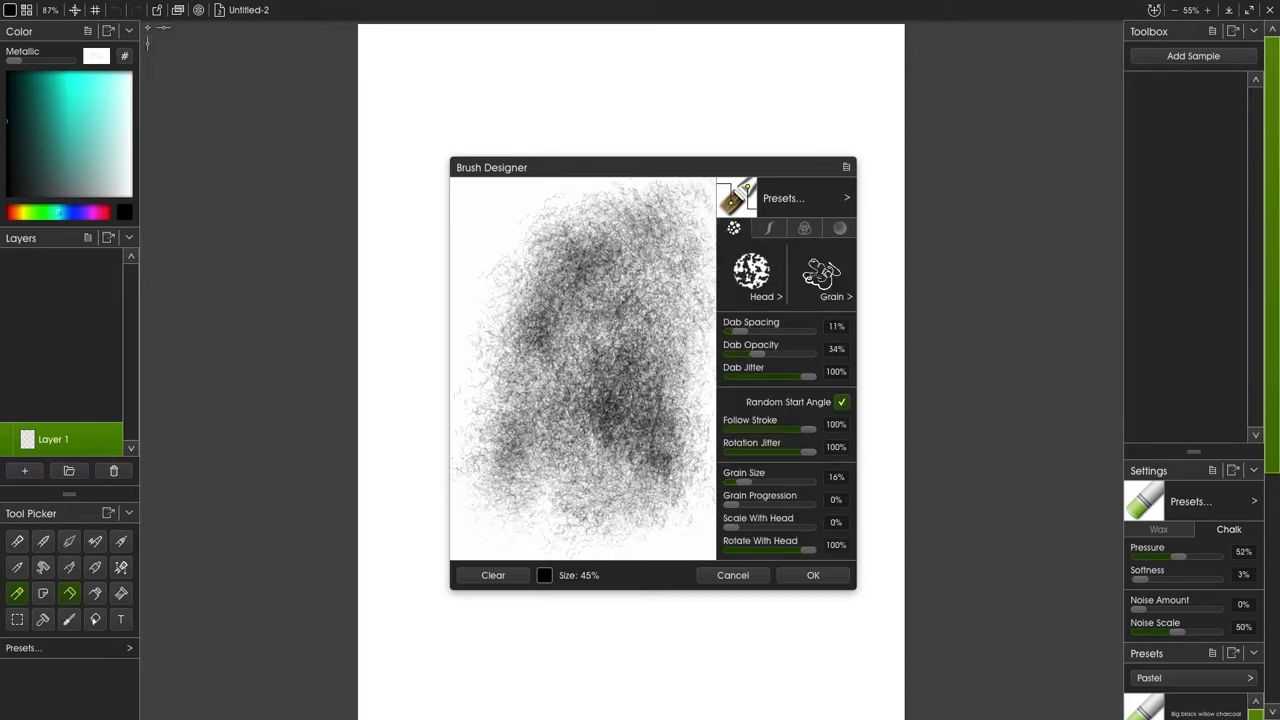
left_click_drag(808, 452, 760, 452)
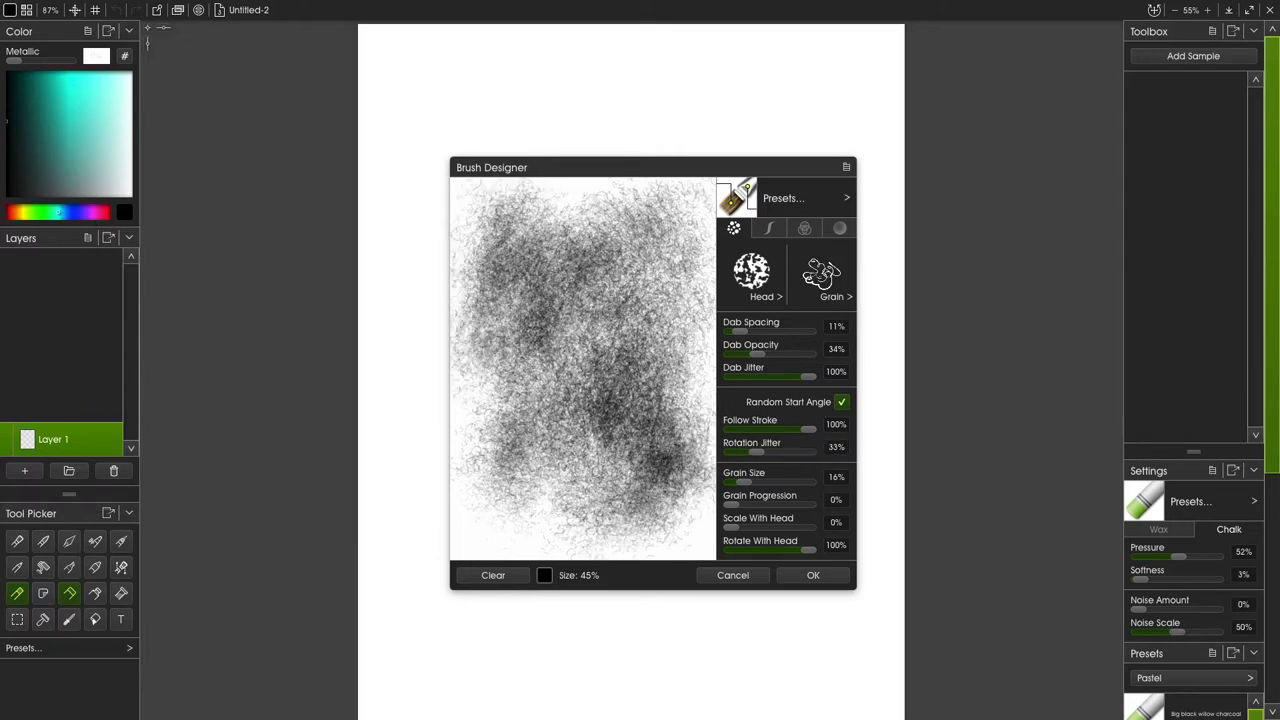
left_click(768, 228)
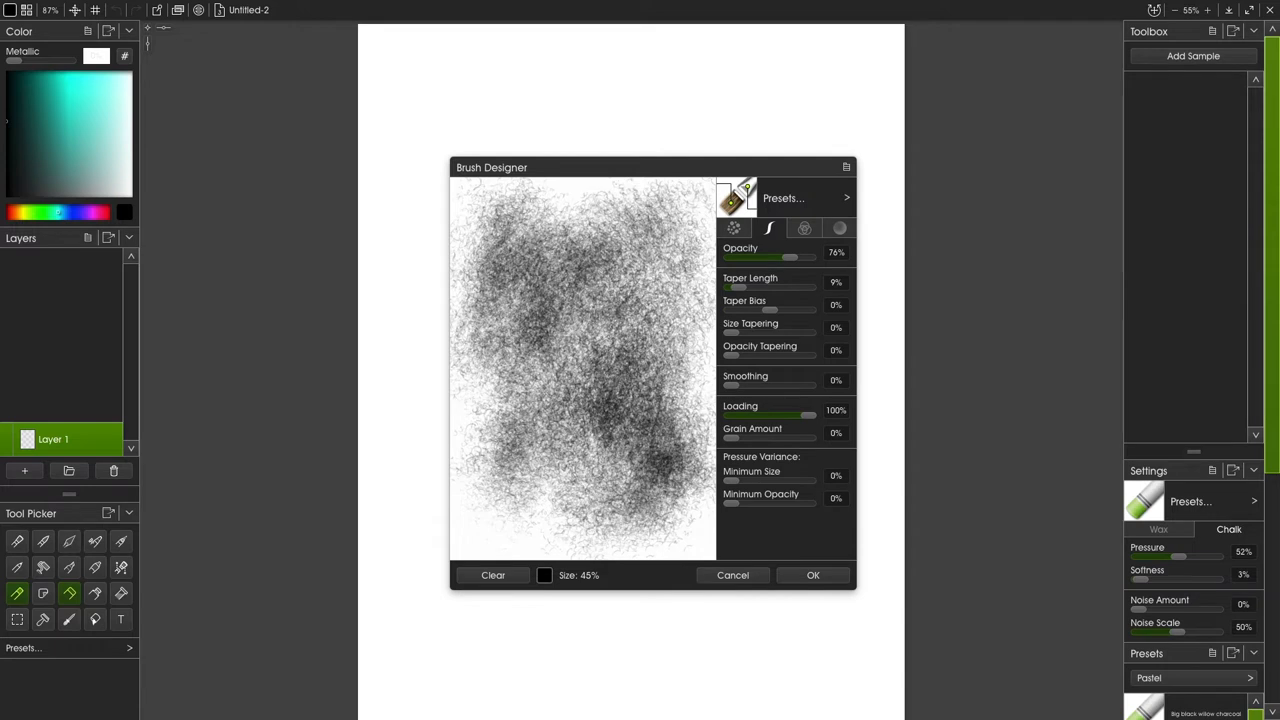
left_click_drag(738, 288, 800, 288)
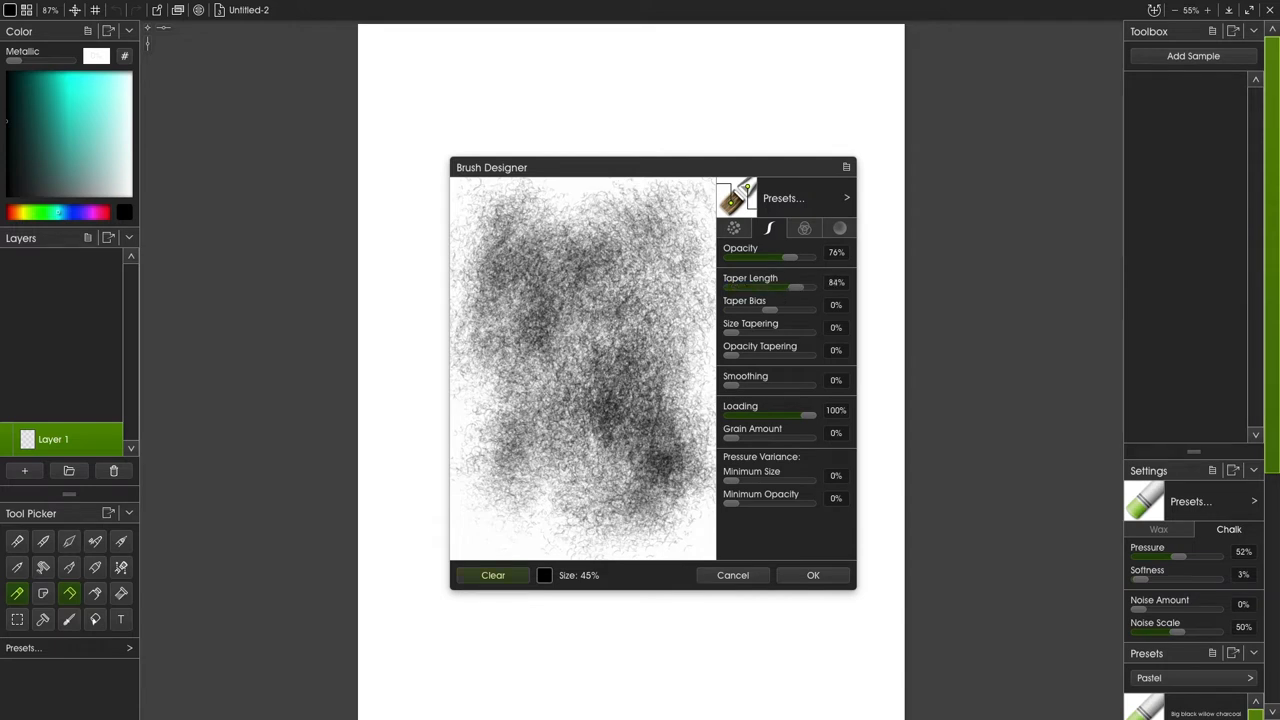
left_click(492, 576)
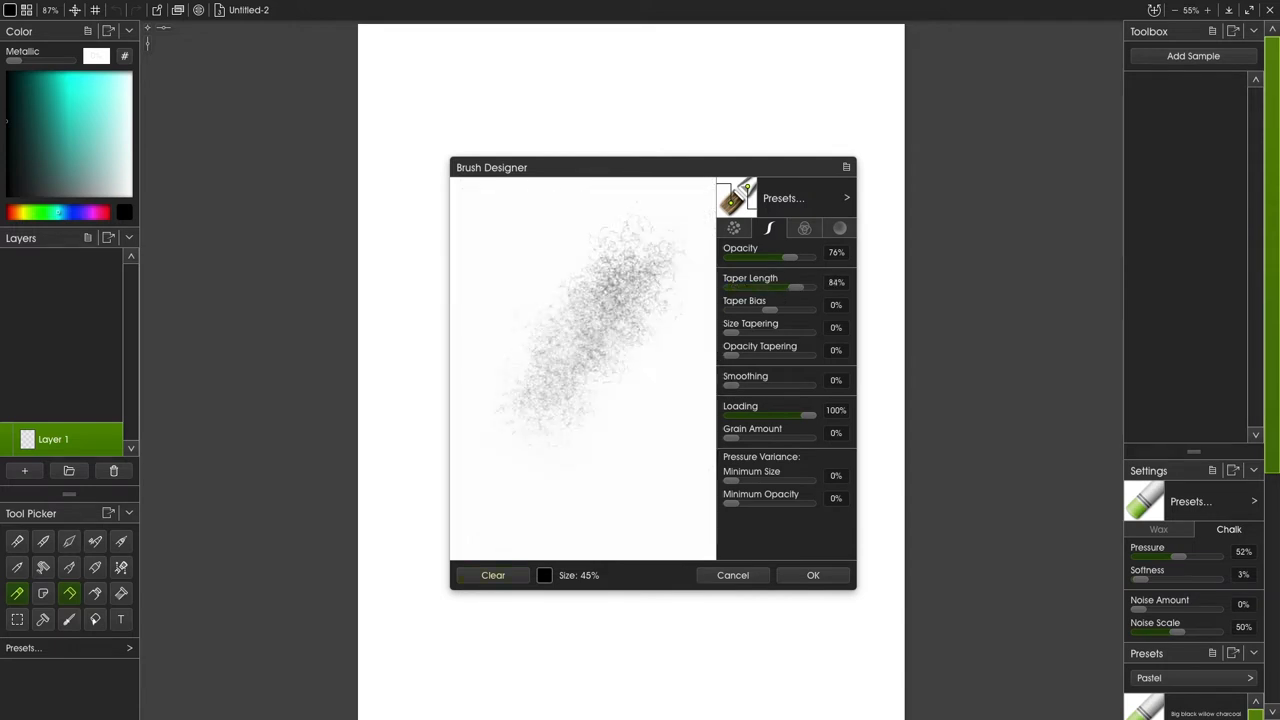
left_click_drag(796, 288, 744, 288)
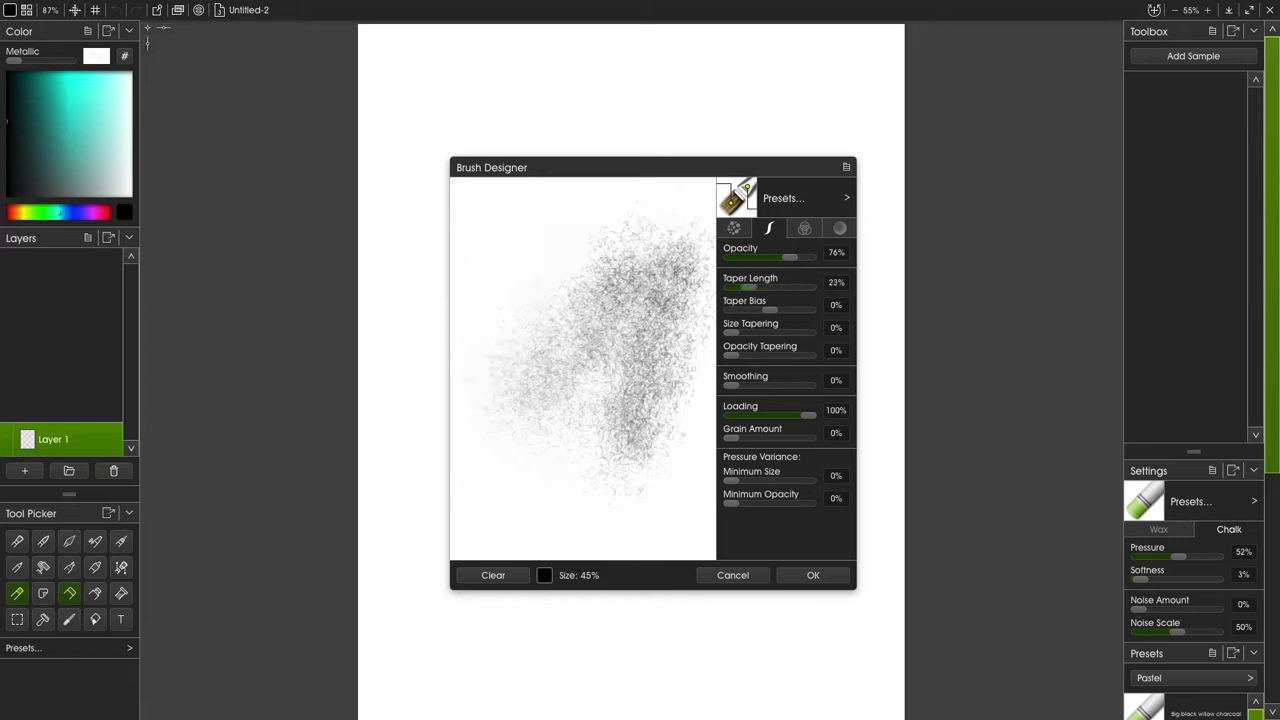
left_click(804, 228)
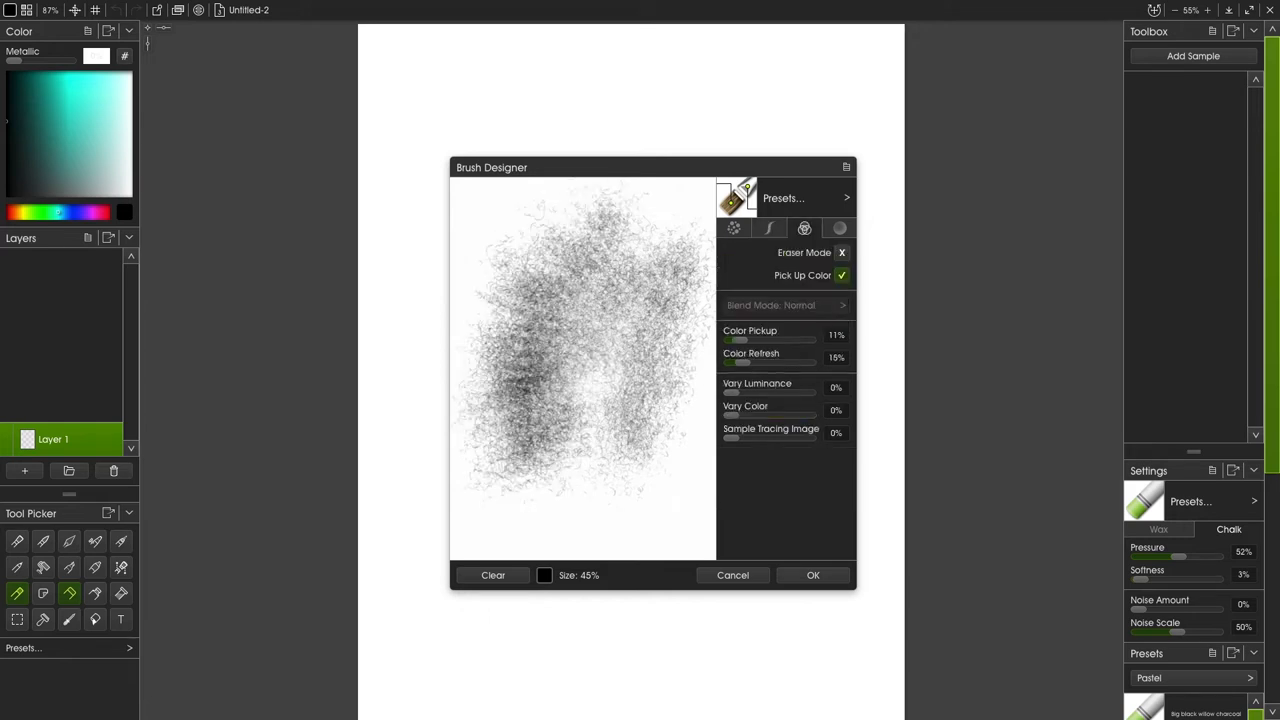
Start a new preset for the tuned brush and begin naming it willow 2.
left_click(736, 228)
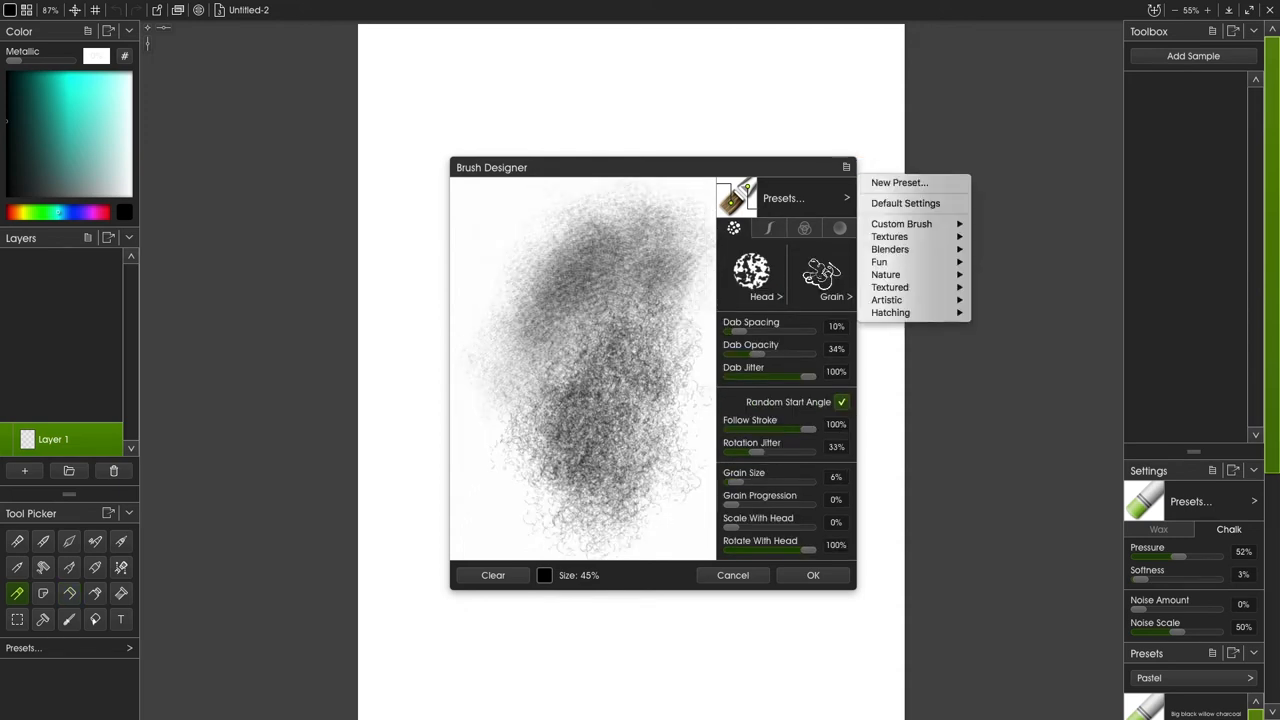
left_click(898, 182)
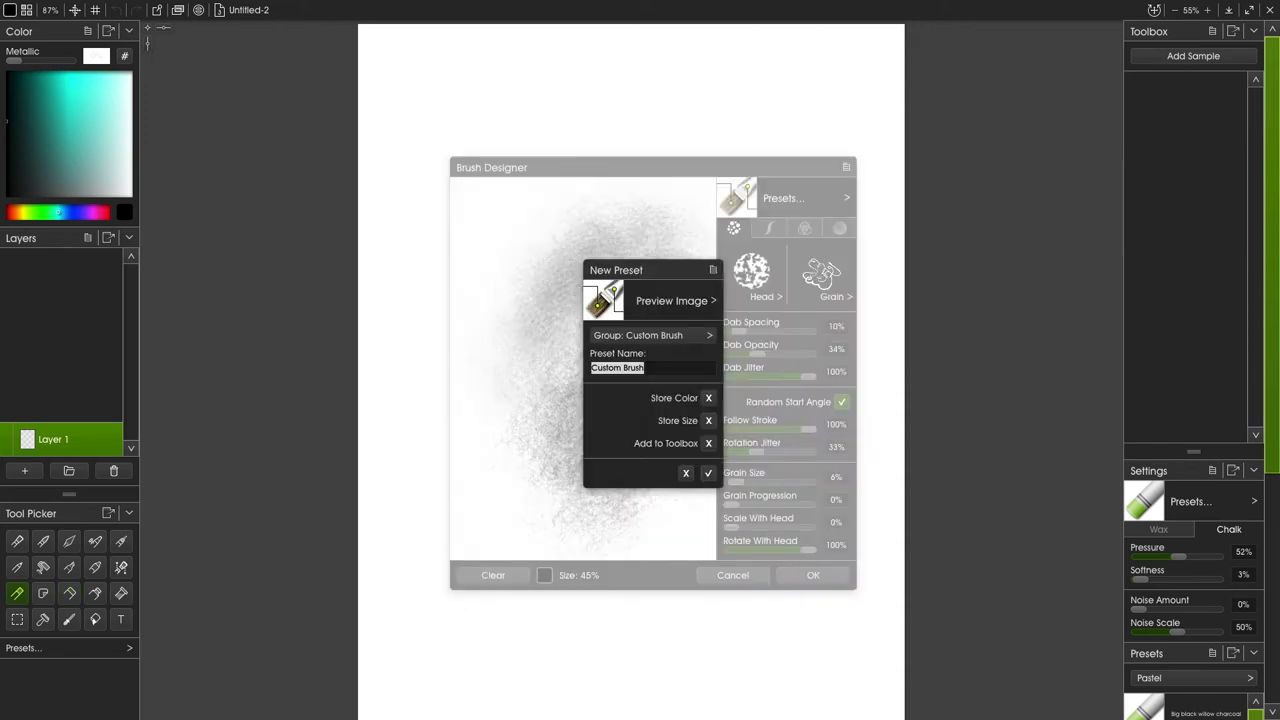
type("willow 2")
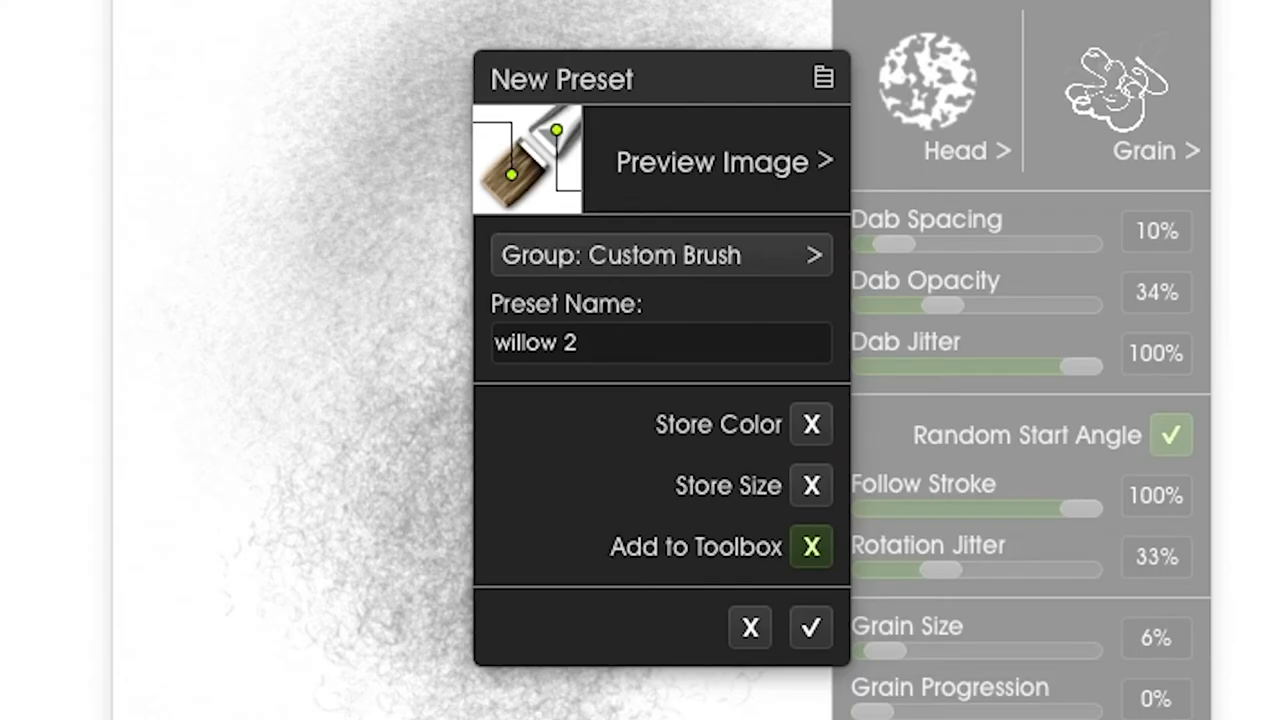
Save the willow 2 preset and sketch the head circle with its construction and chin guide lines.
left_click(812, 628)
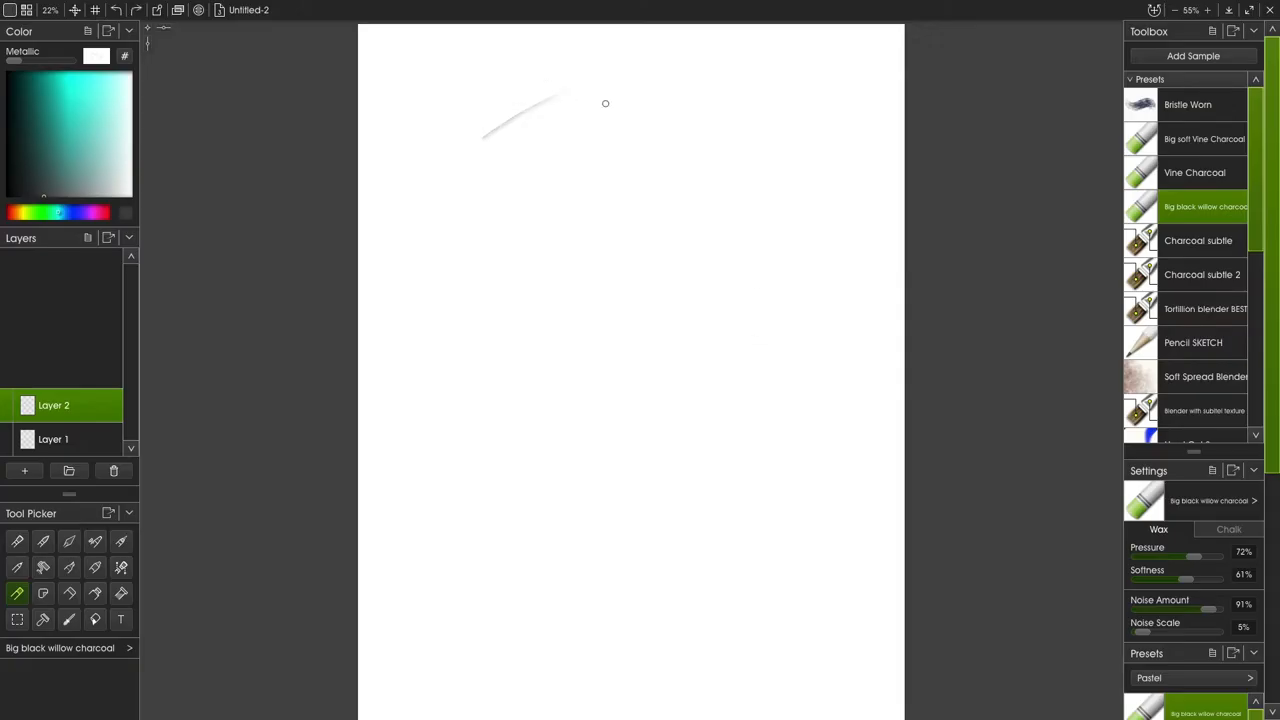
left_click_drag(500, 120, 624, 350)
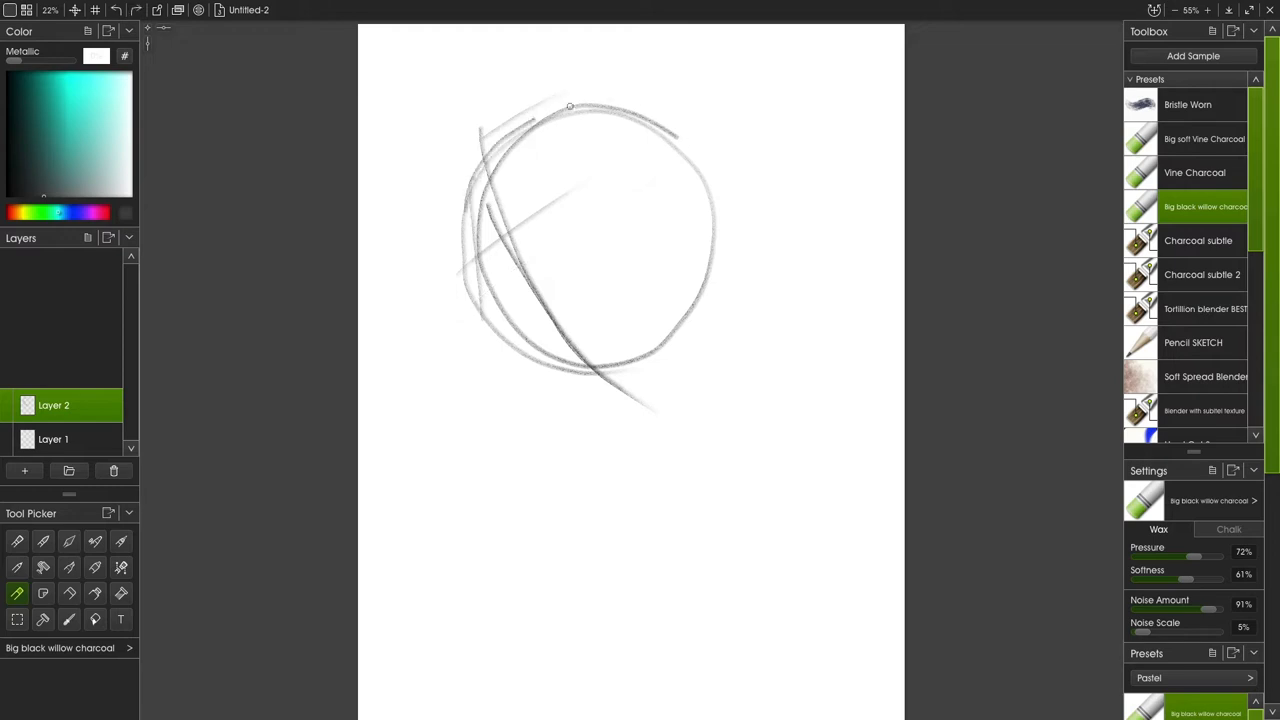
left_click_drag(570, 110, 628, 388)
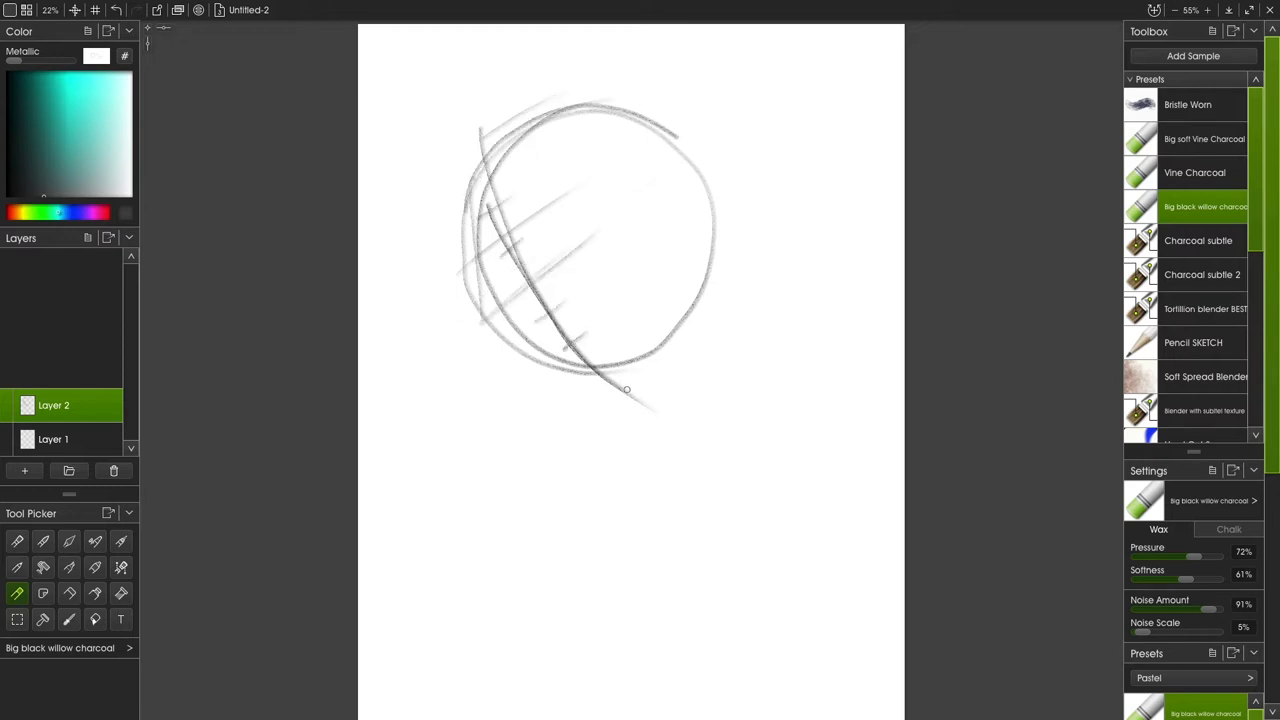
left_click_drag(600, 384, 650, 404)
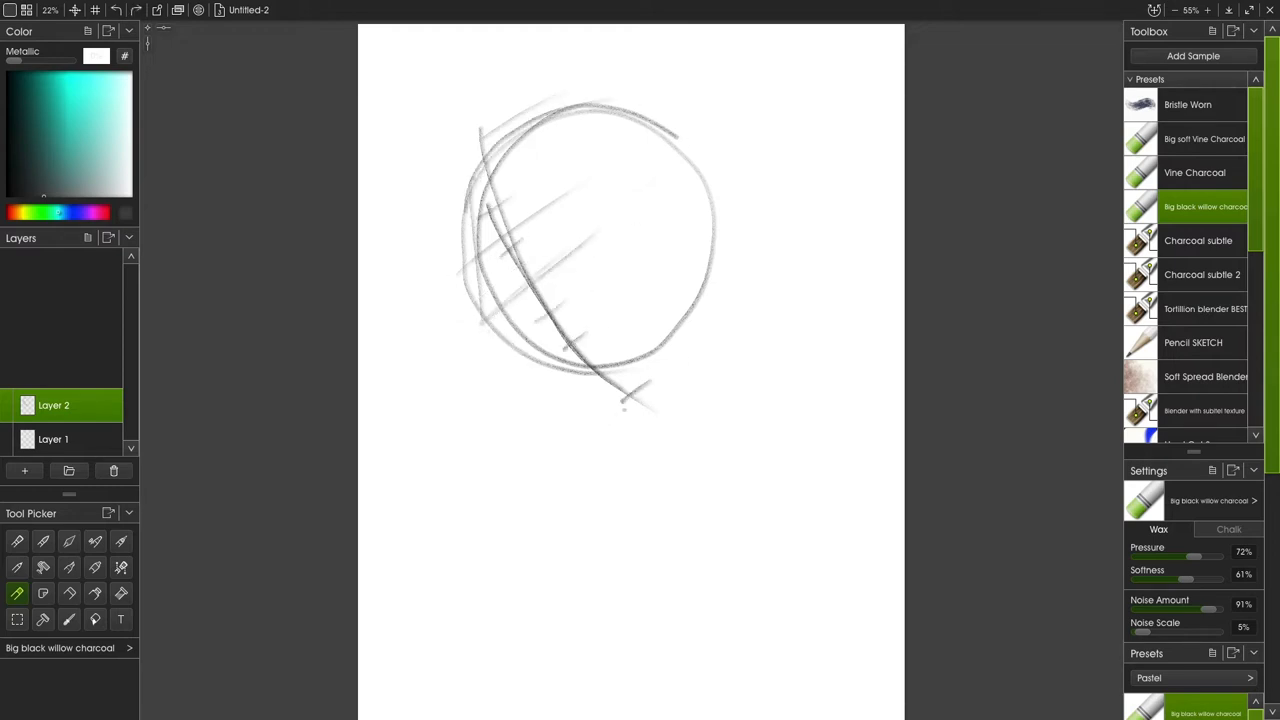
left_click_drag(690, 230, 600, 420)
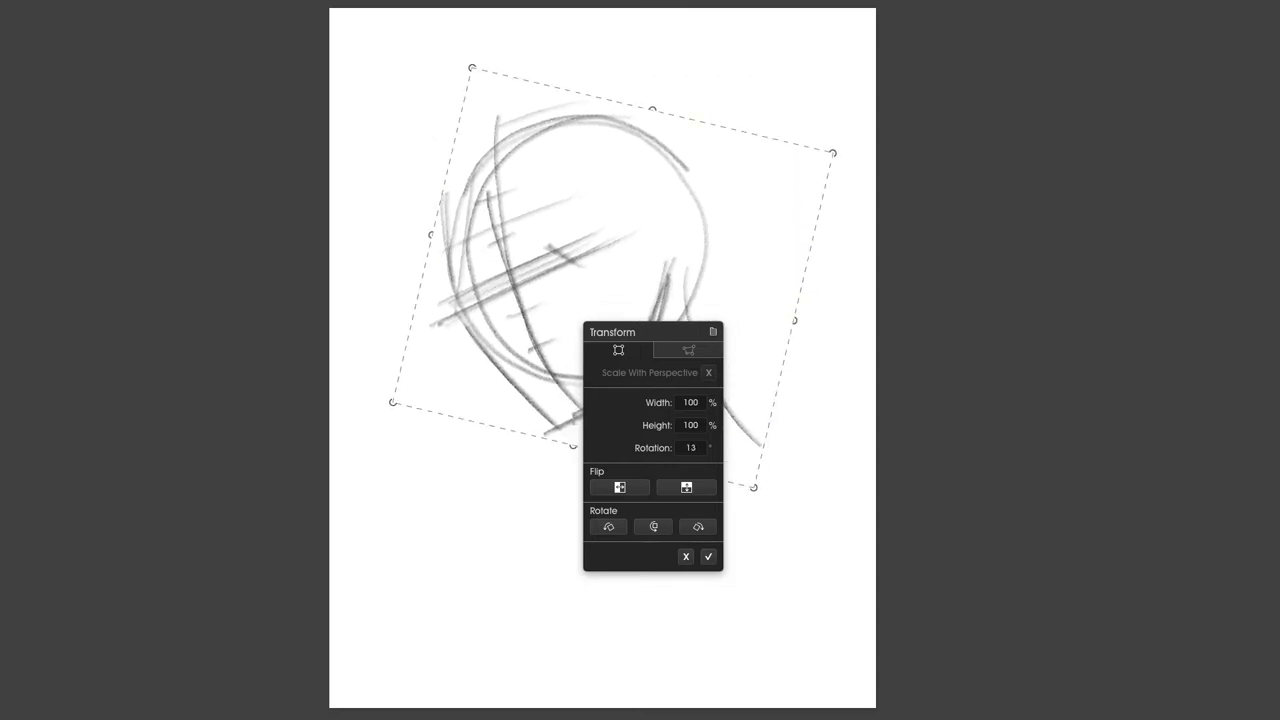
Apply the 13° rotation, then sketch the ear and loose construction lines around the head in willow charcoal.
left_click(708, 556)
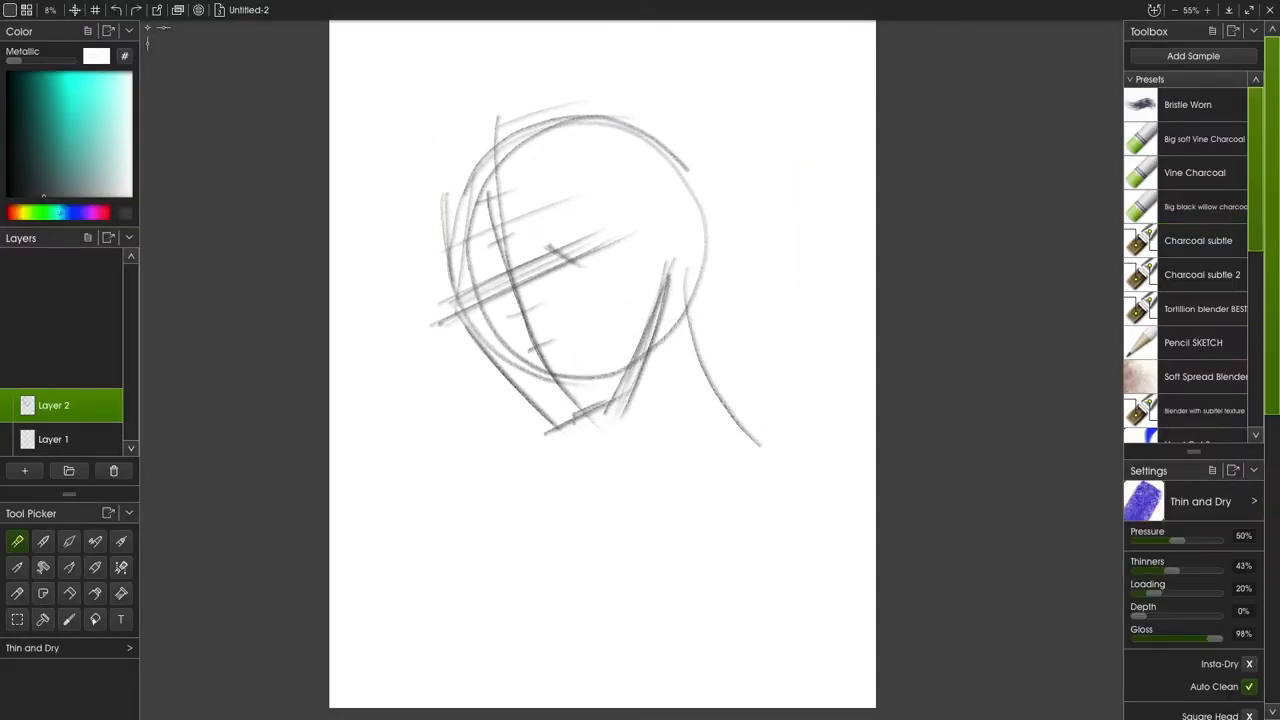
left_click(1196, 206)
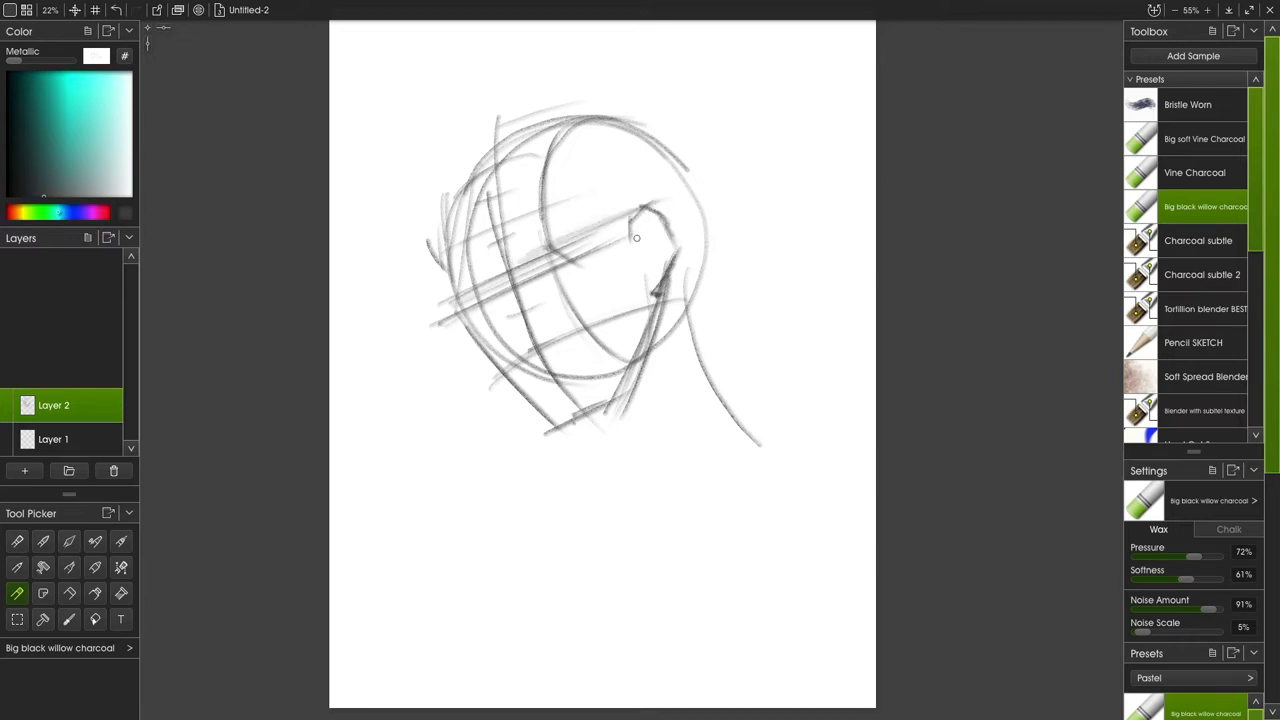
left_click_drag(636, 236, 676, 212)
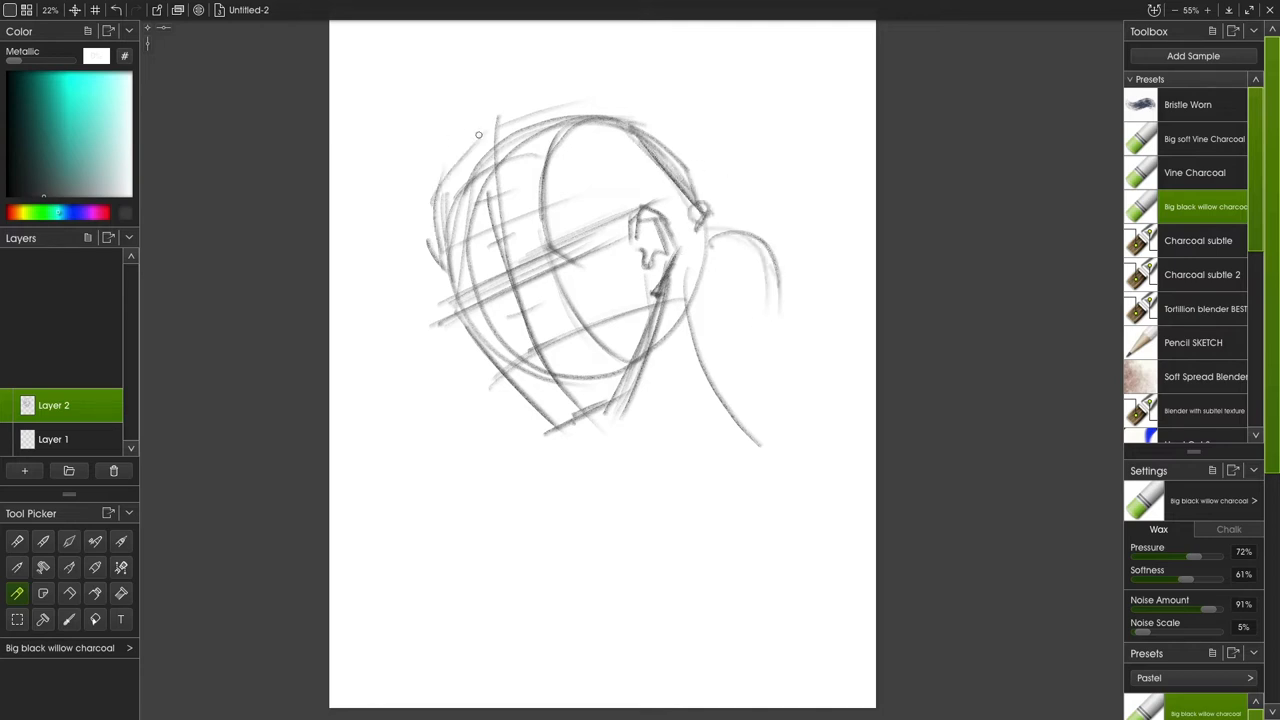
left_click_drag(478, 136, 504, 124)
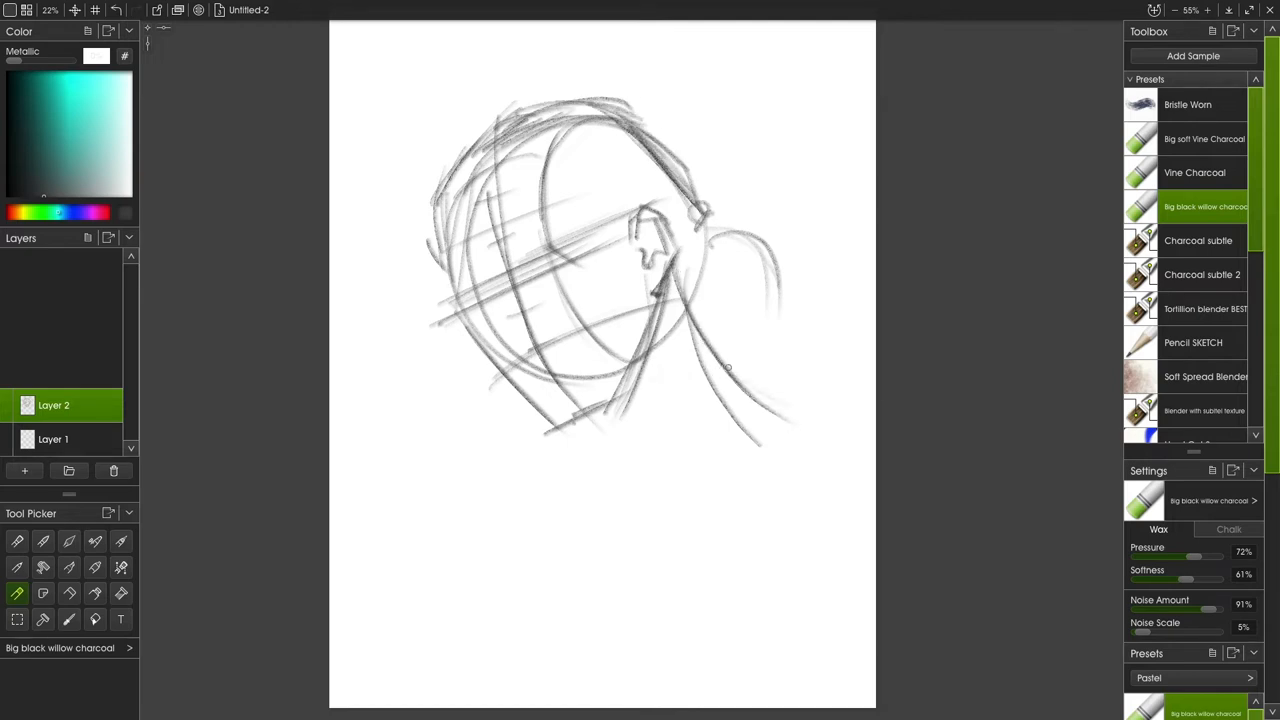
left_click_drag(700, 360, 856, 456)
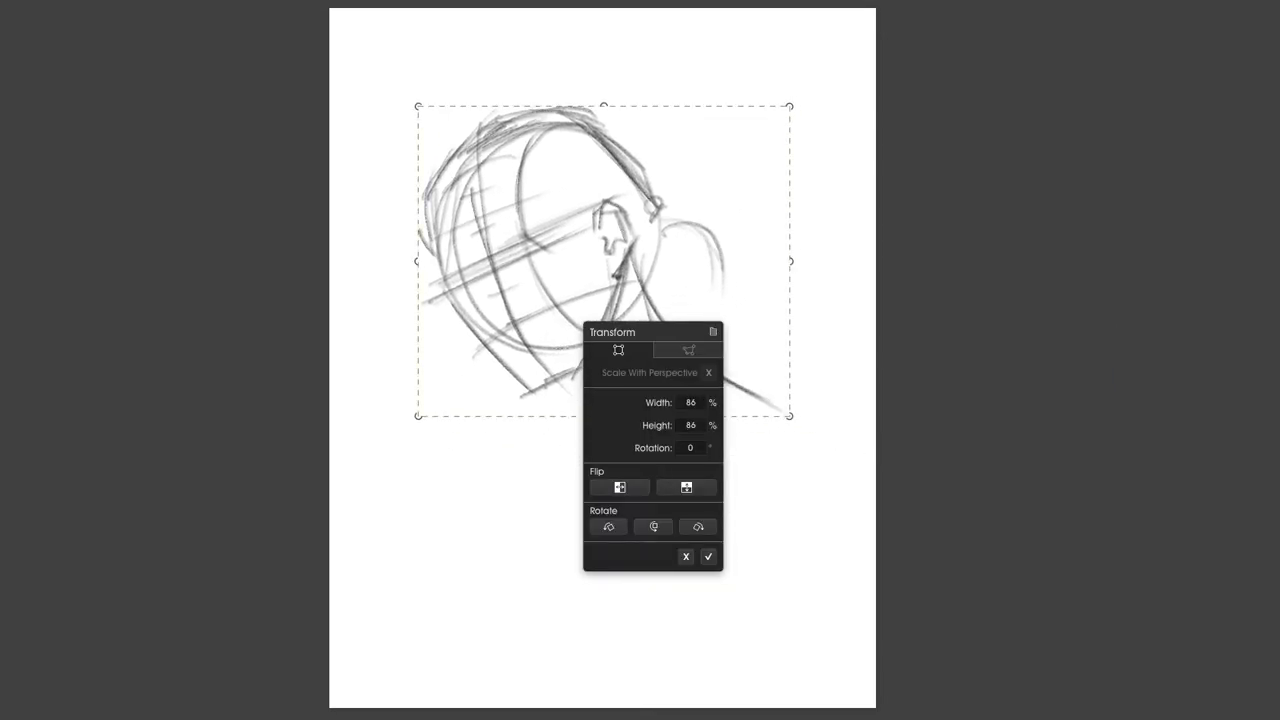
Confirm the 86% shrink, then sketch the shoulders, neck contours, nose, lips and jaw in black charcoal.
left_click(708, 556)
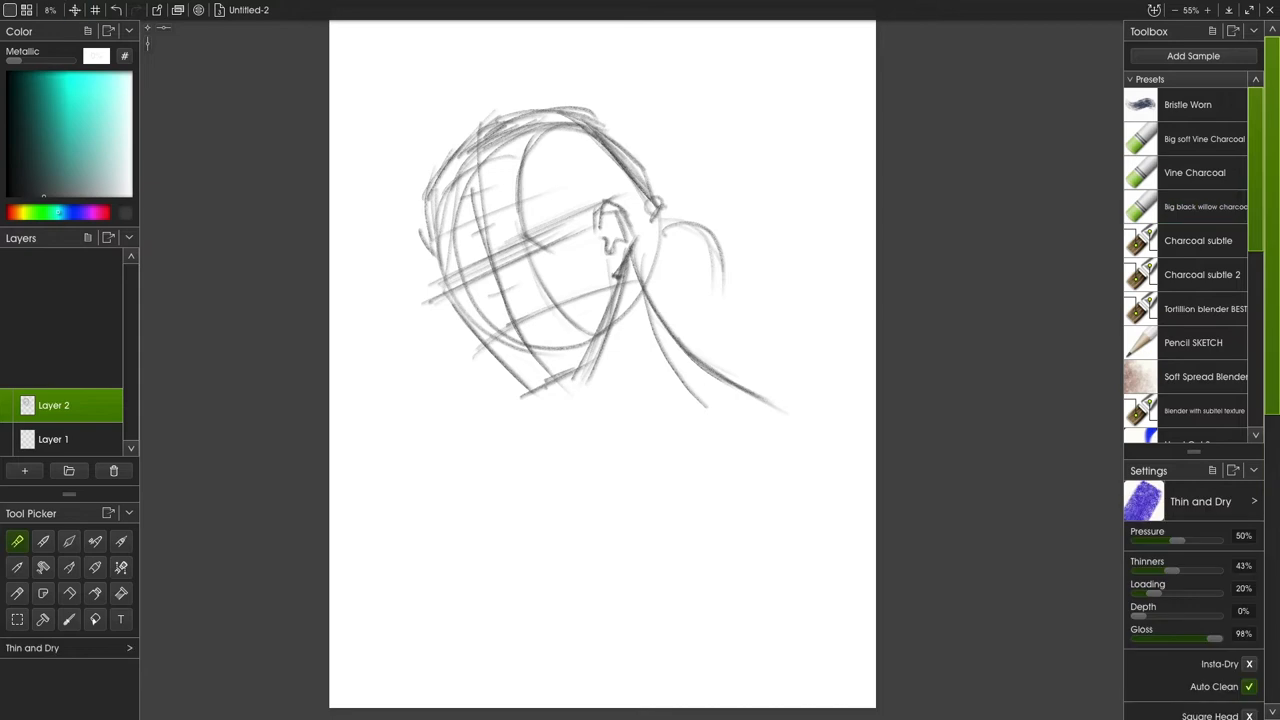
left_click(1204, 208)
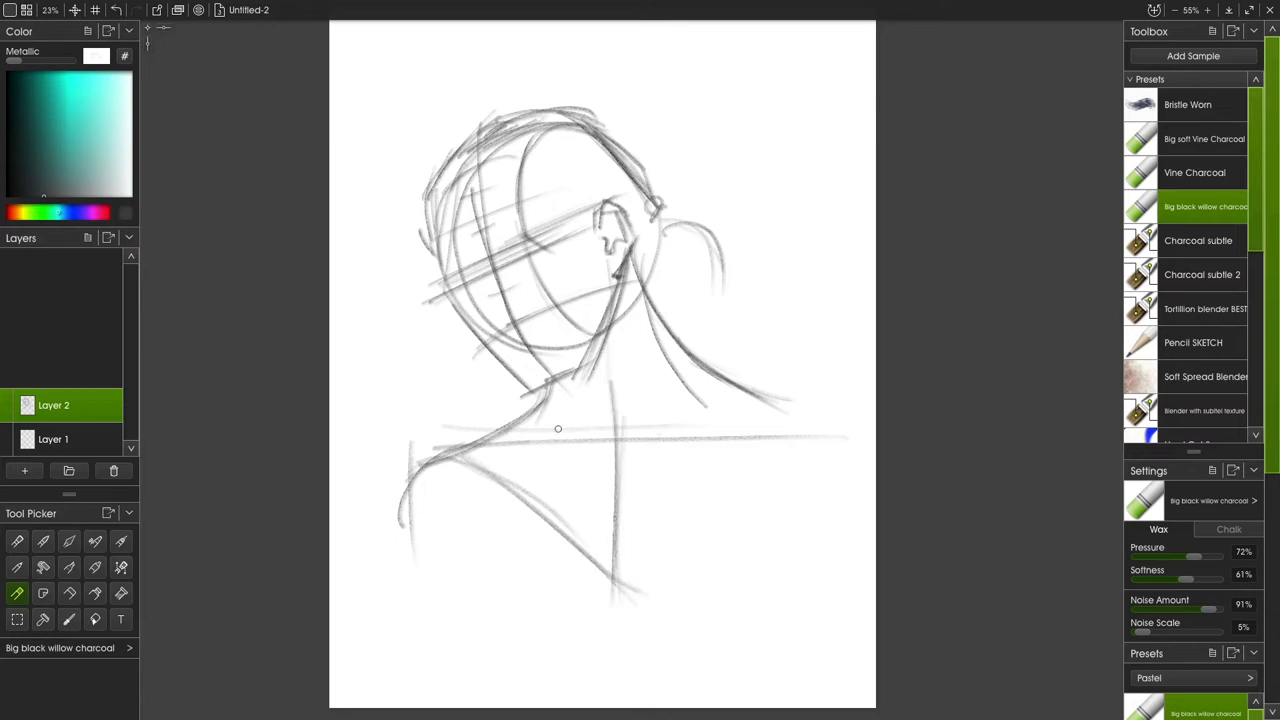
left_click_drag(560, 430, 614, 576)
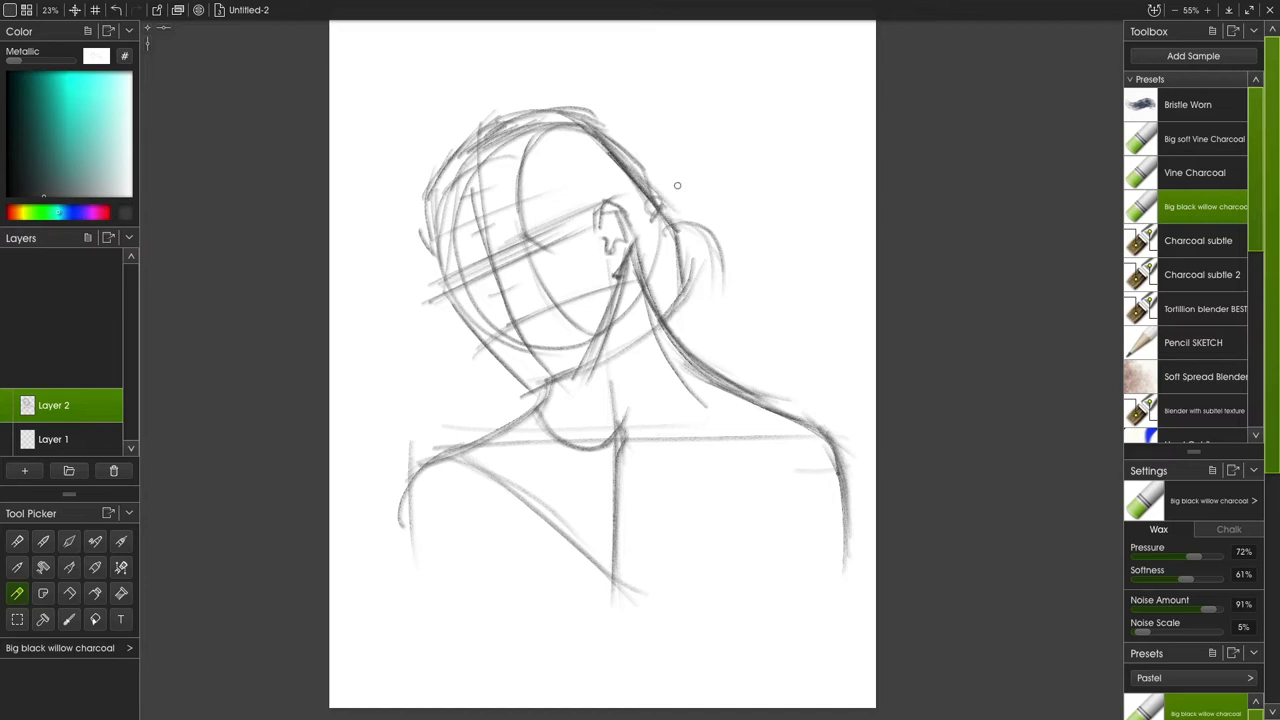
left_click_drag(680, 200, 696, 236)
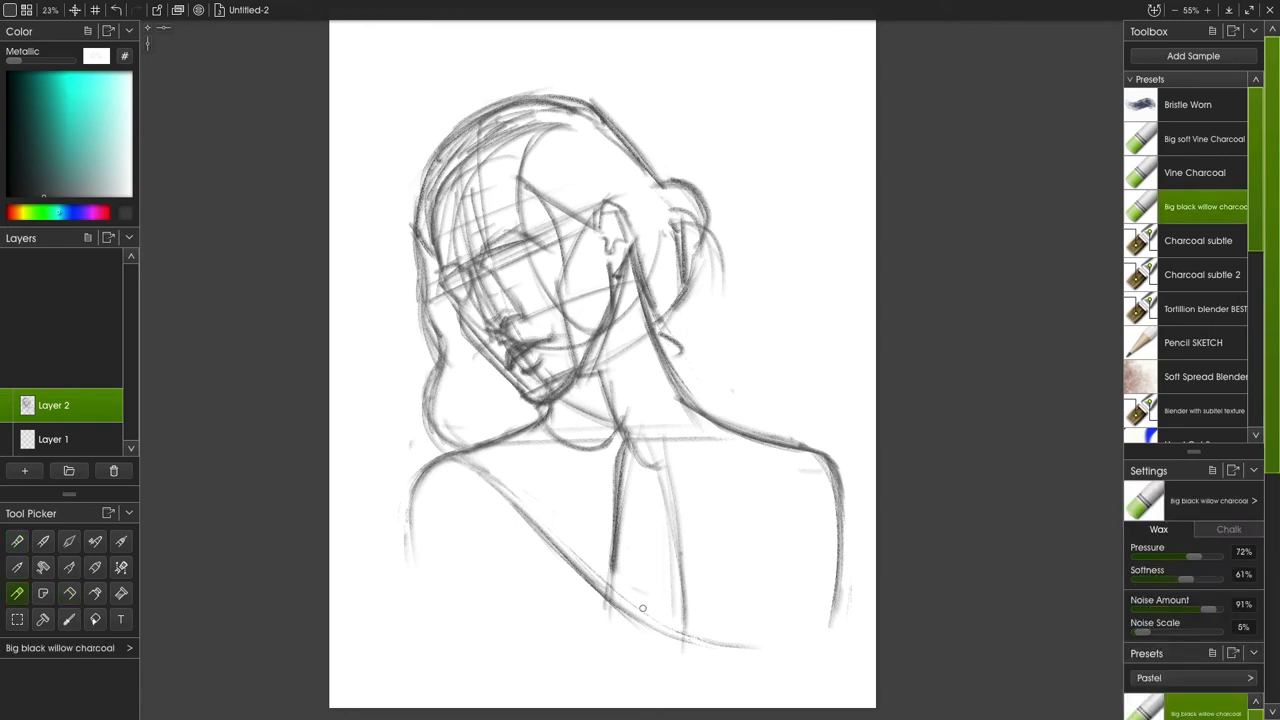
left_click_drag(640, 608, 612, 652)
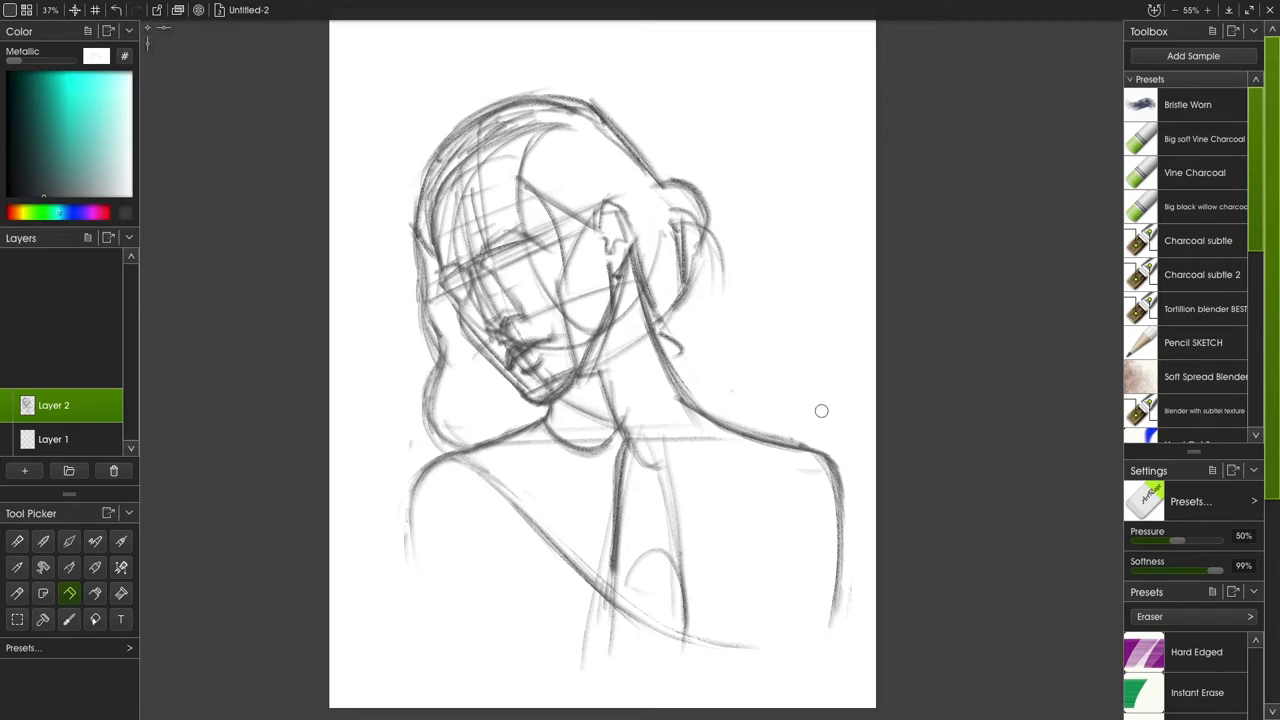
Refine the hair lines behind the head and erase stray marks, alternating charcoal and eraser.
left_click(1204, 206)
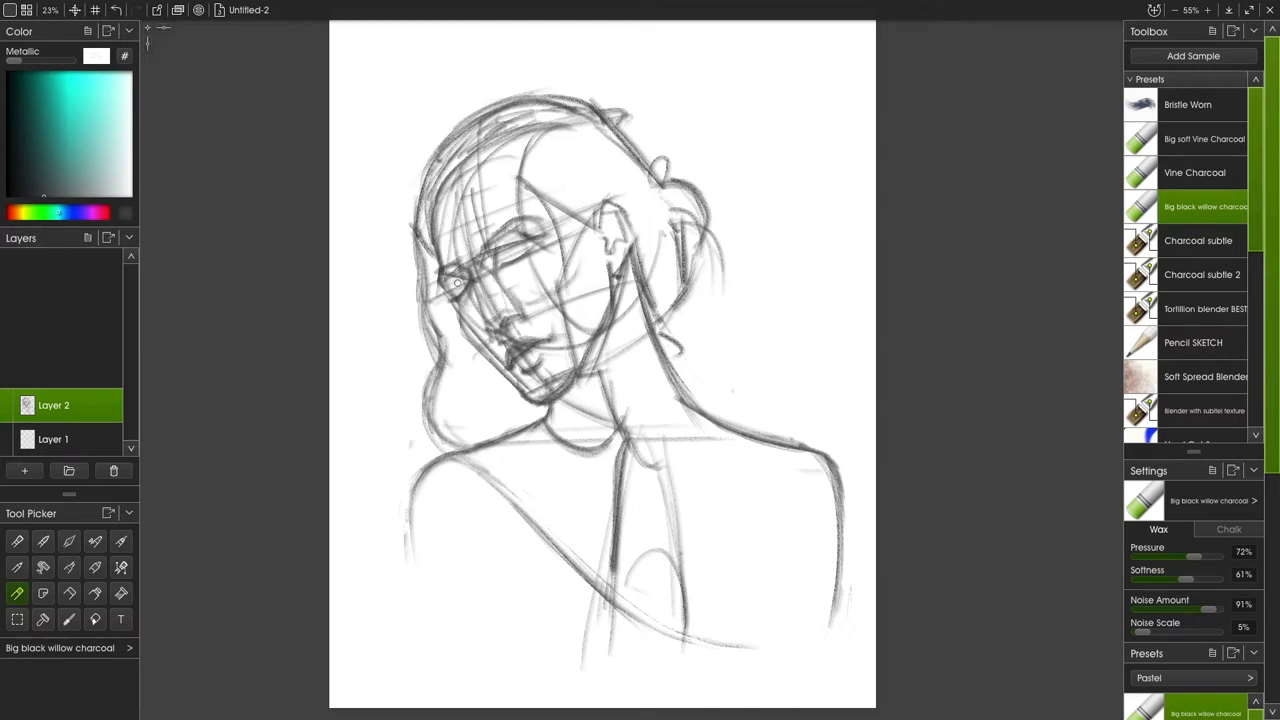
left_click_drag(456, 280, 480, 260)
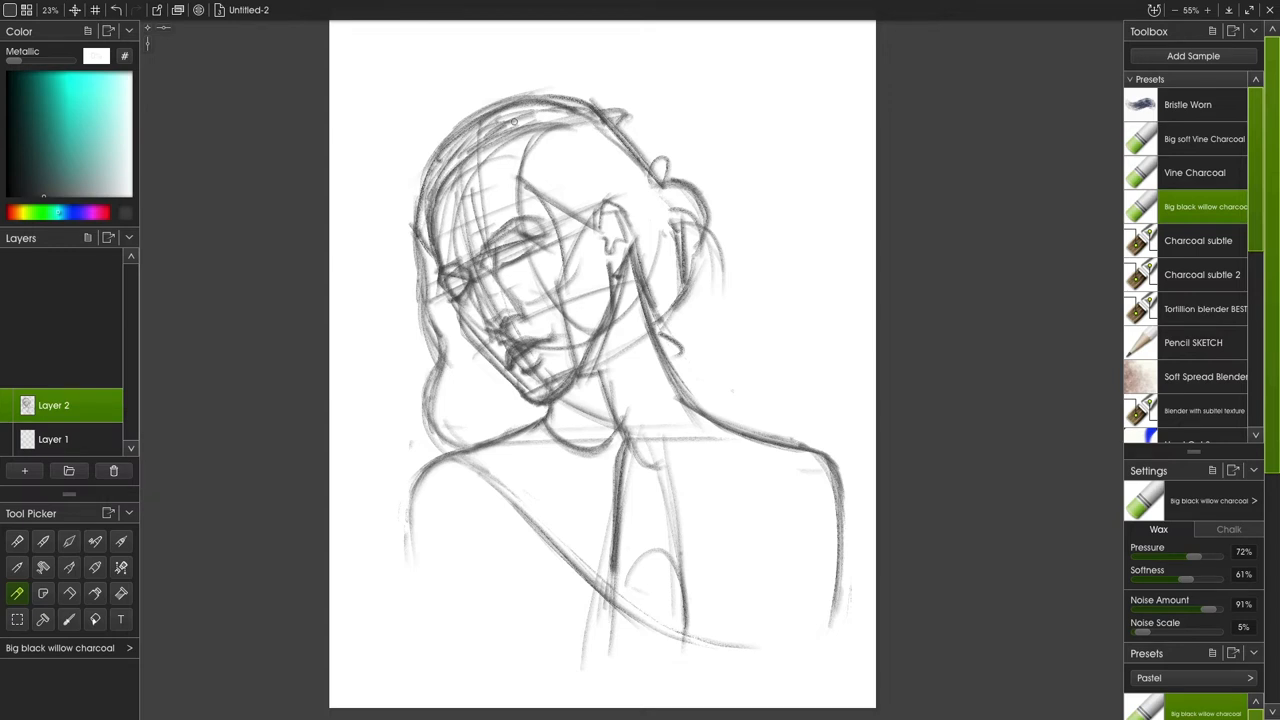
left_click(68, 592)
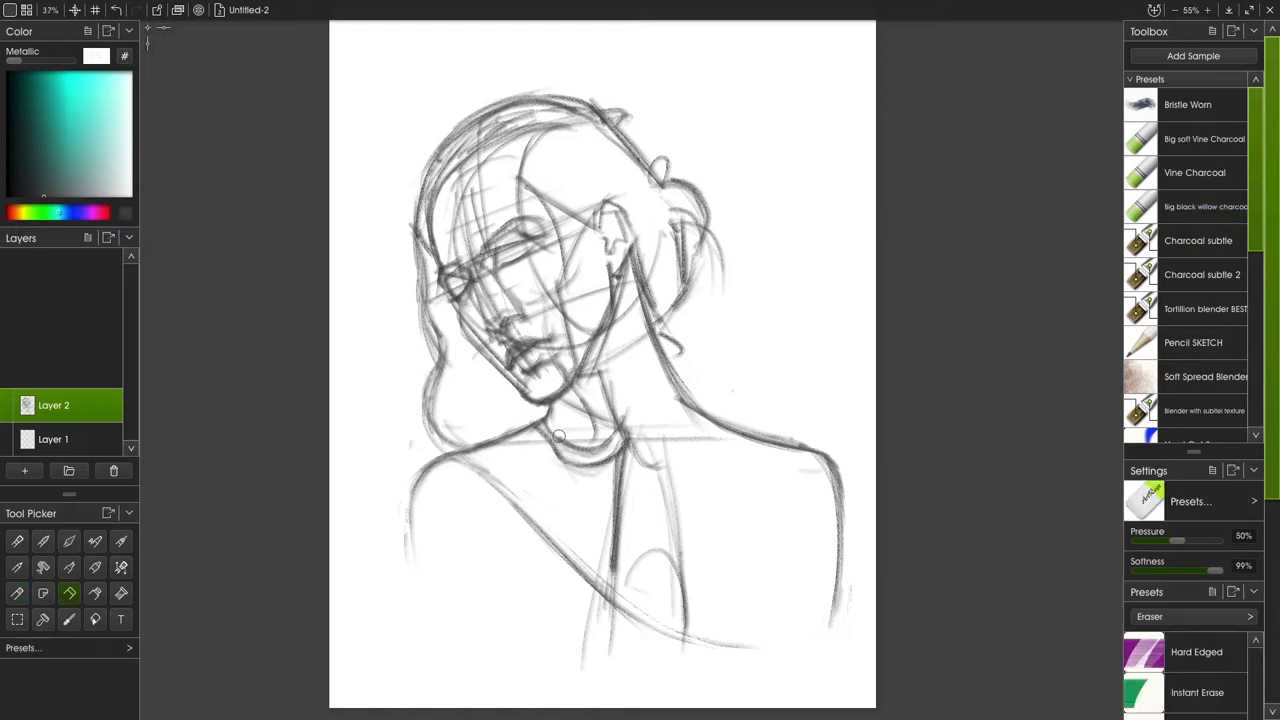
left_click(1202, 206)
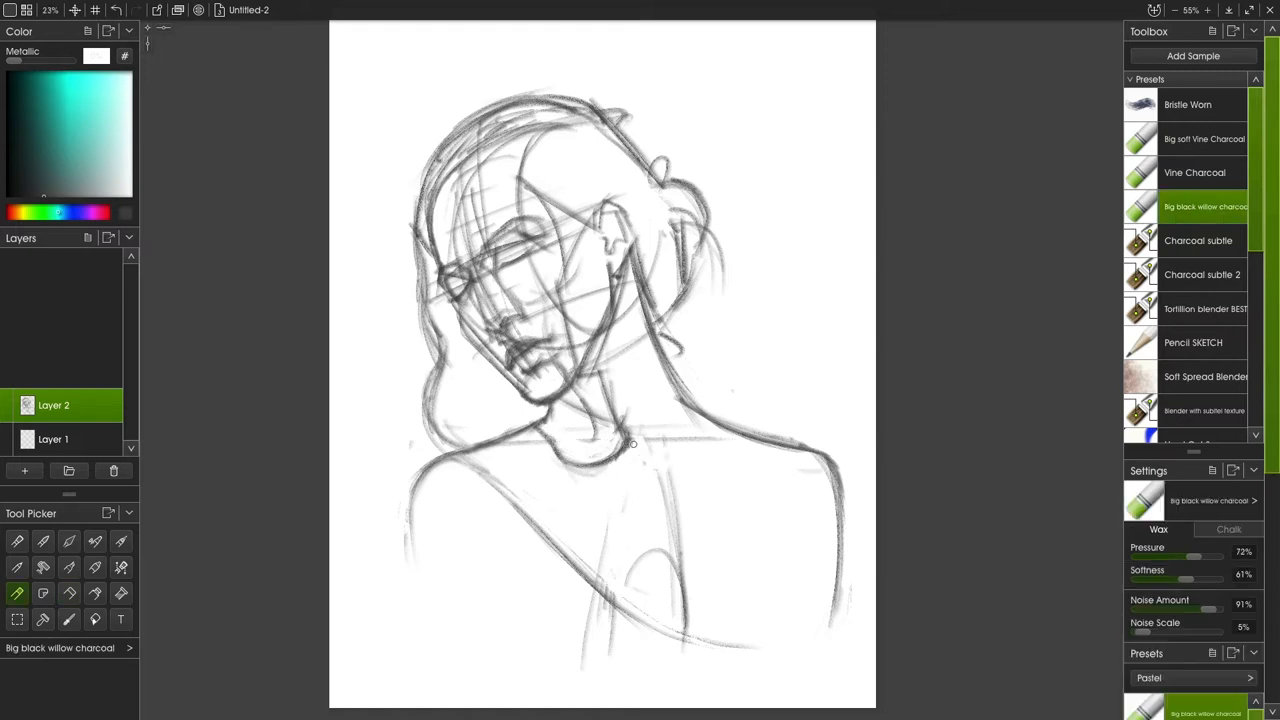
Redraw the neck and collarbone, add hair strokes over the head, and add Layer 3 above the sketch.
left_click_drag(620, 450, 616, 652)
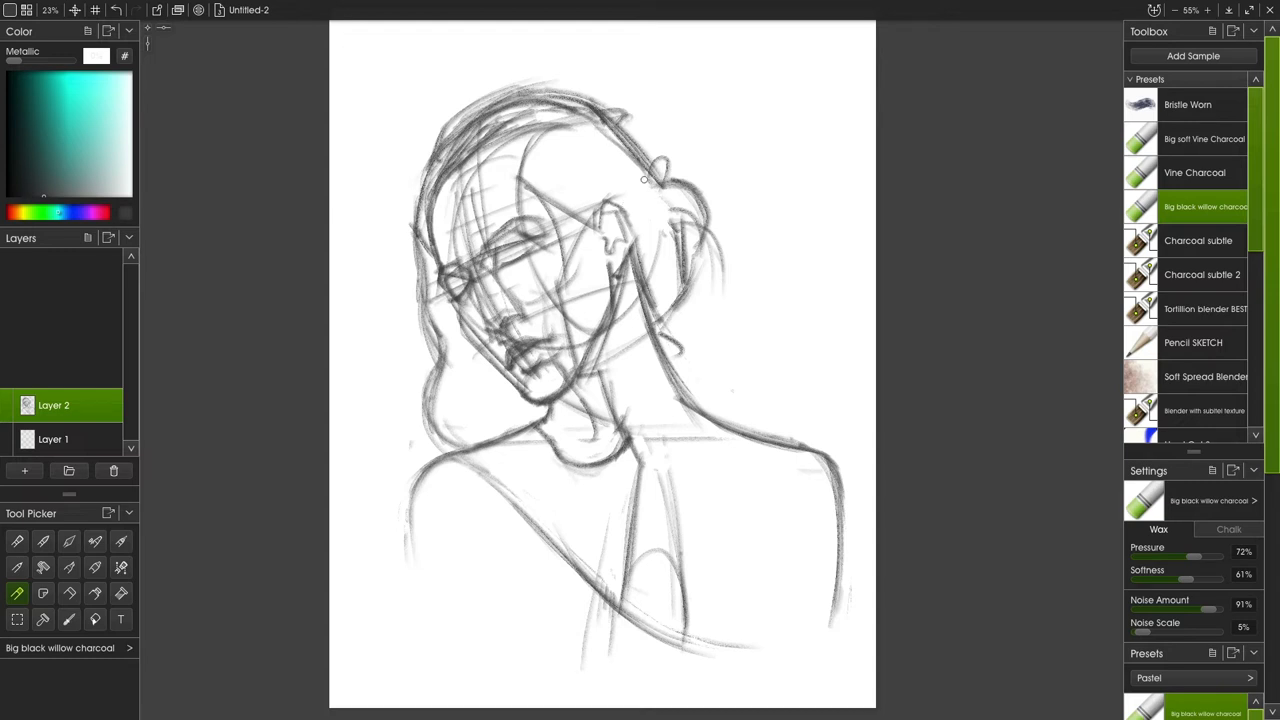
left_click_drag(650, 200, 610, 310)
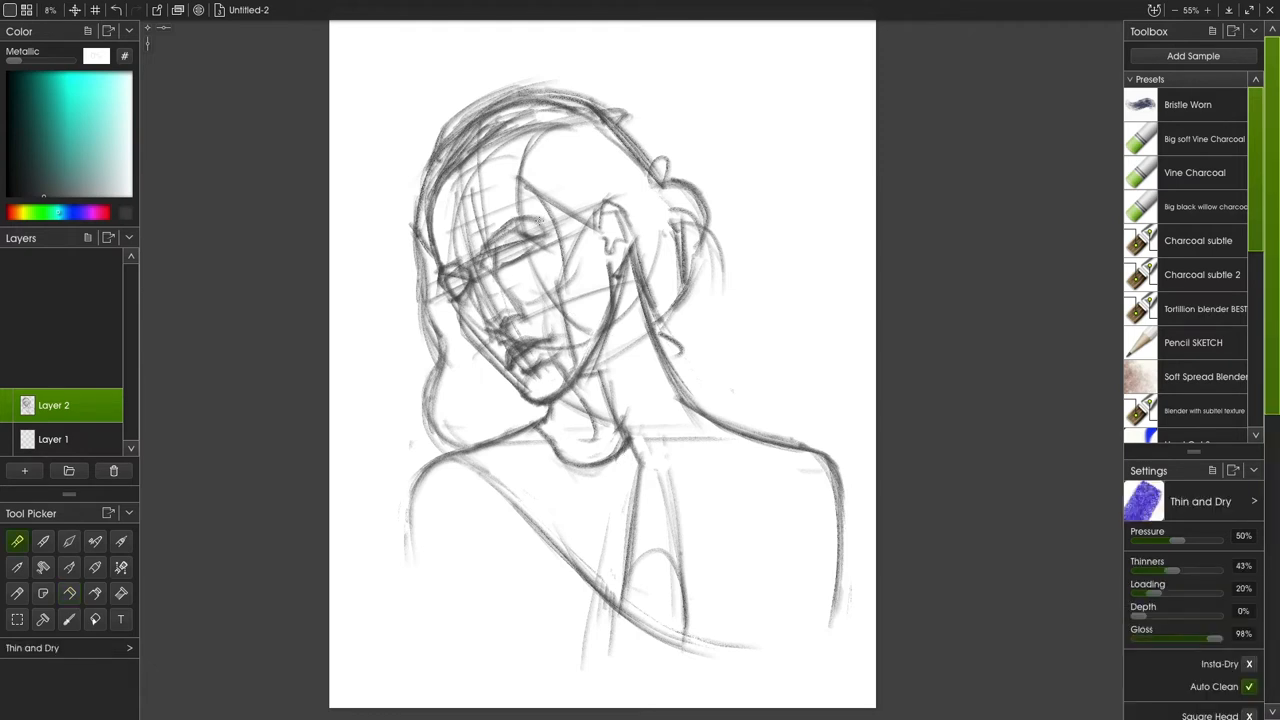
left_click(1204, 206)
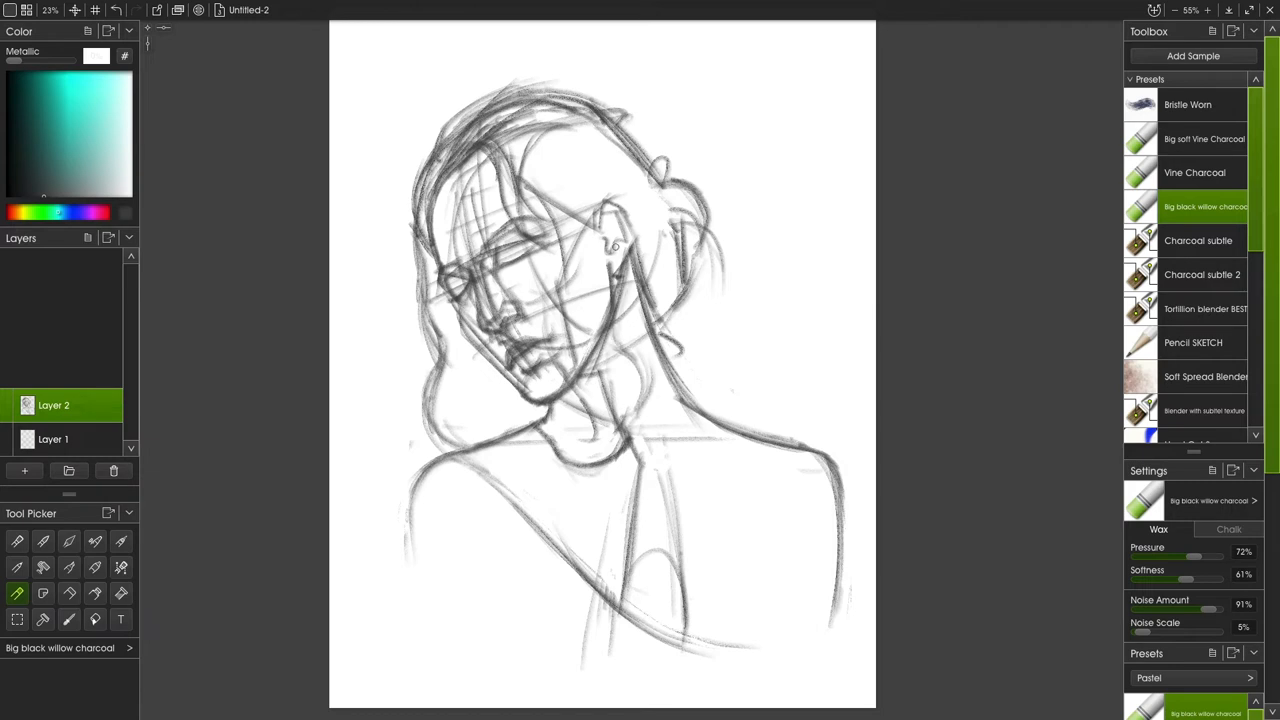
left_click(1200, 342)
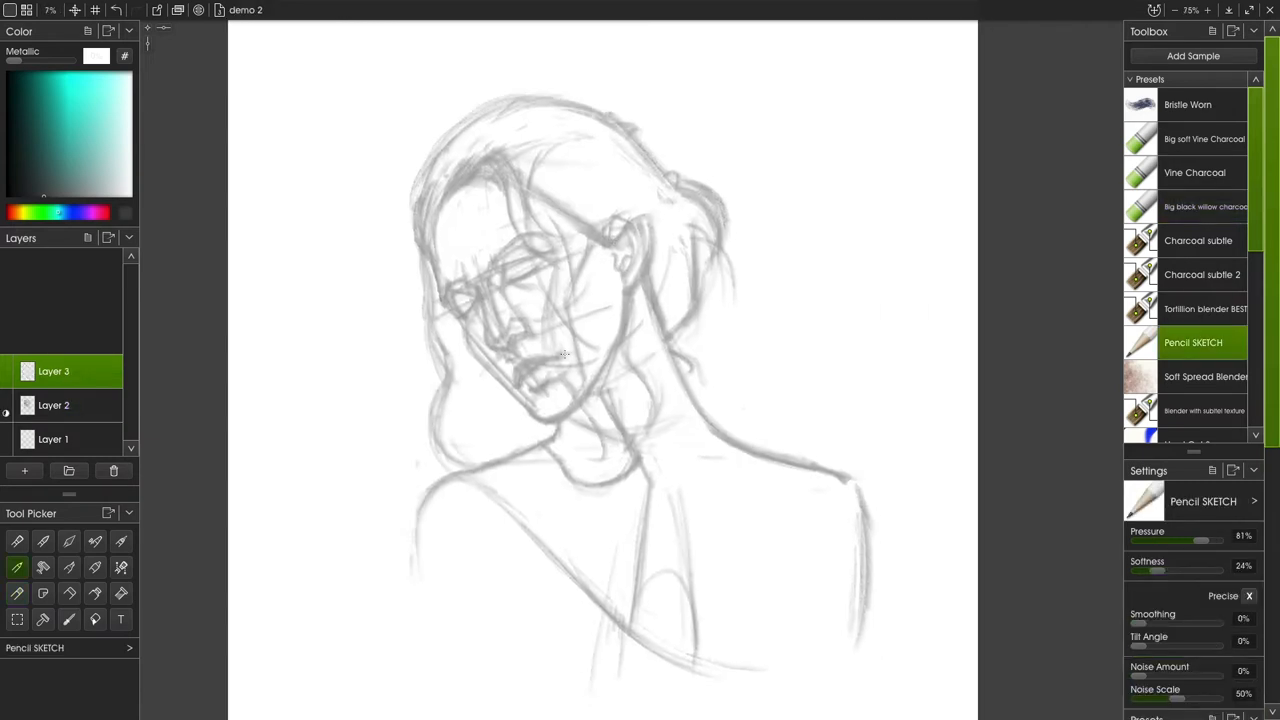
Draw clean pencil outlines of the face, closed eyelids, brows and hair strands, then zoom out.
left_click_drag(440, 190, 470, 310)
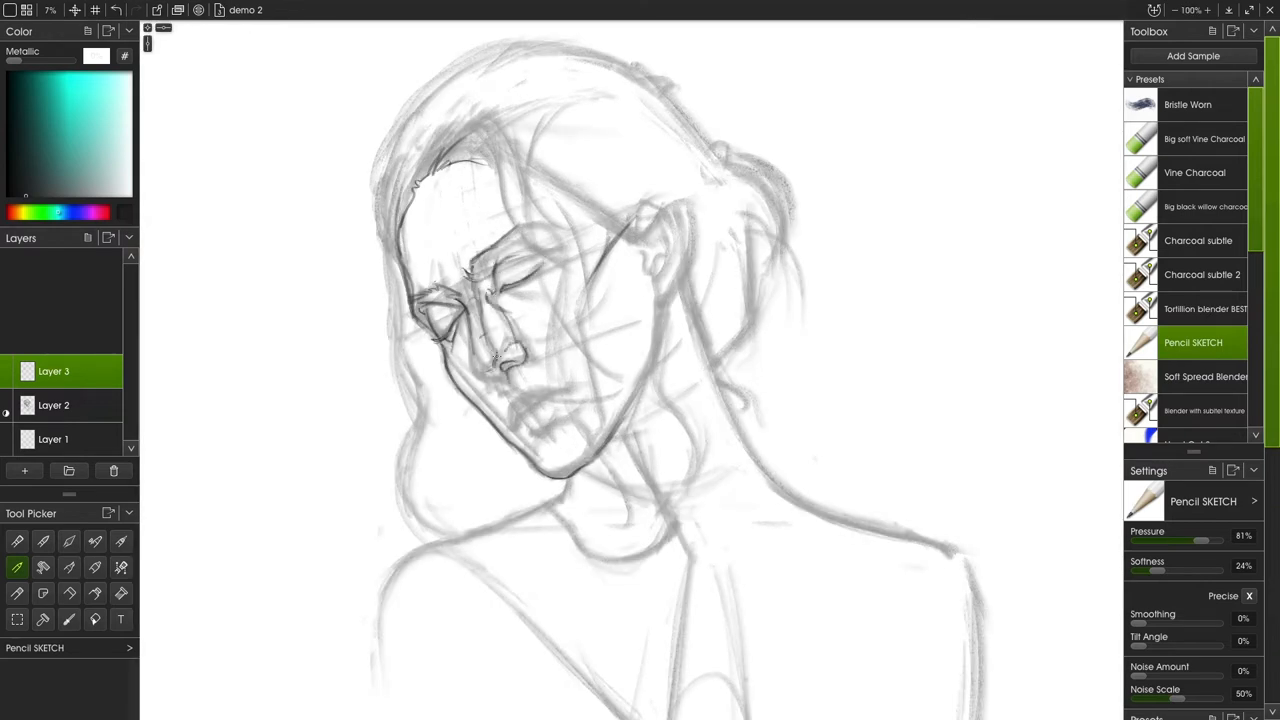
left_click_drag(480, 350, 500, 410)
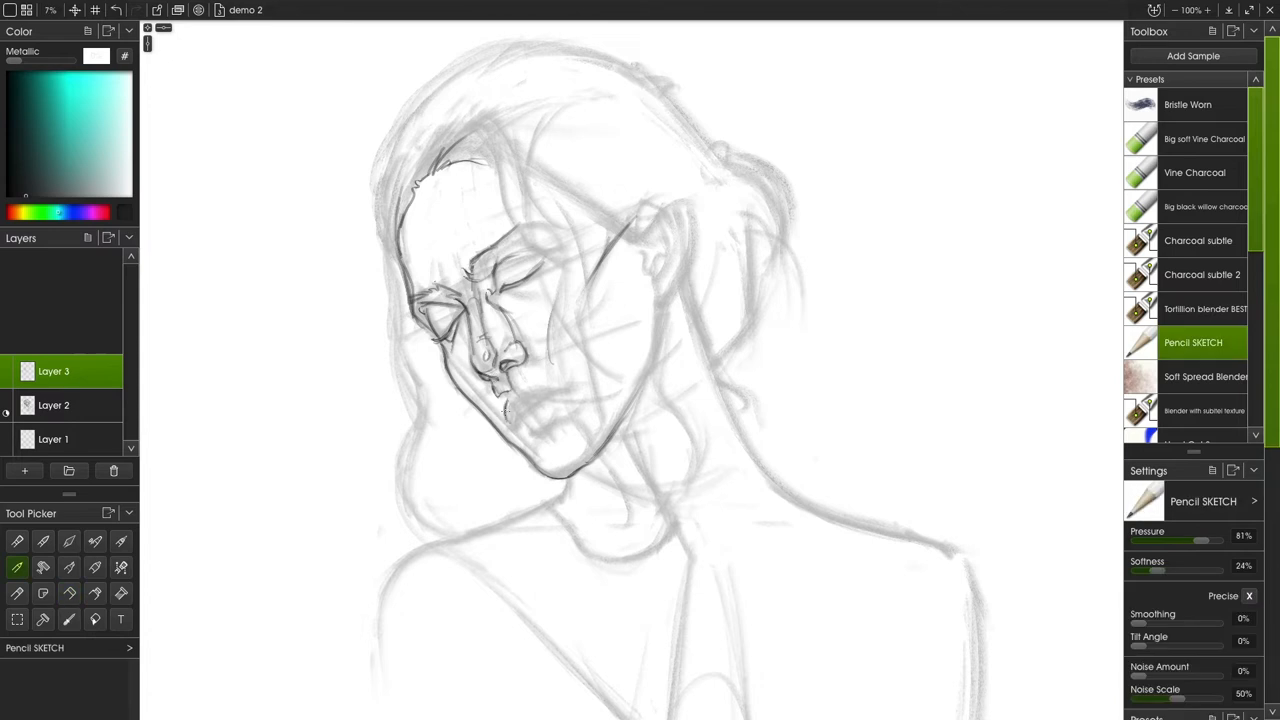
left_click_drag(490, 390, 530, 420)
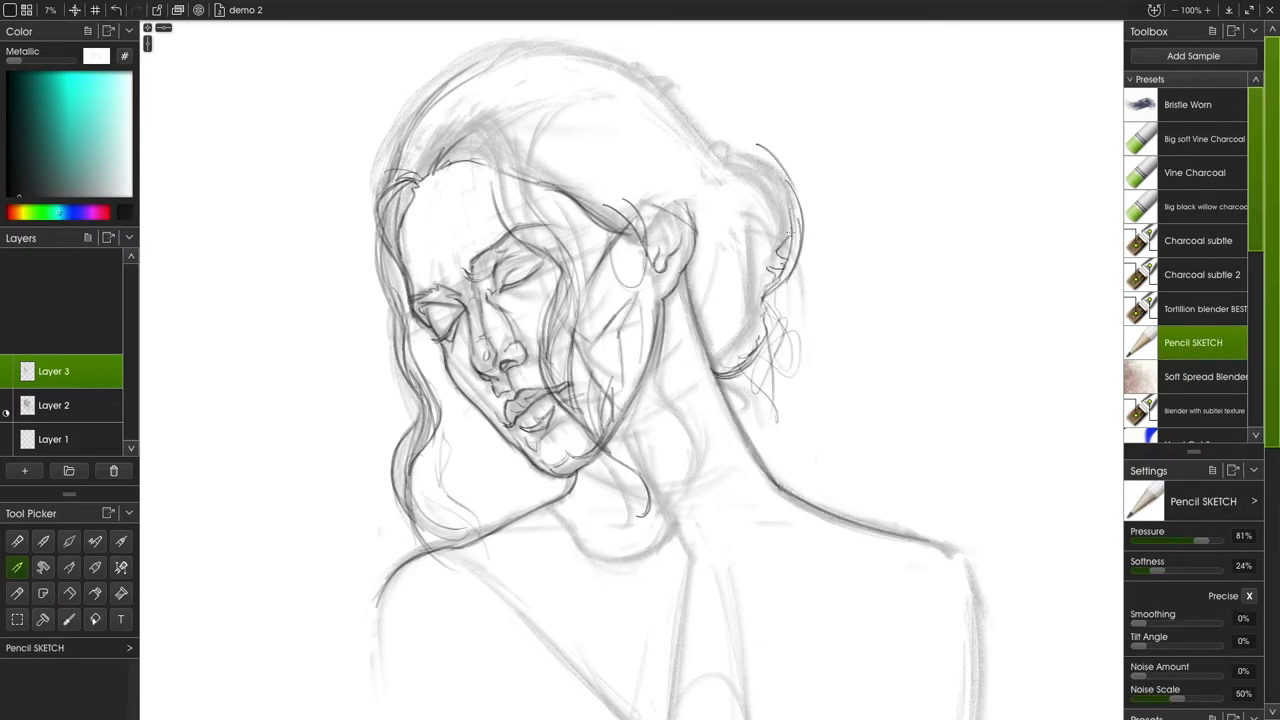
key("ctrl+-")
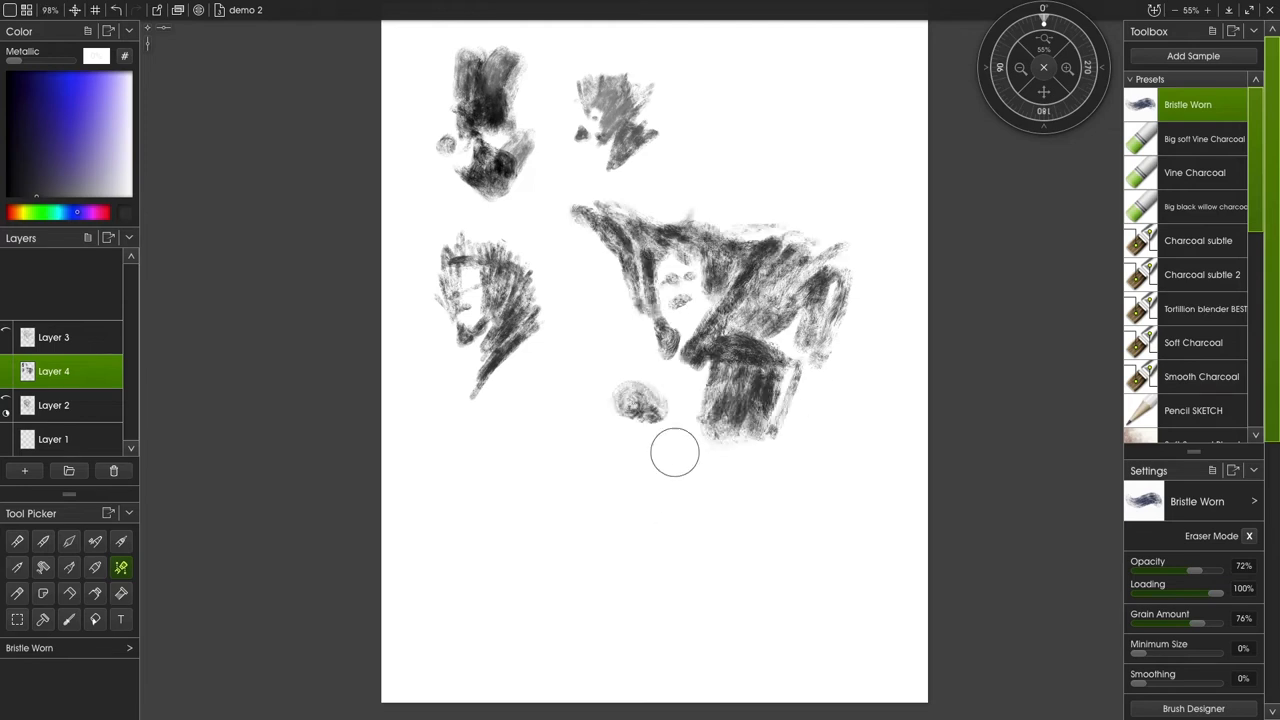
Brush soft grey tones over the figure and switch brushes for the dark hair masses.
left_click_drag(700, 440, 810, 250)
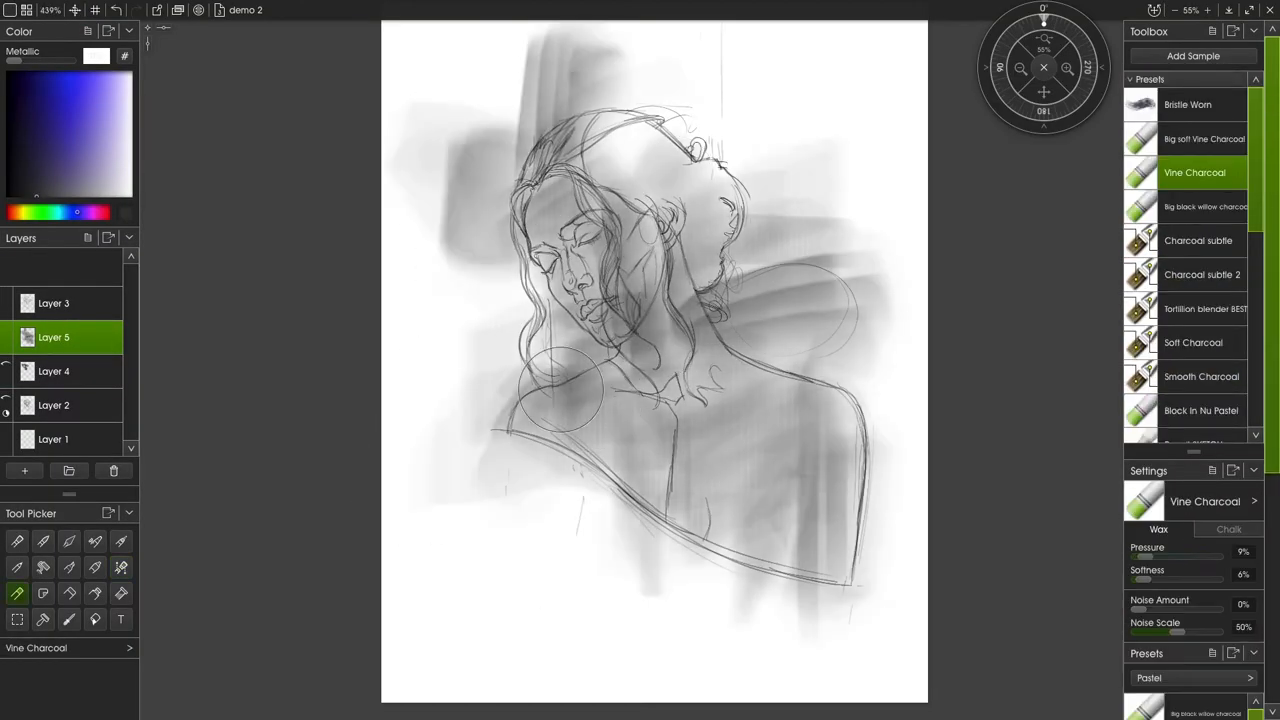
left_click(1204, 206)
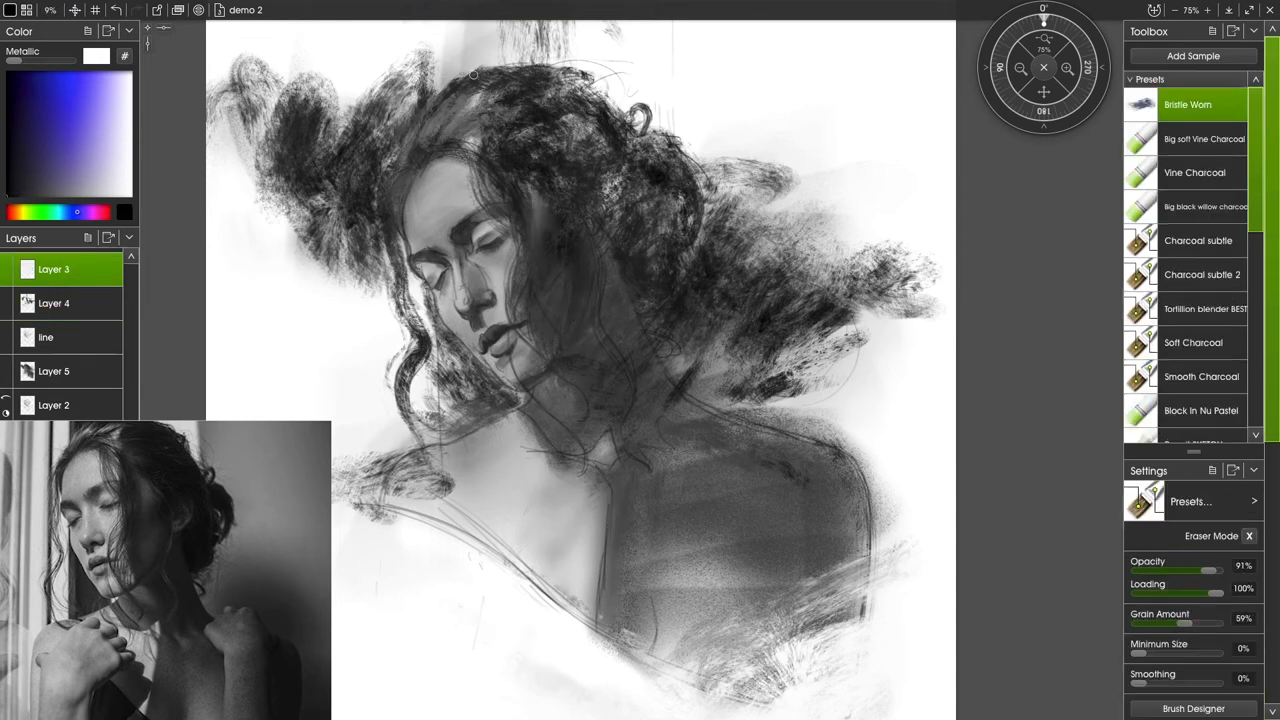
Model the face alternating soft Vine Charcoal and Block in Nu Pastel, ending on the sketching pencil.
left_click(1204, 138)
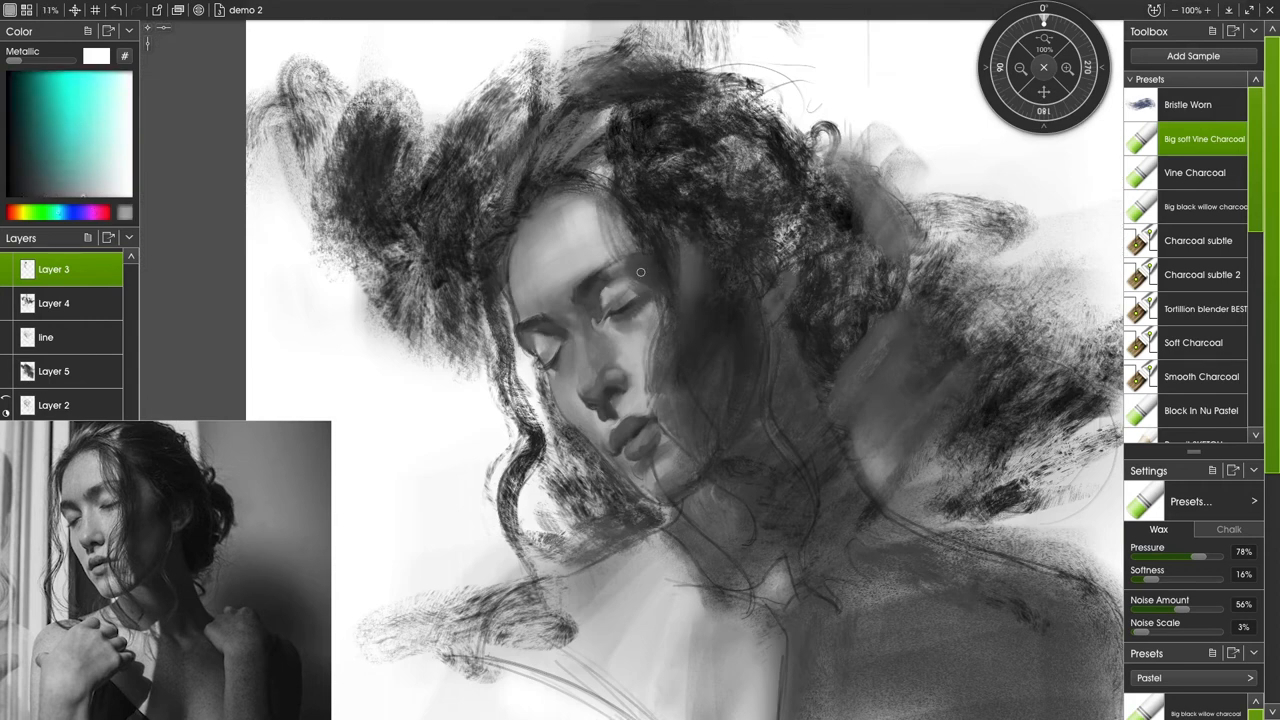
left_click(1196, 104)
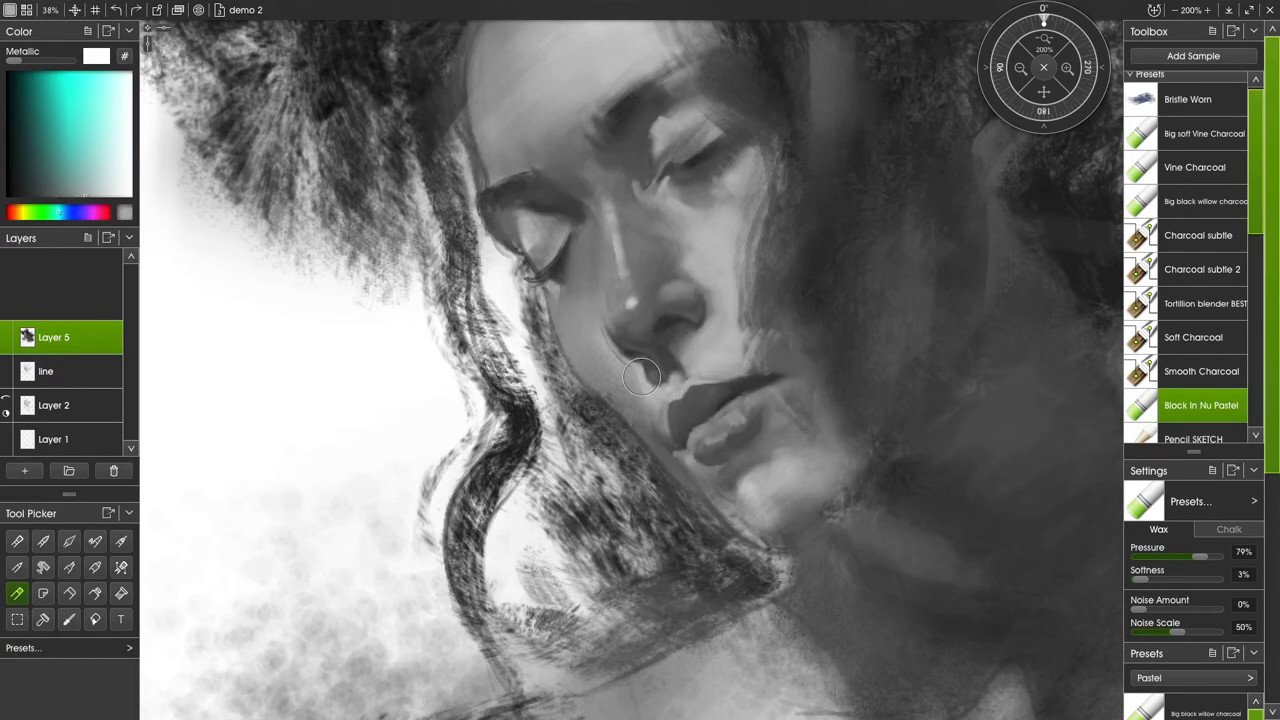
left_click(1196, 168)
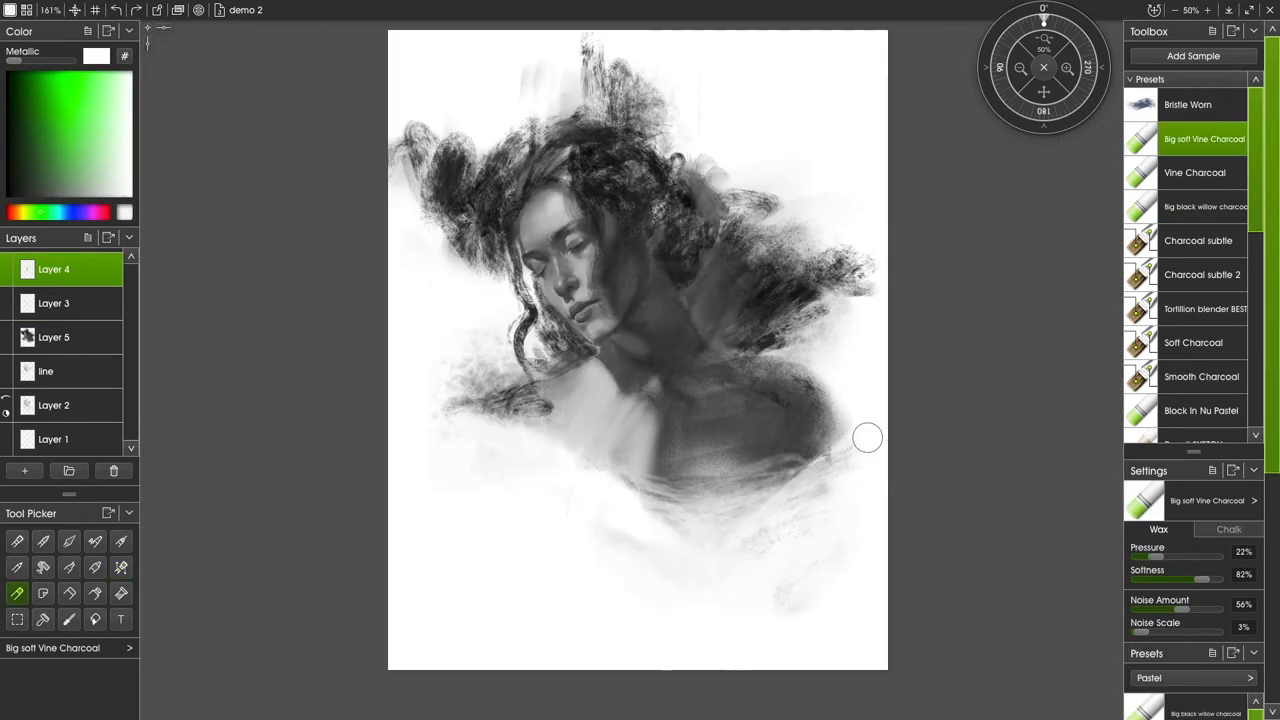
left_click(1196, 104)
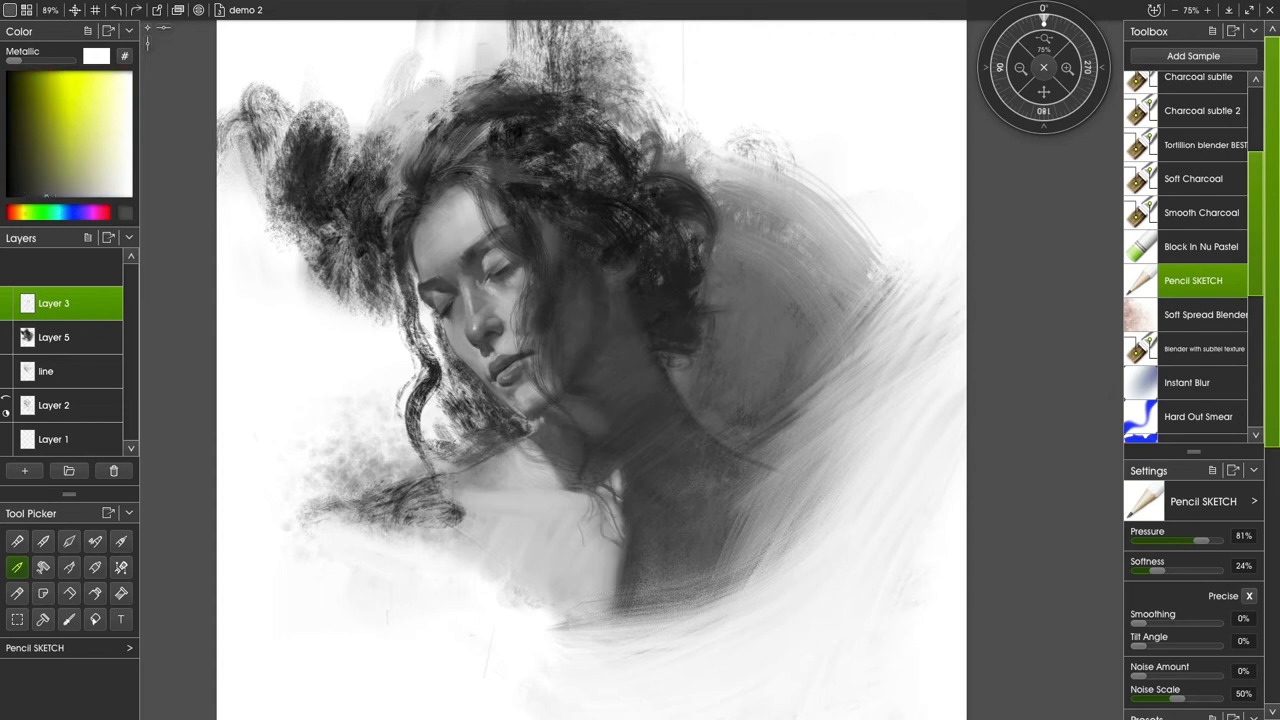
Refine the shading with the worn bristle eraser and a large soft vine charcoal.
left_click(1184, 390)
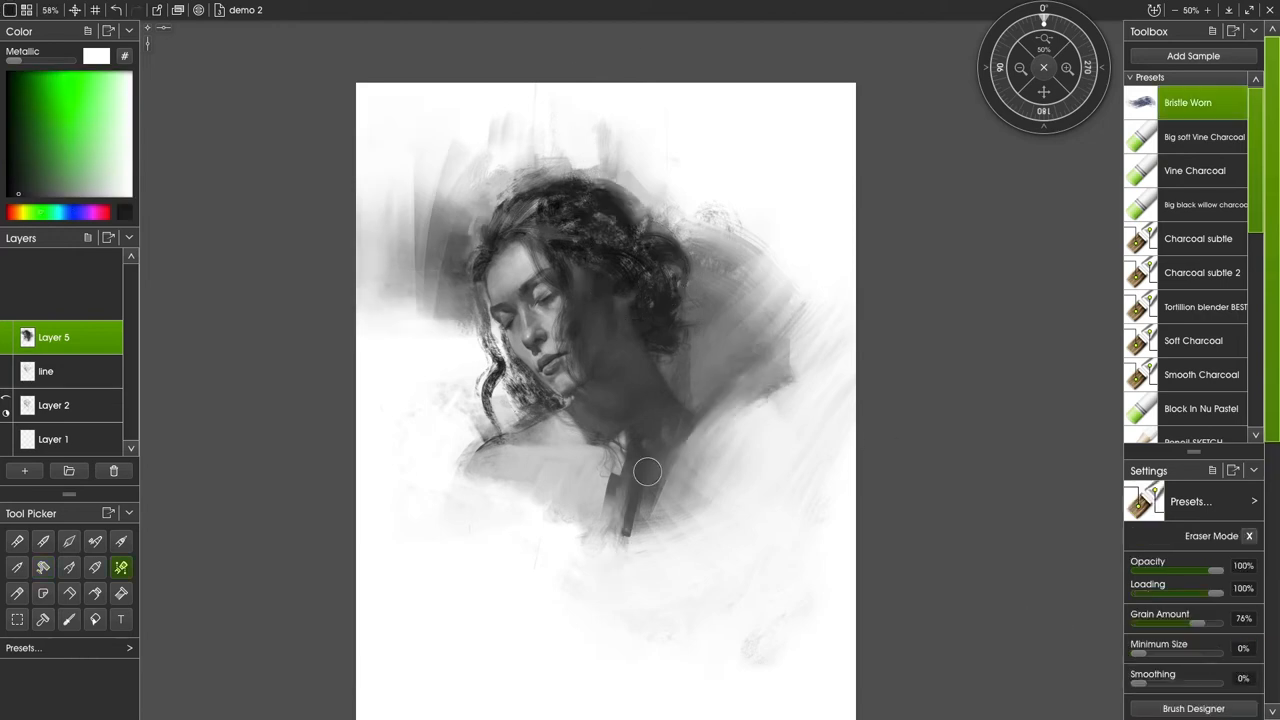
left_click(1200, 588)
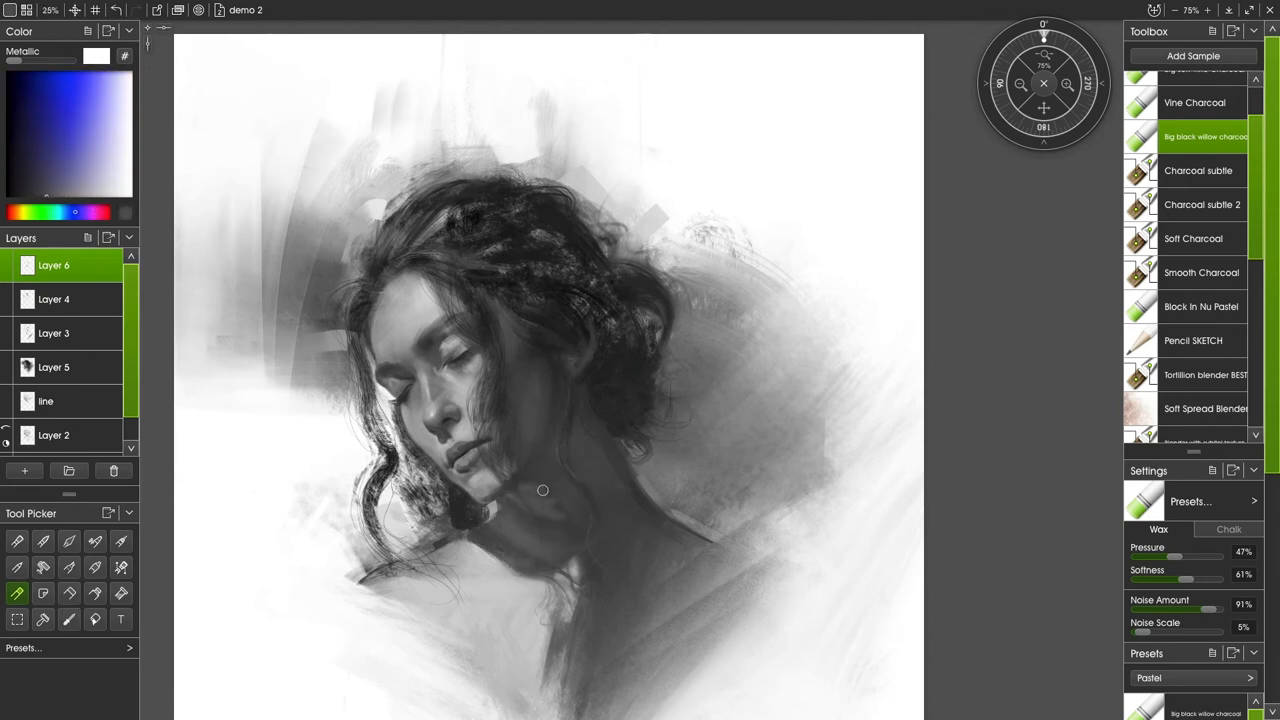
left_click(1198, 170)
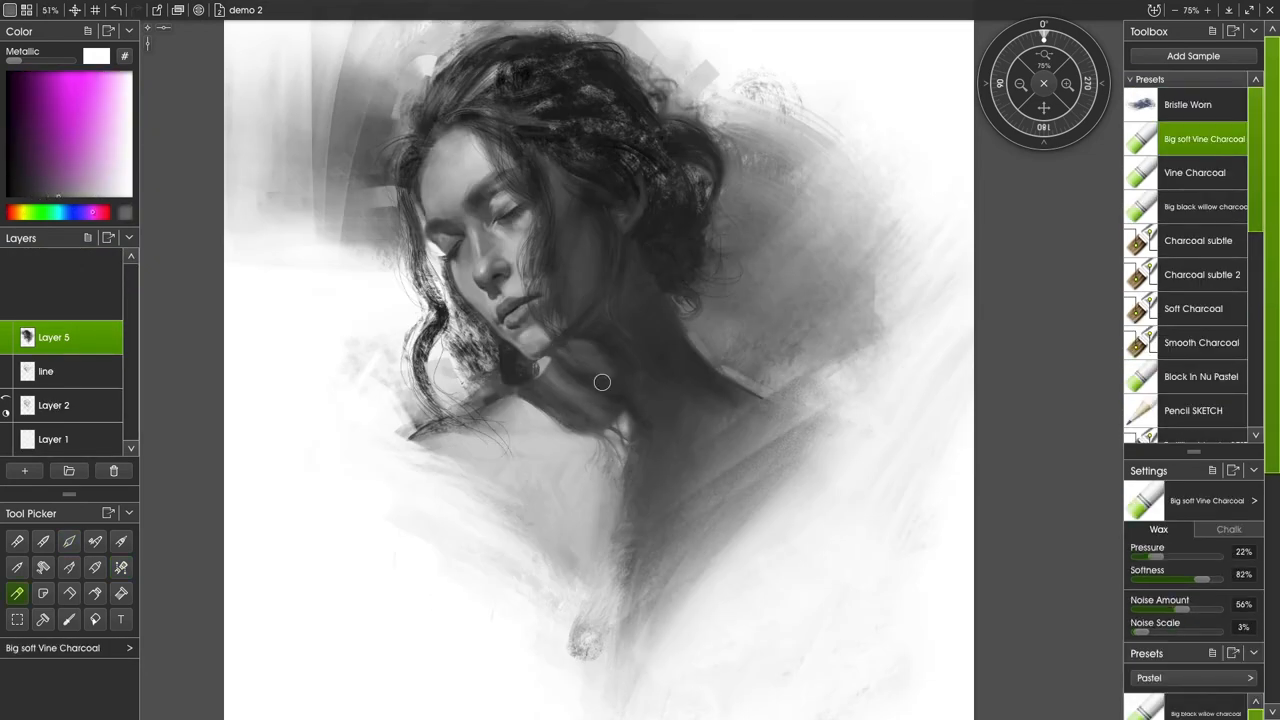
Deepen hair detail with erasing charcoal, sketch pencil and soft vine charcoal, then save.
left_click(1192, 410)
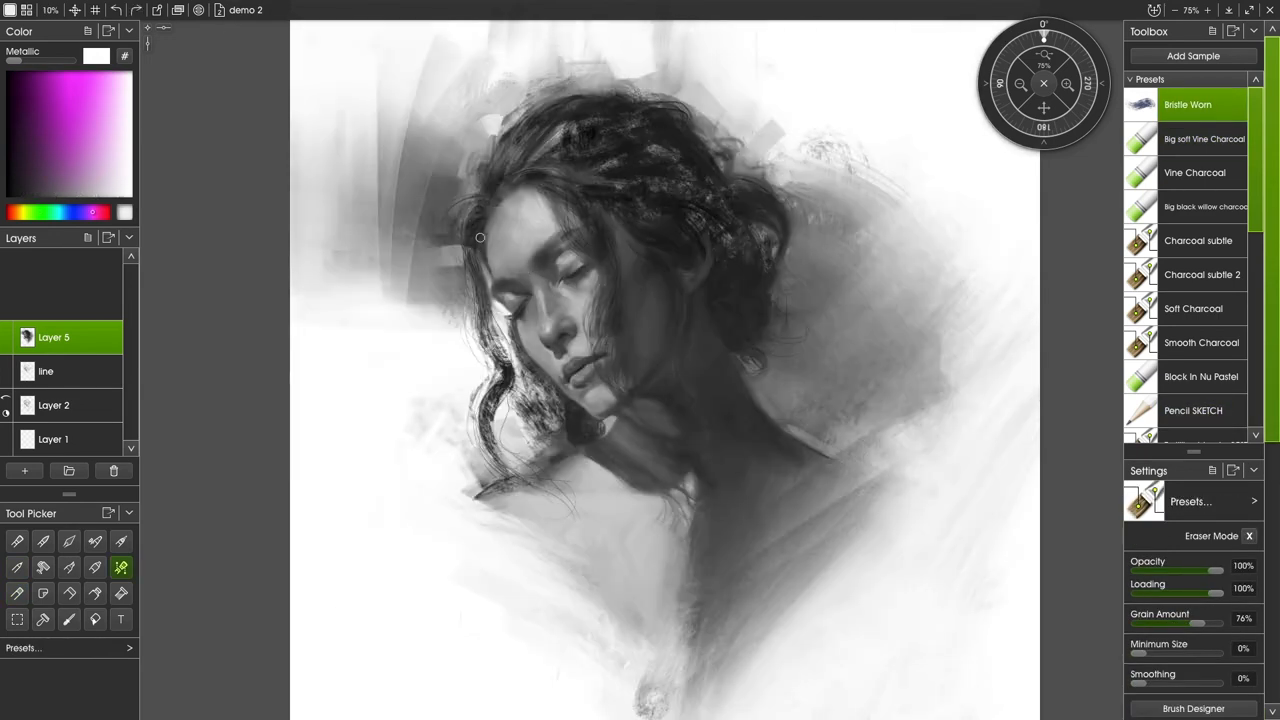
left_click(1196, 410)
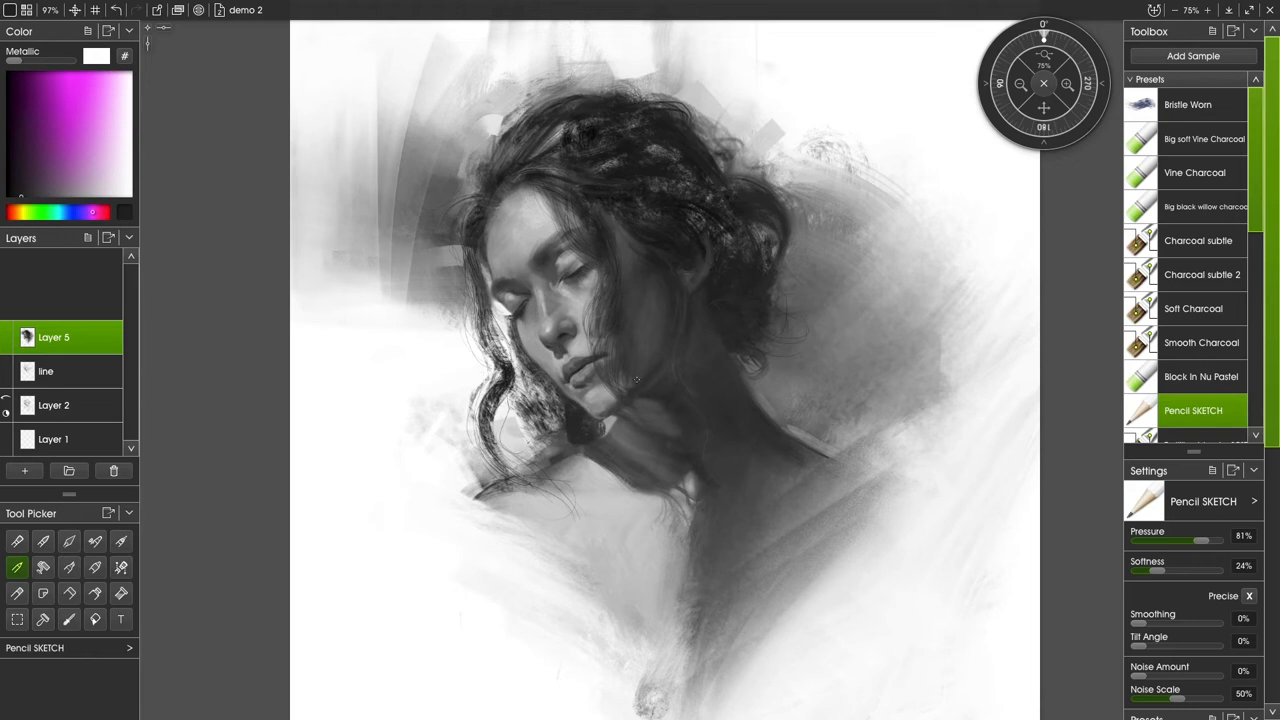
left_click(1202, 138)
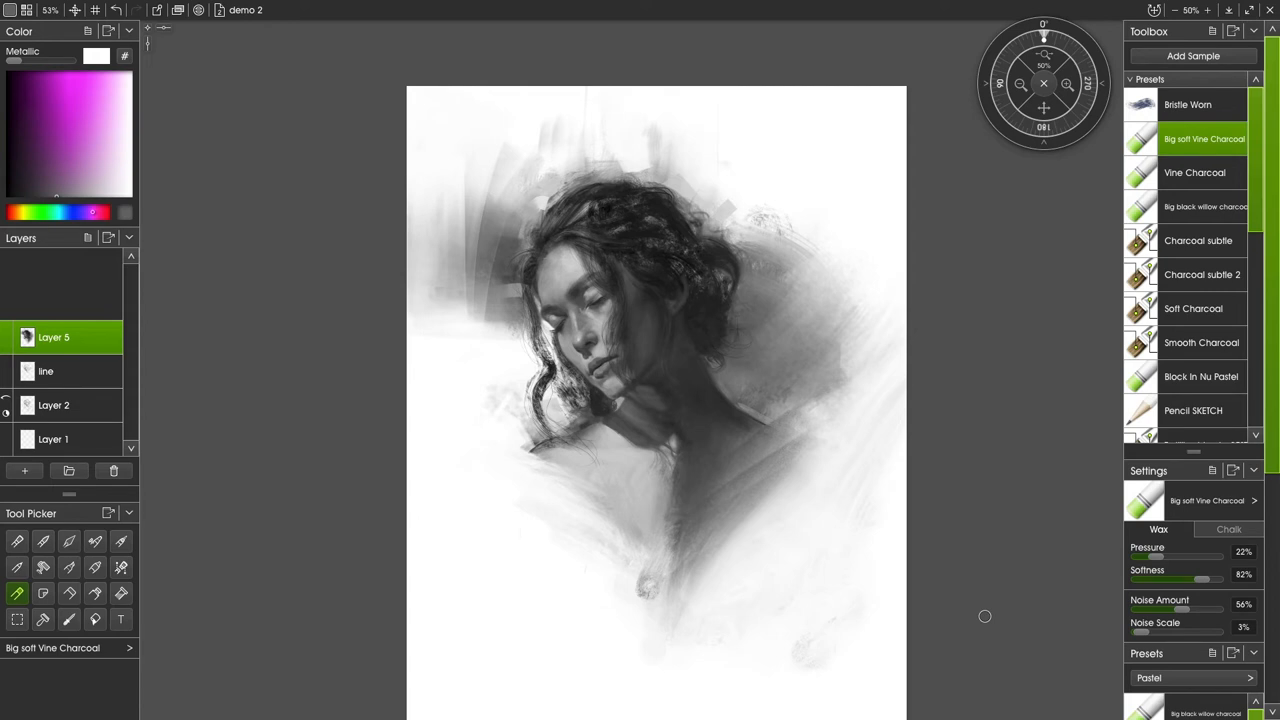
key("ctrl+s")
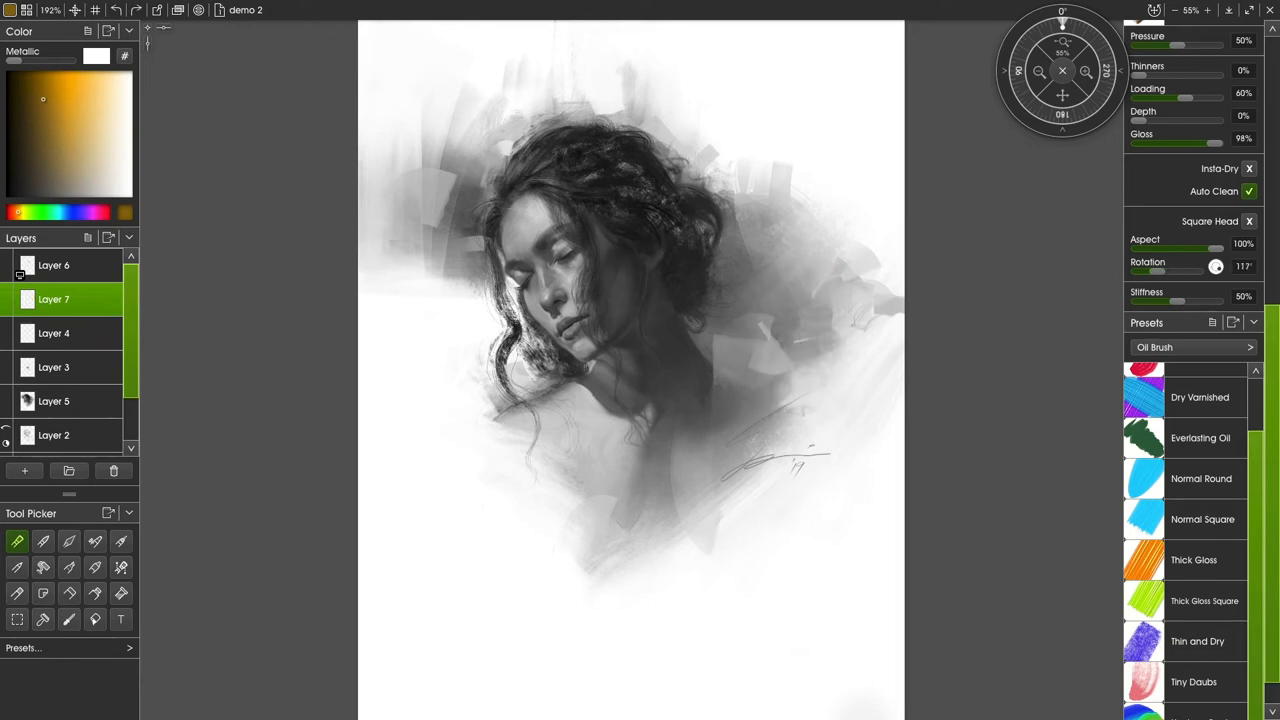
Test Everlasting Oil, Normal Round and Thin and Dry presets with an orange stroke by the neck.
left_click_drag(1176, 300, 1144, 300)
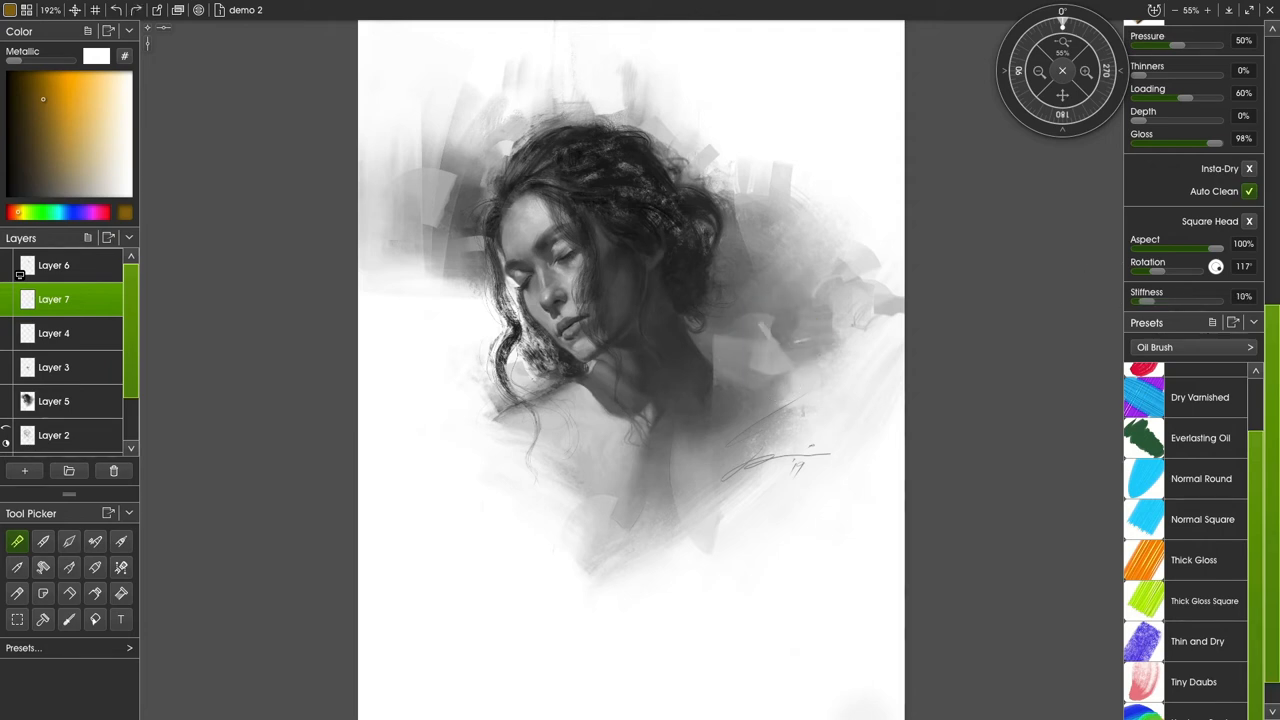
left_click(1202, 438)
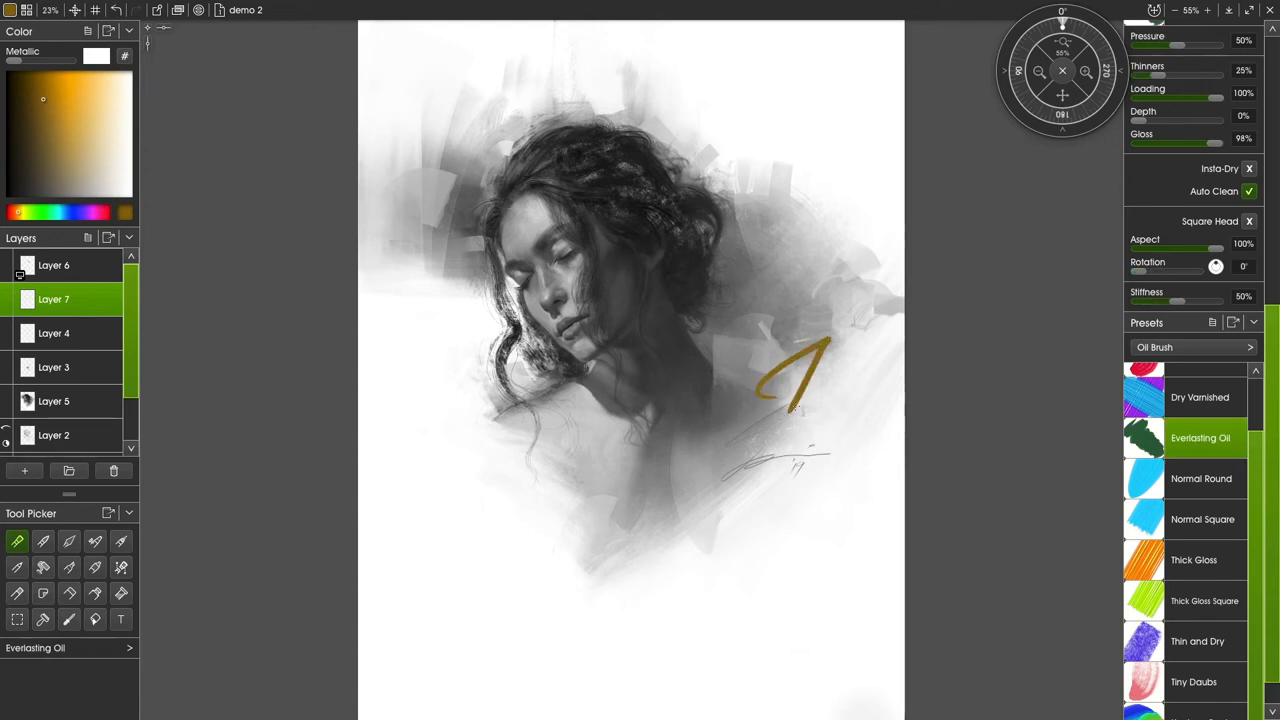
left_click(1200, 478)
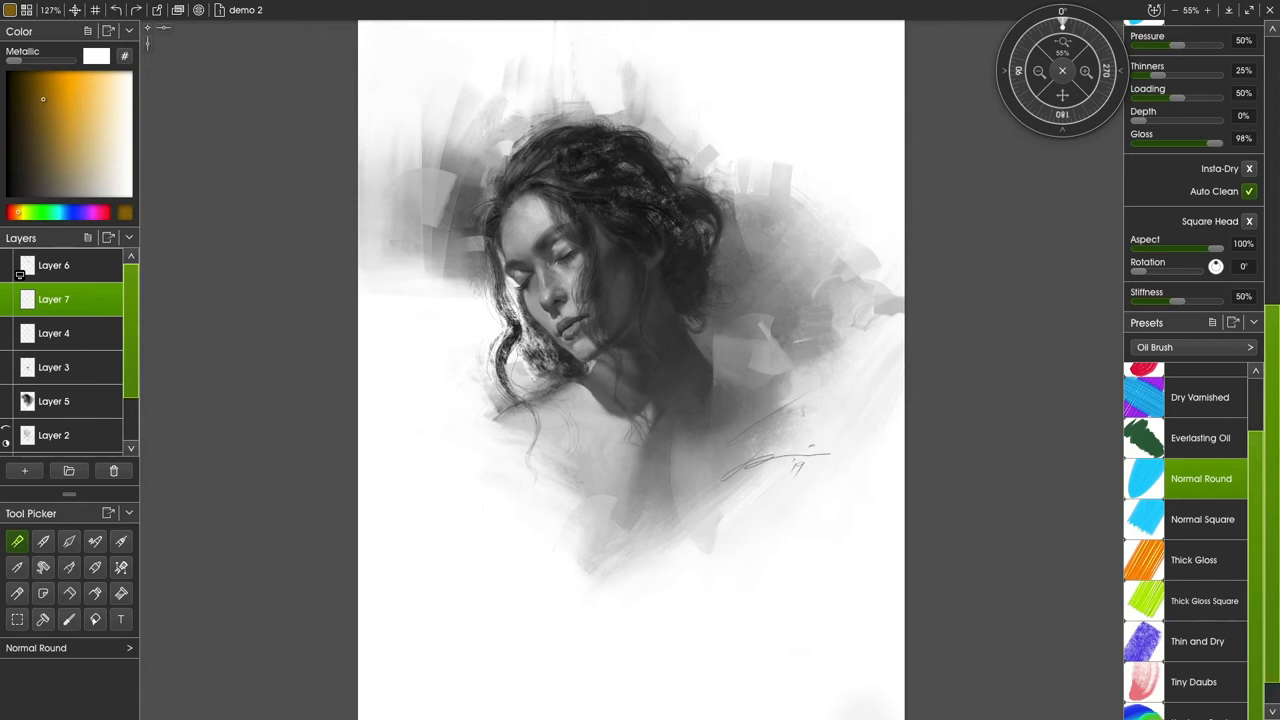
left_click(1196, 640)
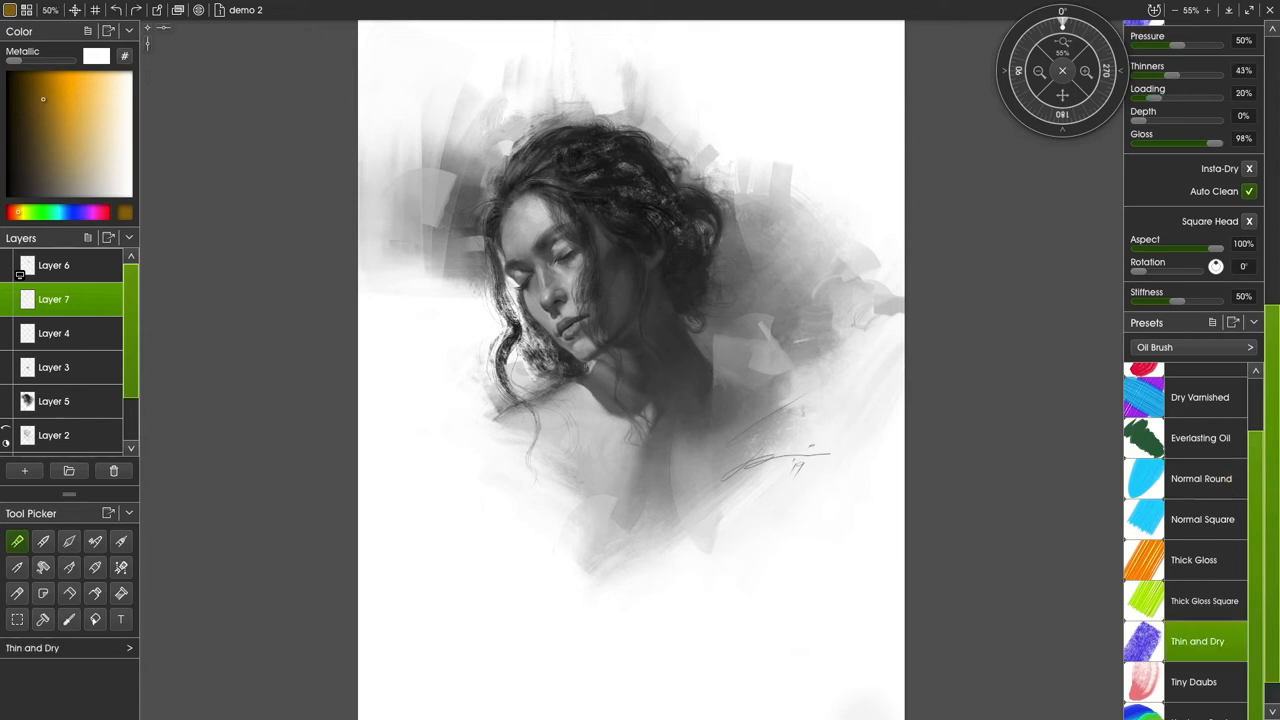
left_click_drag(710, 404, 790, 356)
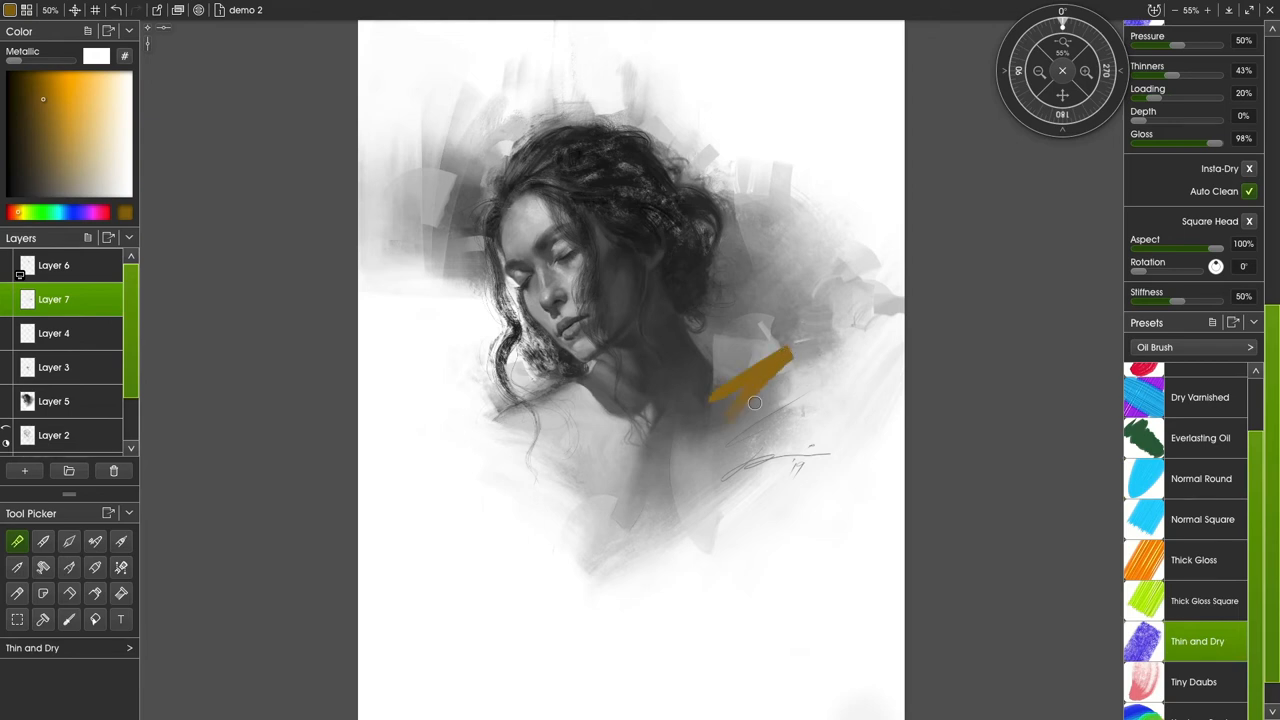
Settle on the Tiny Daubs oil brush loaded with purple paint.
left_click(1196, 680)
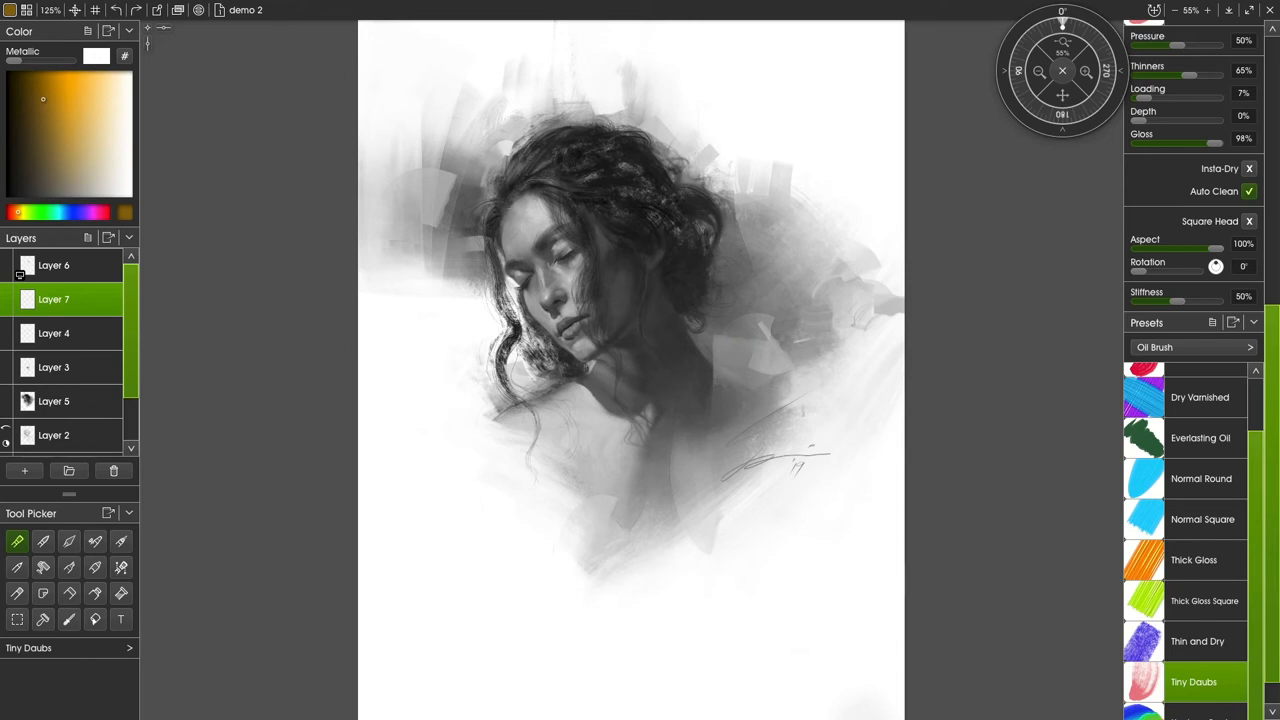
left_click(90, 212)
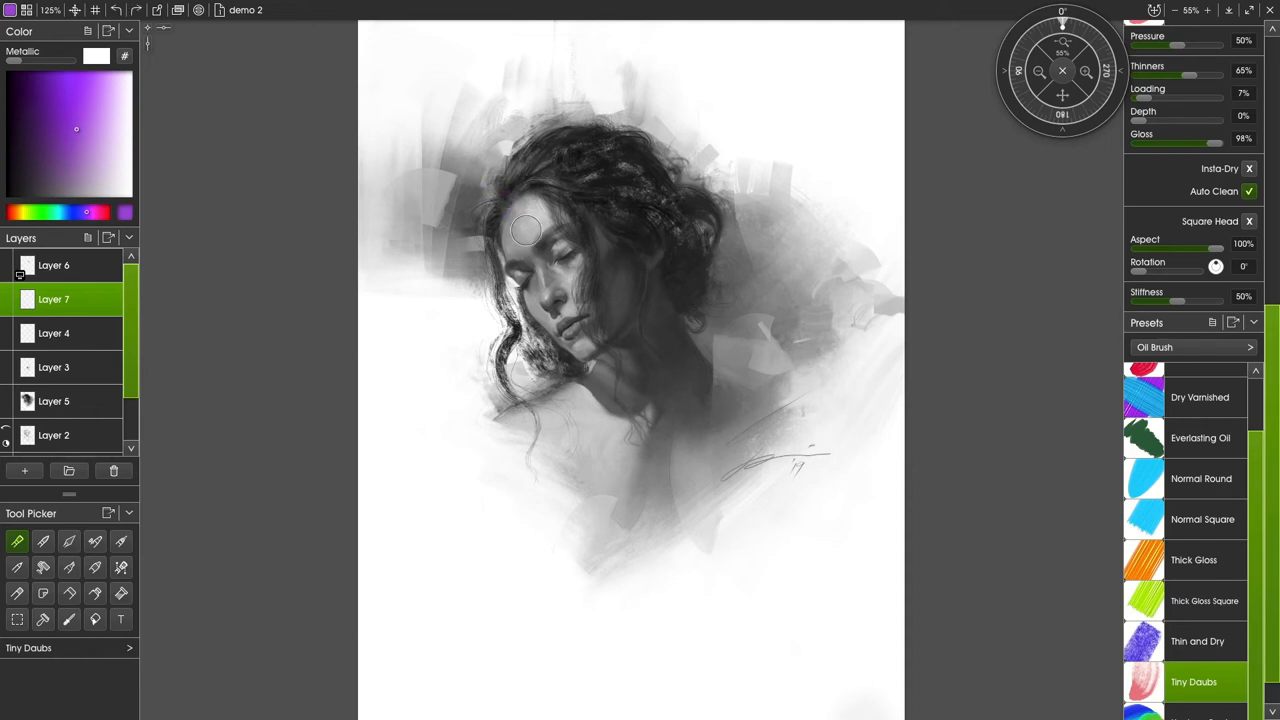
Dab purple paint into the hair, then change the paint colour to orange.
left_click_drag(524, 230, 704, 248)
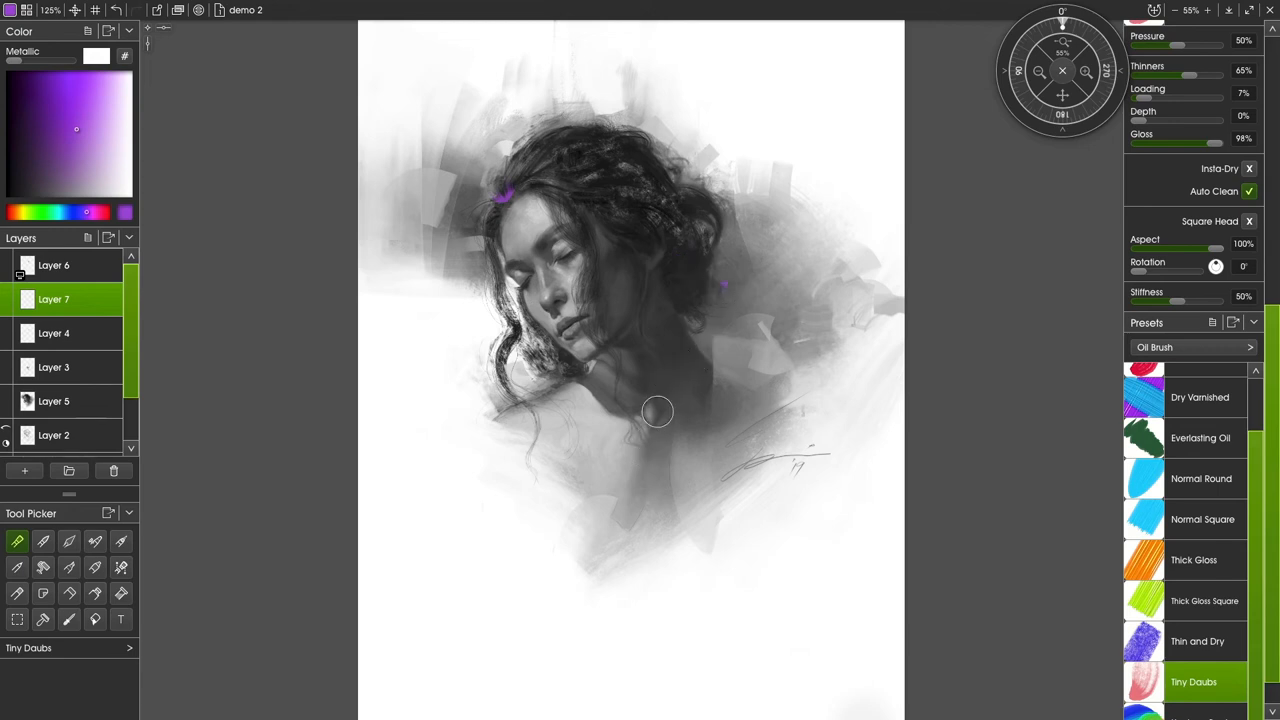
mouse_move(288, 296)
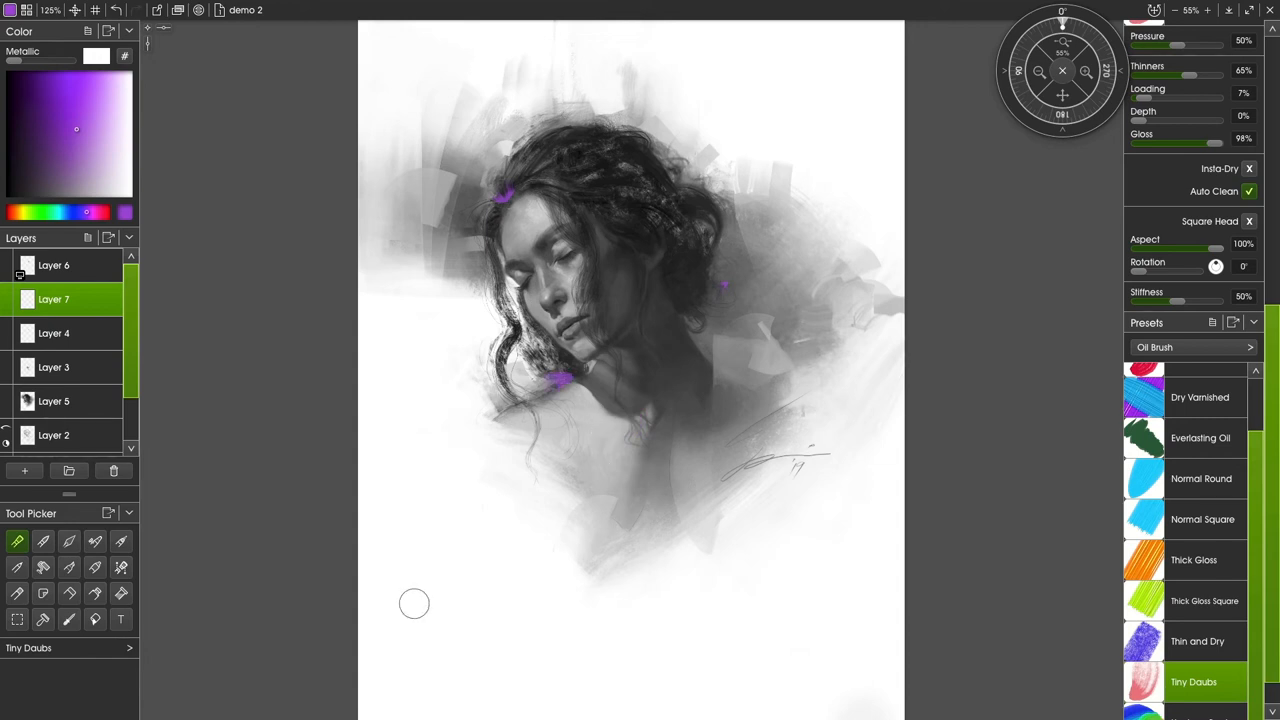
mouse_move(428, 476)
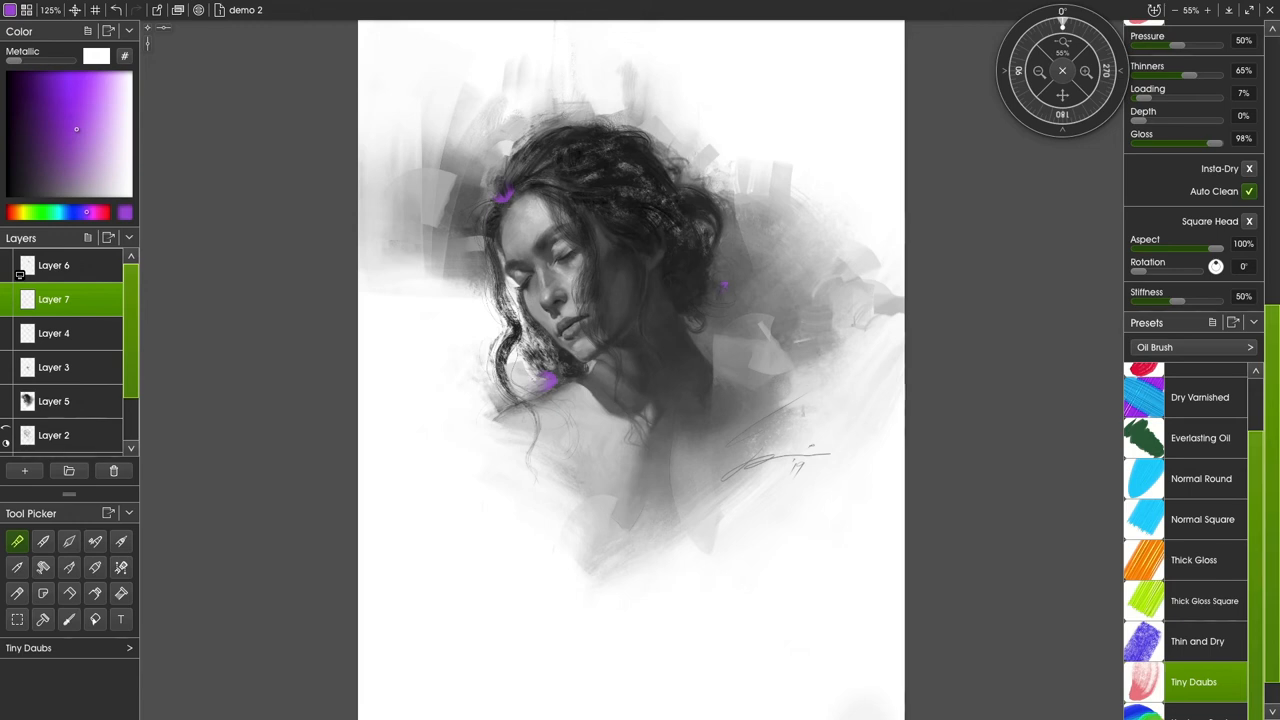
left_click(120, 212)
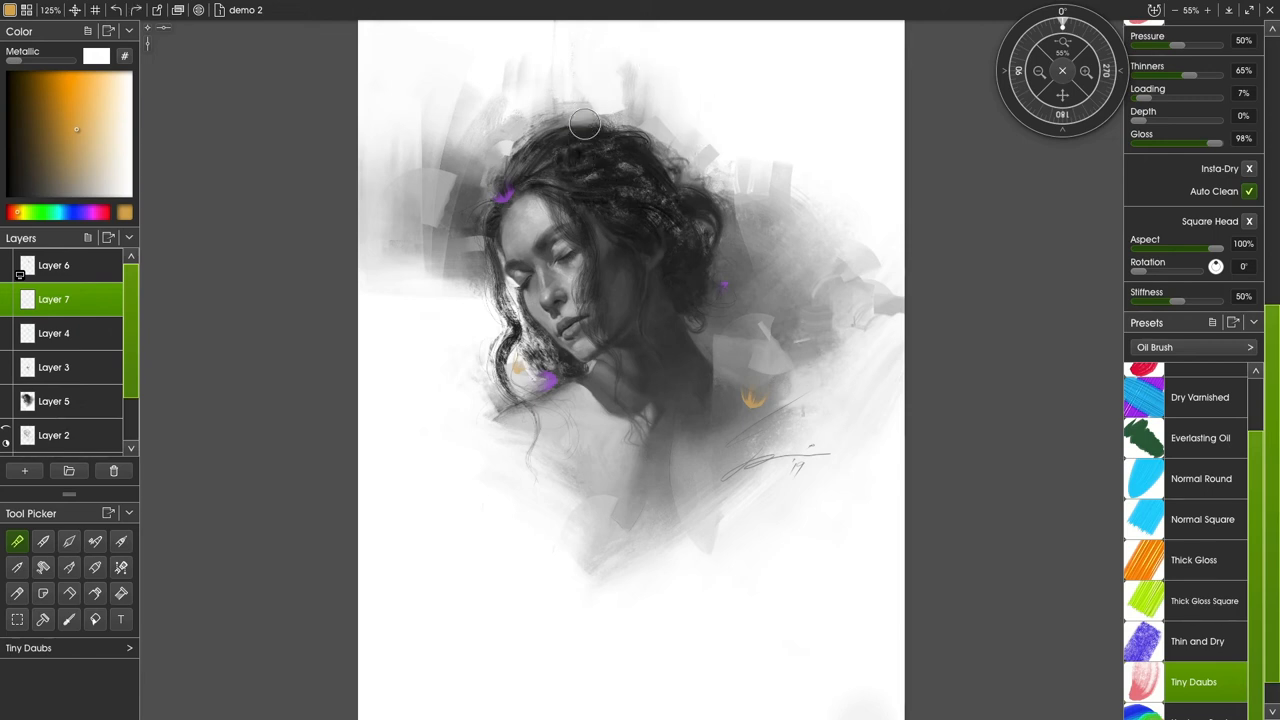
mouse_move(590, 110)
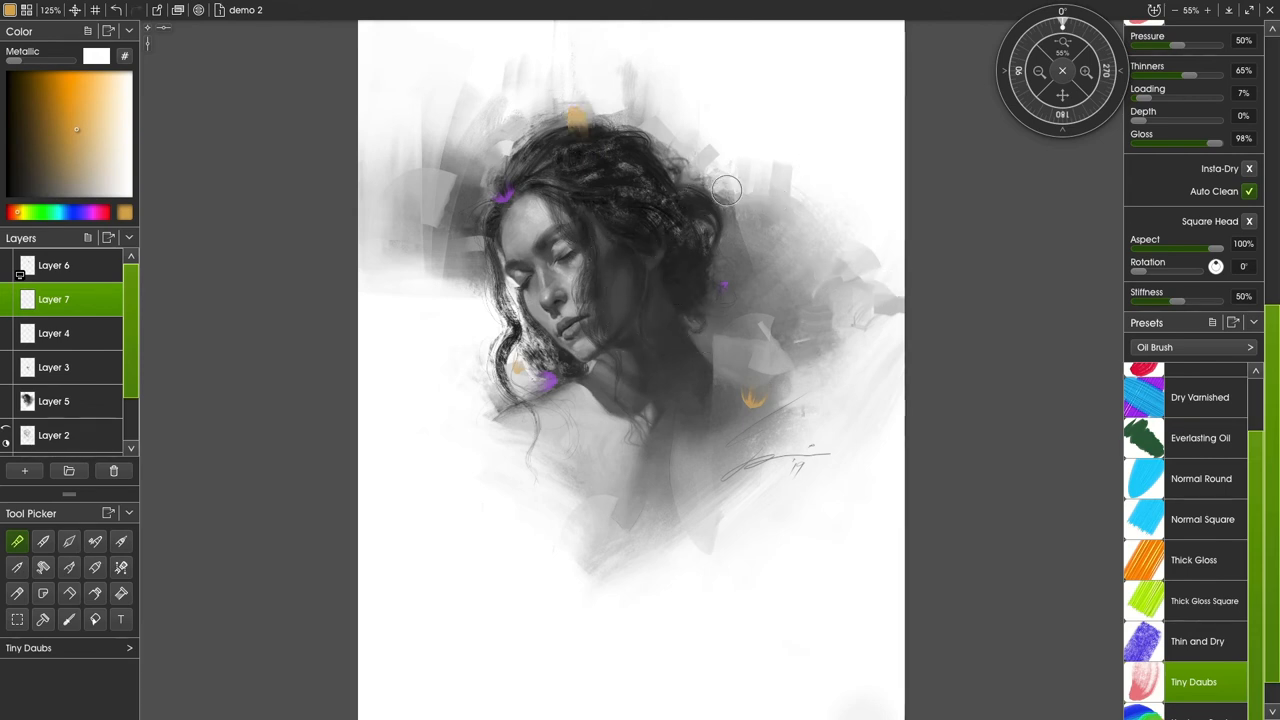
Scatter small orange dabs along the top of the hair.
left_click_drag(728, 190, 700, 212)
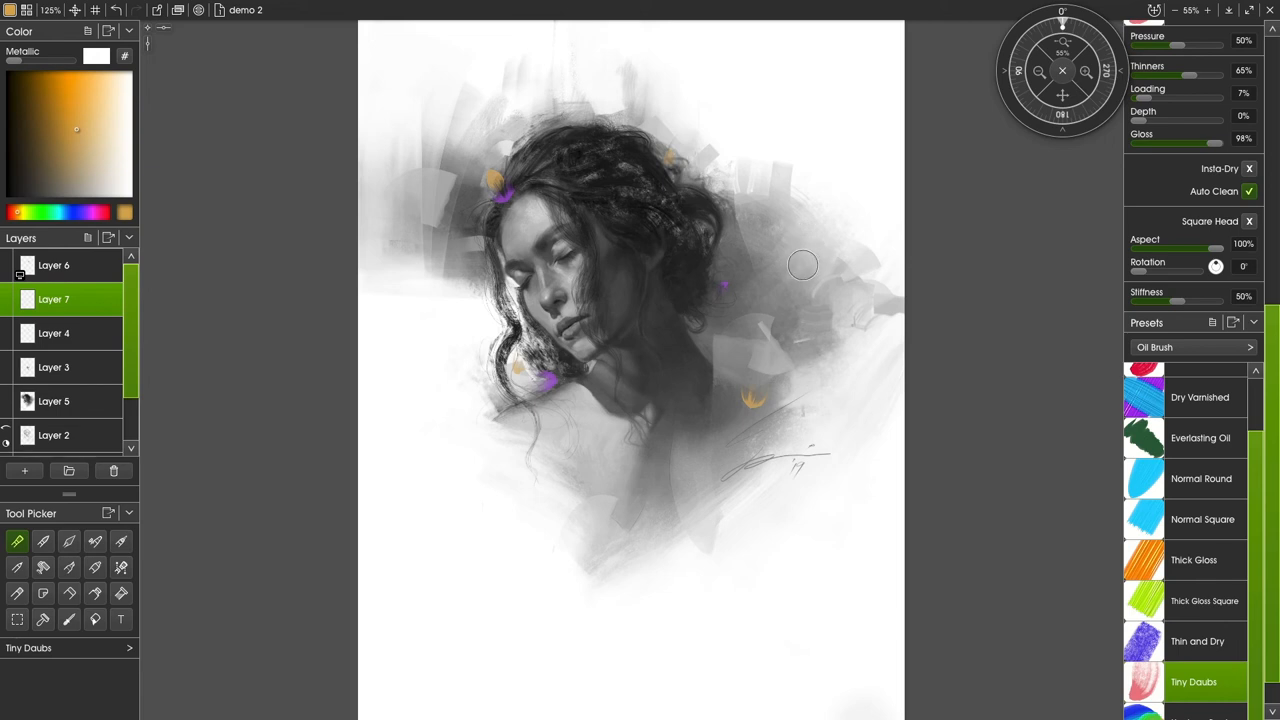
mouse_move(760, 254)
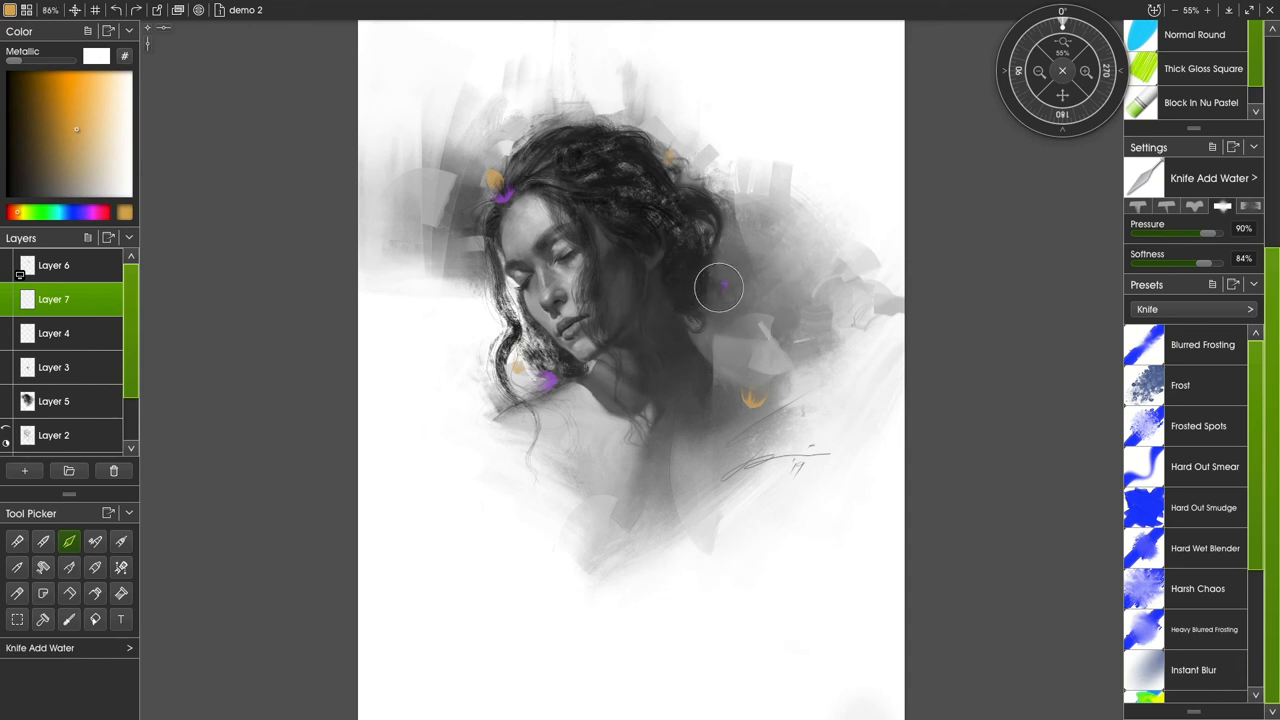
mouse_move(748, 324)
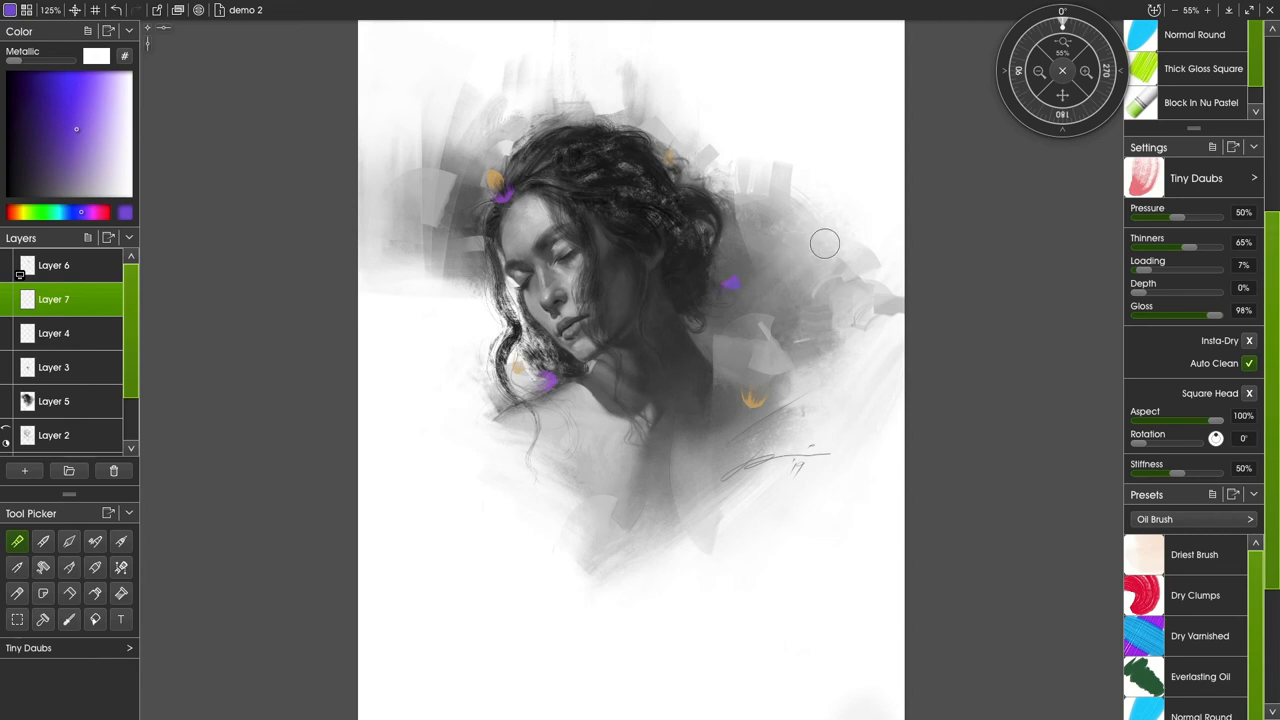
mouse_move(764, 326)
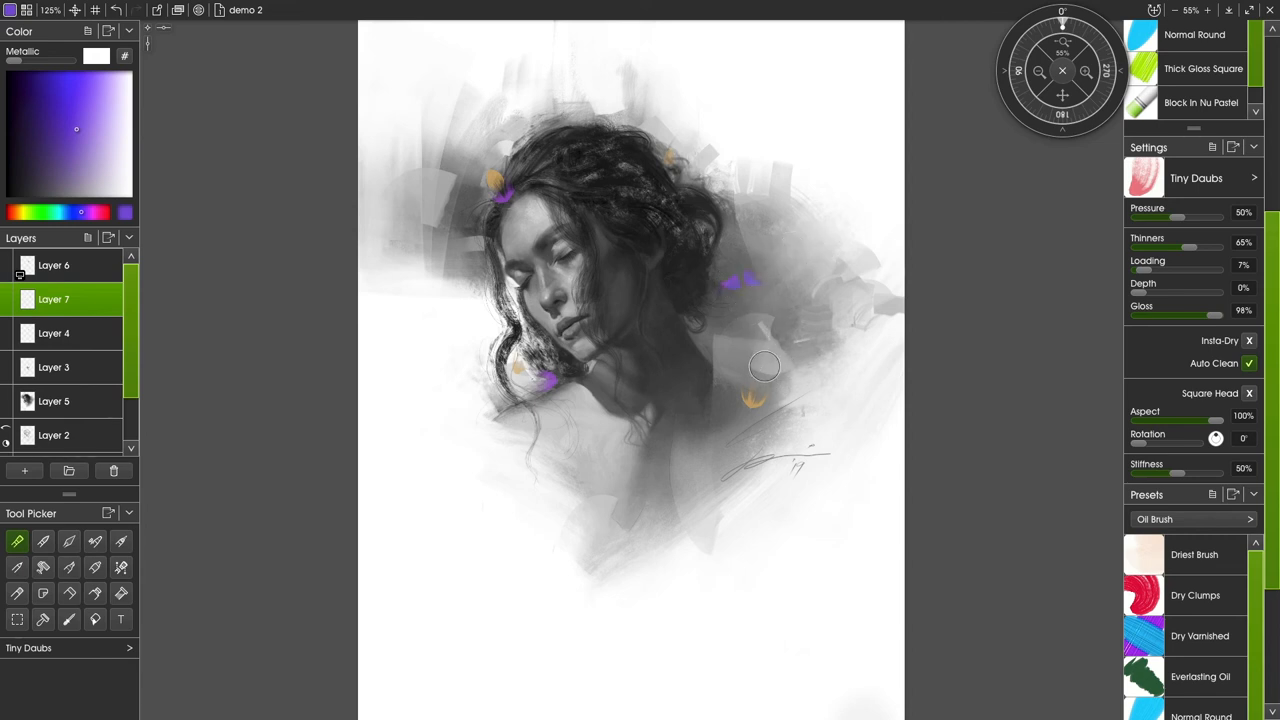
left_click_drag(764, 364, 864, 352)
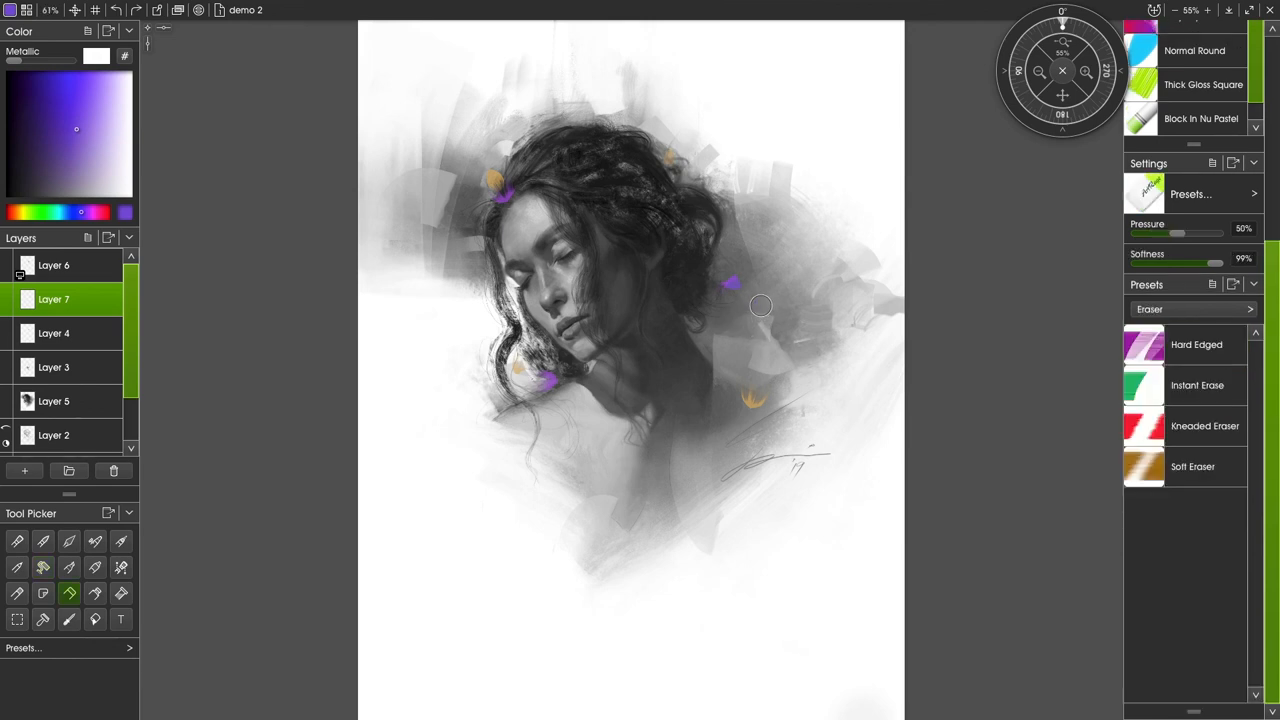
mouse_move(858, 286)
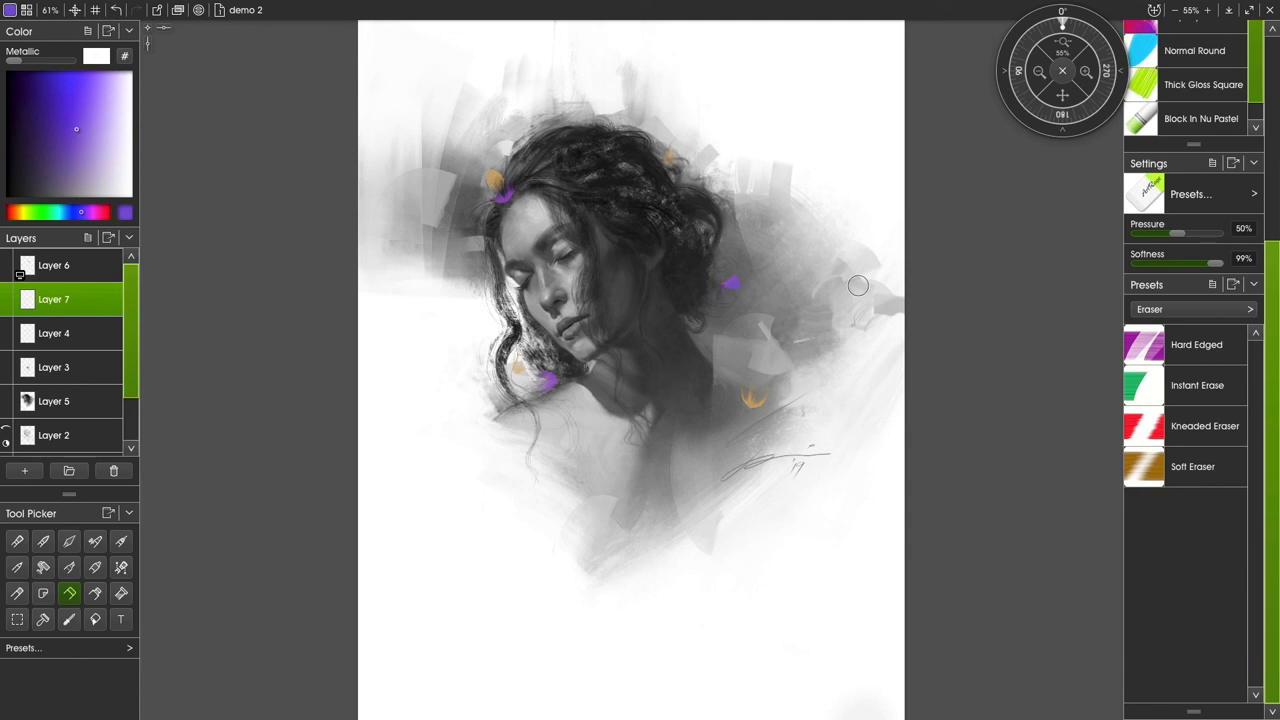
key("ctrl+s")
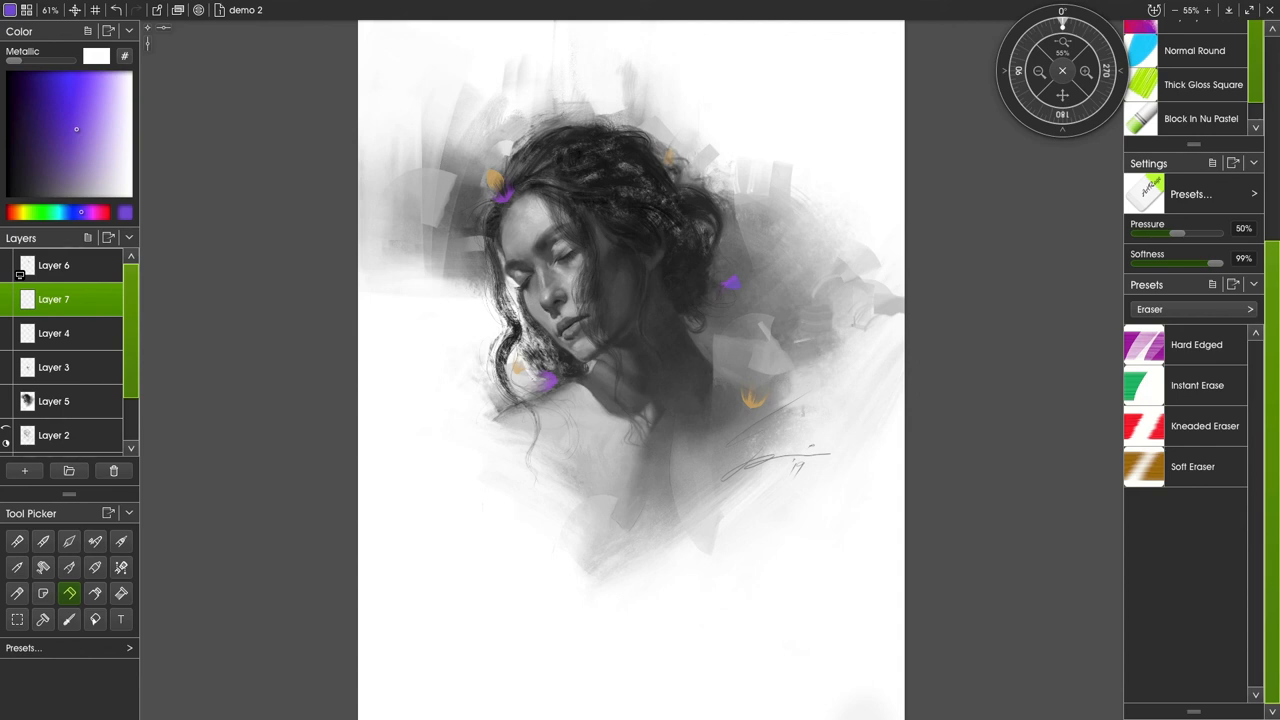
mouse_move(858, 286)
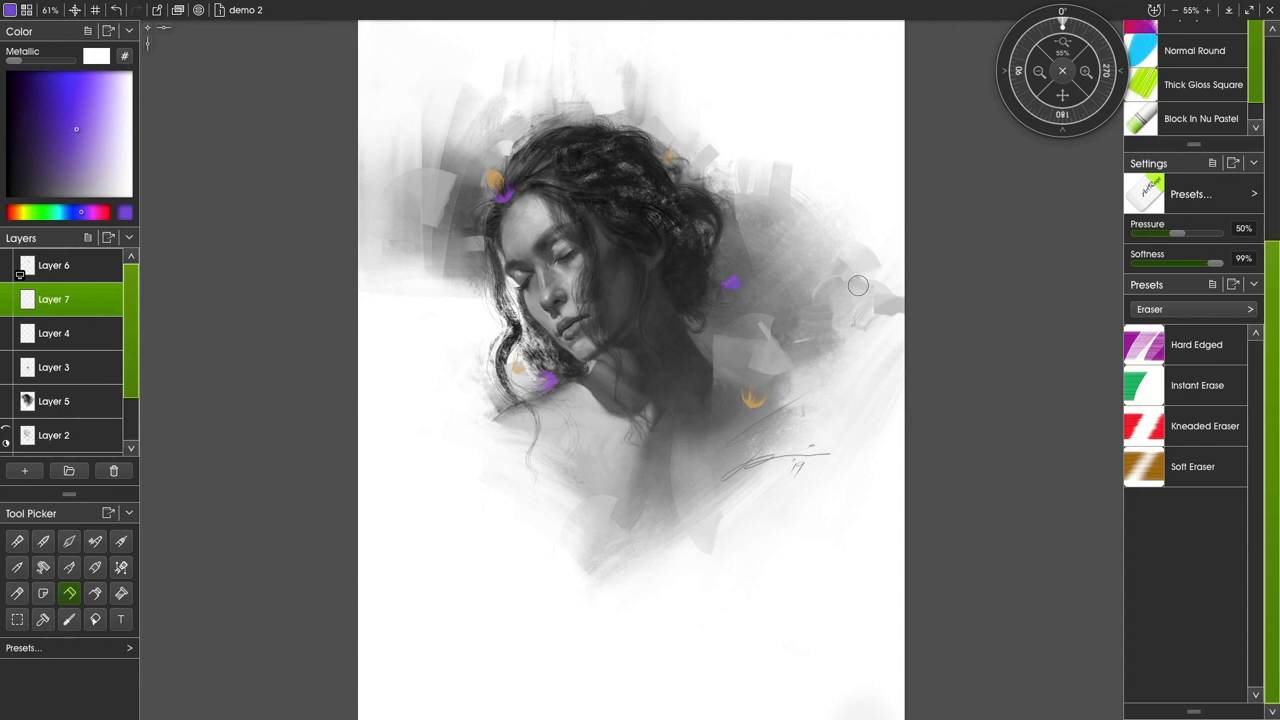